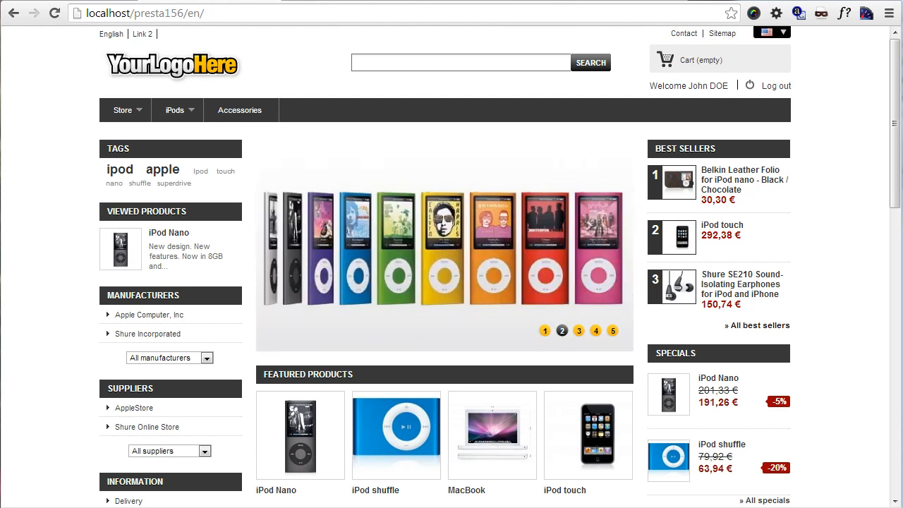
- Browse the iPods category menu's subcategories, then scroll the storefront home page down to its footer
click(579, 330)
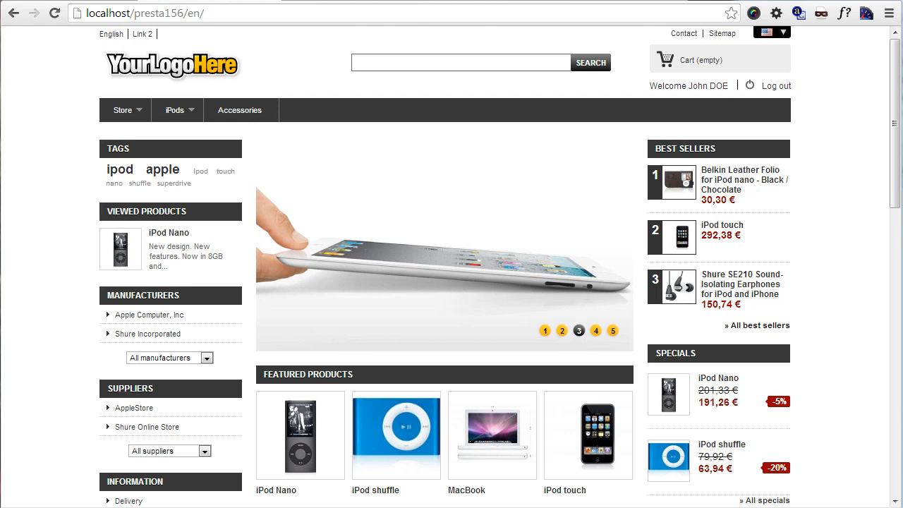
click(595, 330)
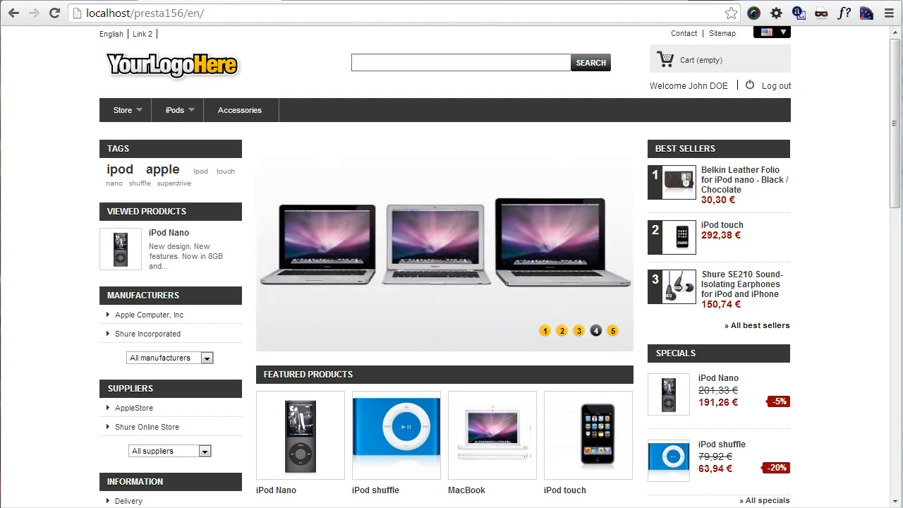
click(613, 331)
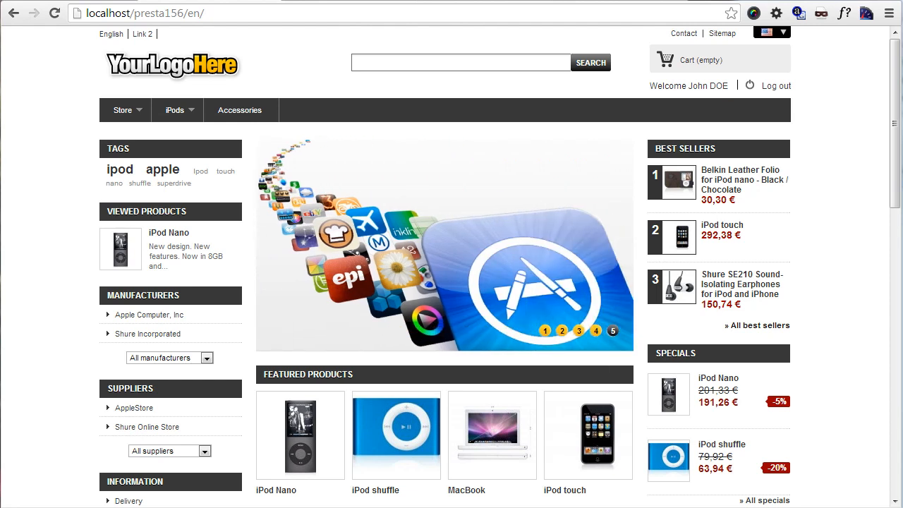
click(545, 330)
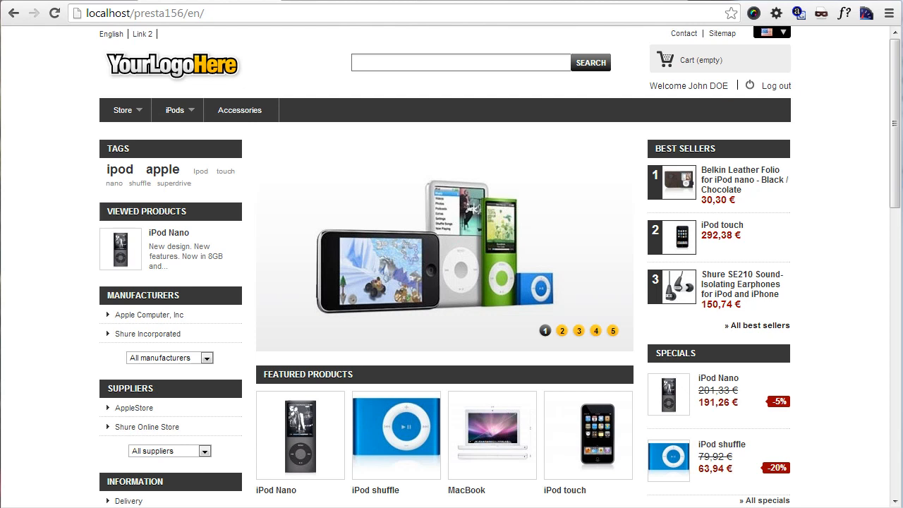
click(561, 330)
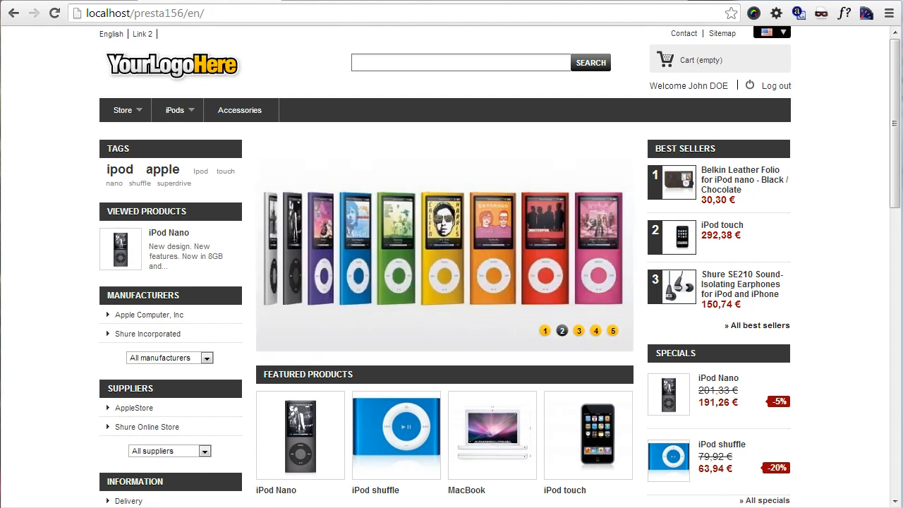
click(579, 331)
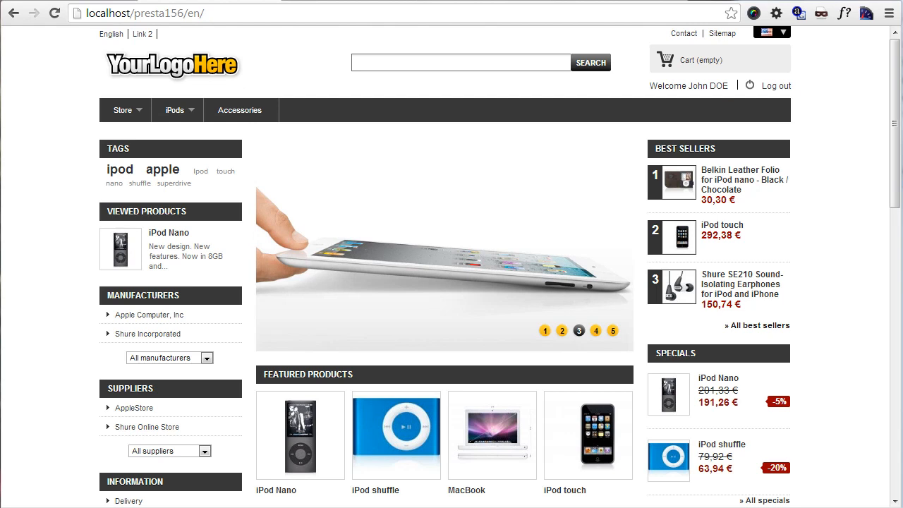
click(596, 331)
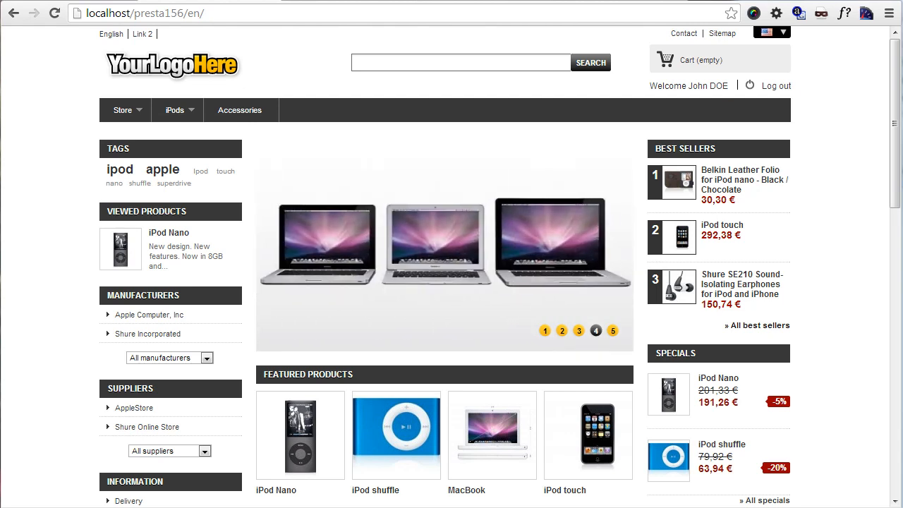
click(612, 330)
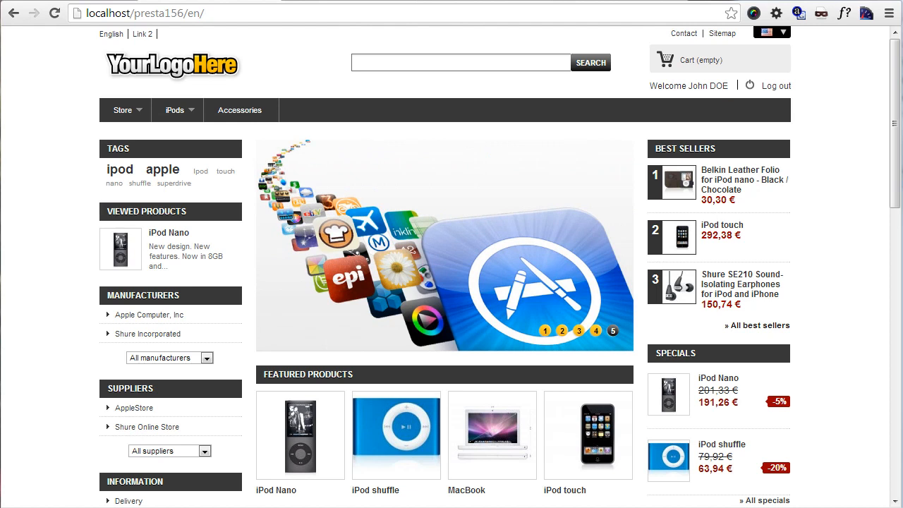
click(545, 330)
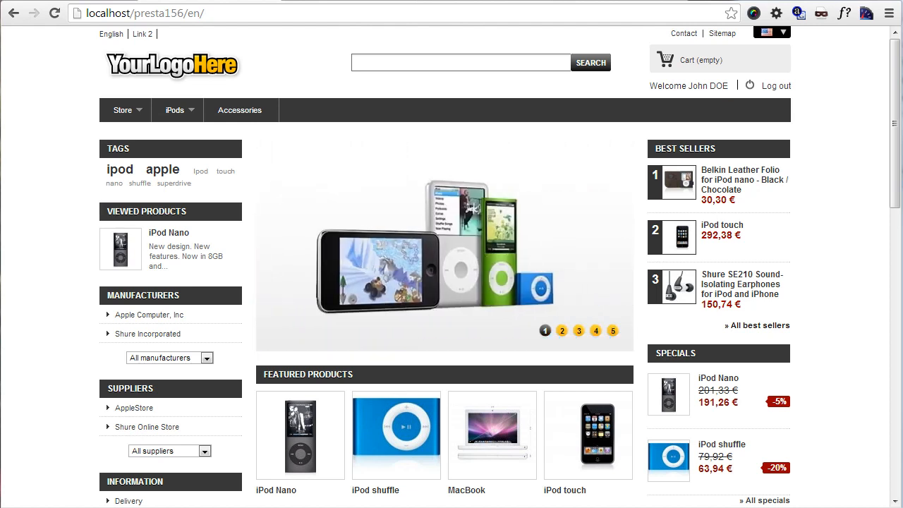
click(562, 330)
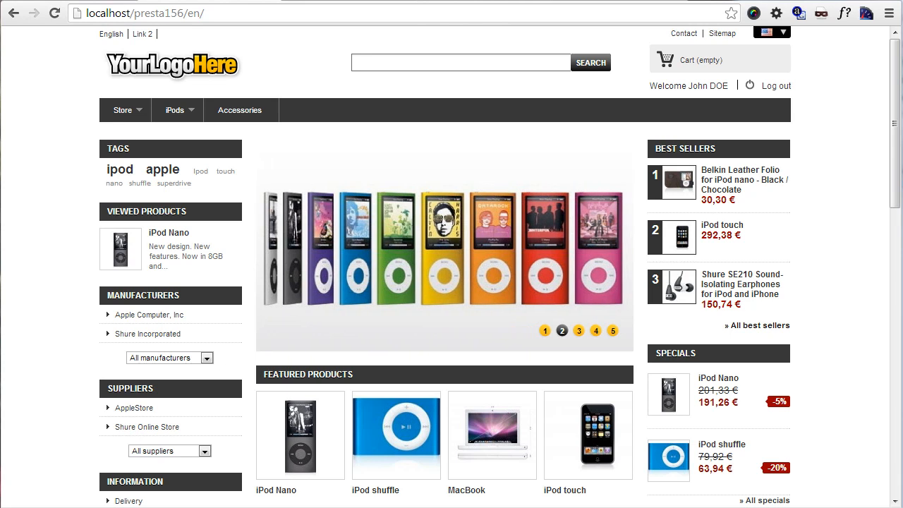
click(579, 331)
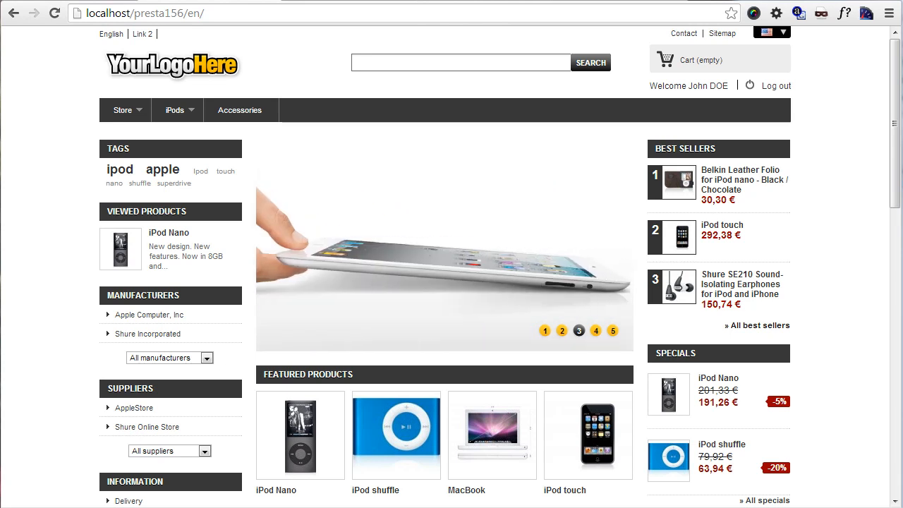
click(595, 330)
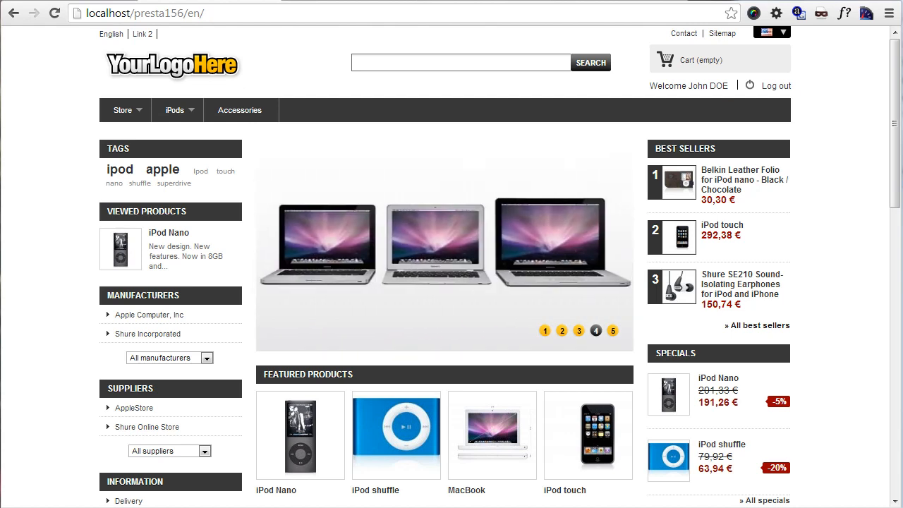
click(613, 330)
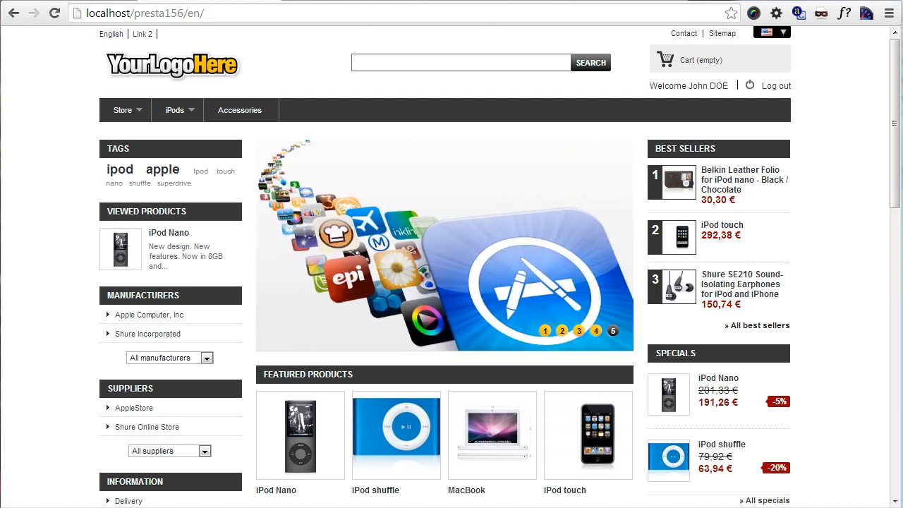
click(545, 331)
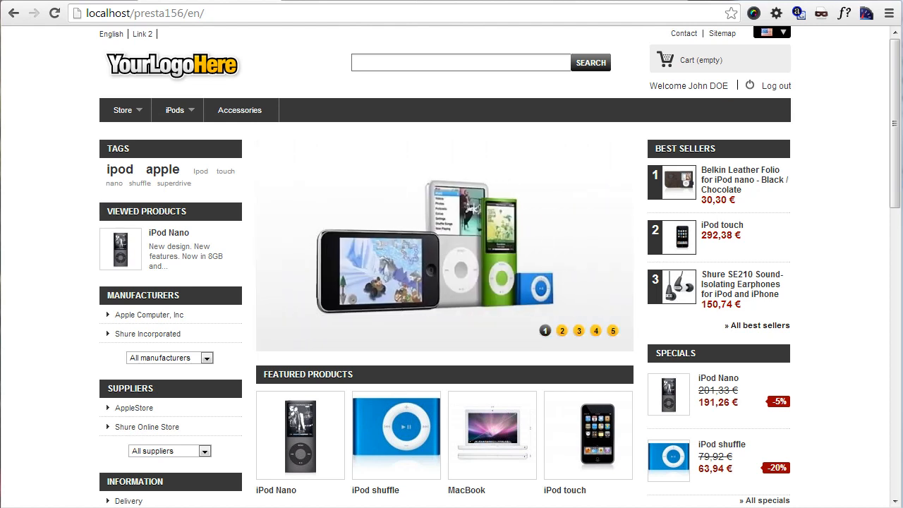
click(561, 330)
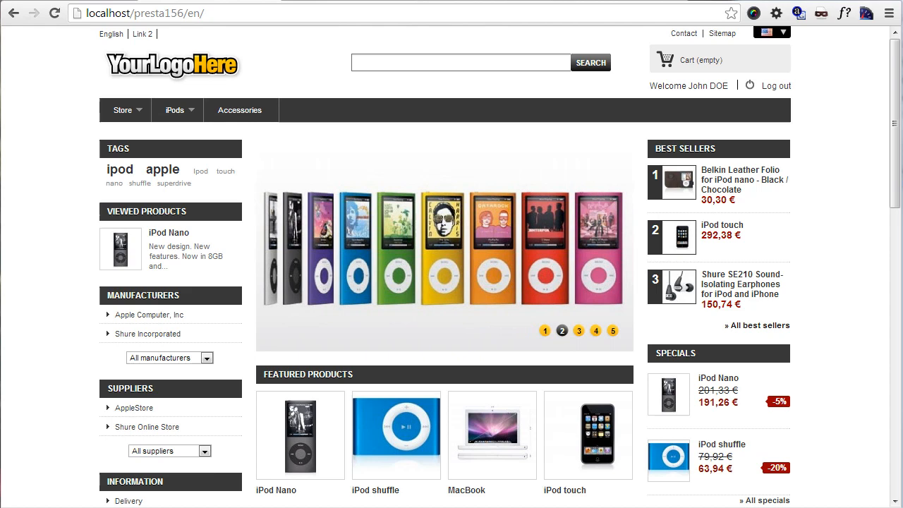
click(579, 330)
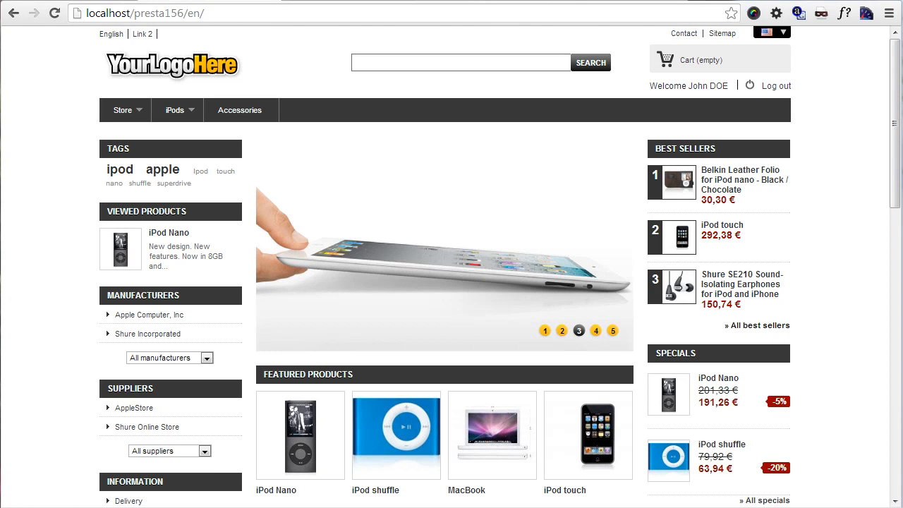
click(595, 330)
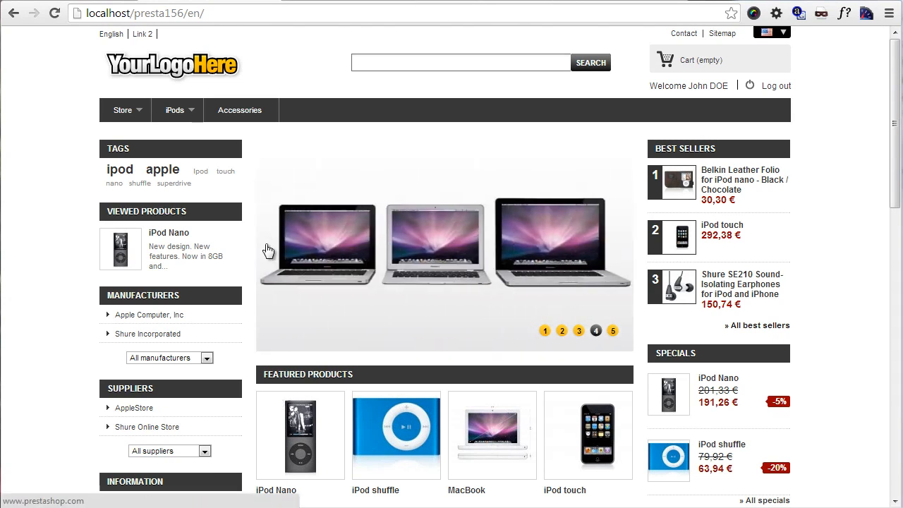
mouse_move(261, 206)
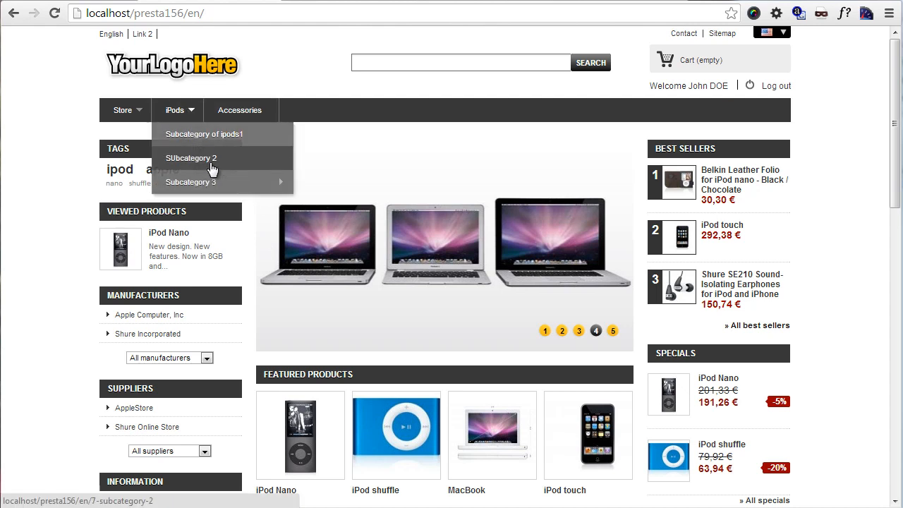
mouse_move(190, 182)
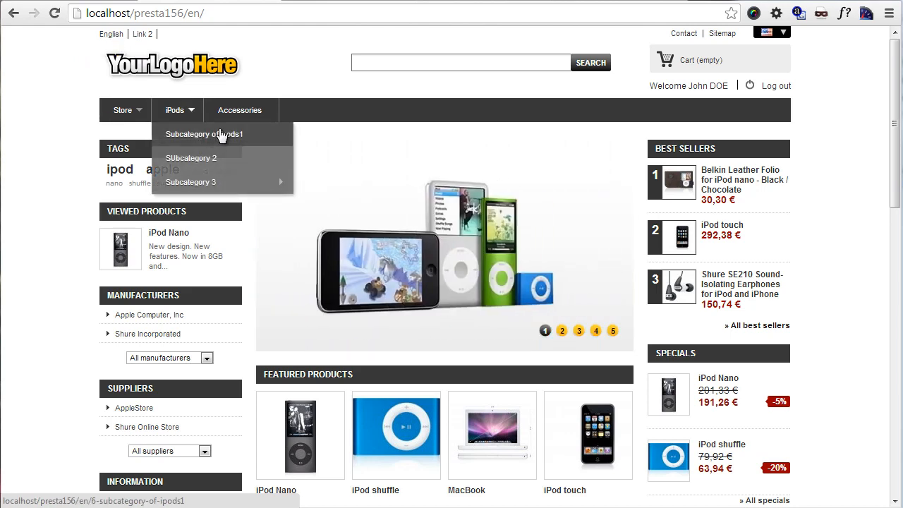
scroll(down, 3)
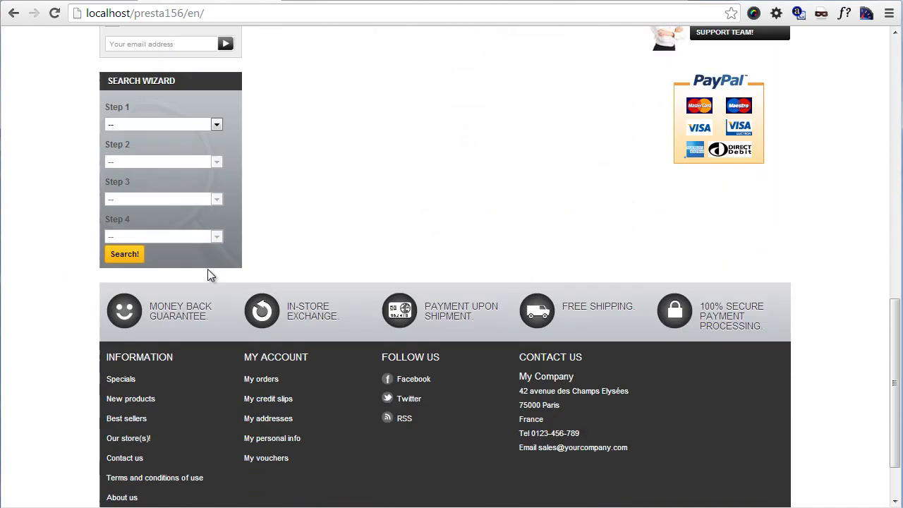
scroll(down, 3)
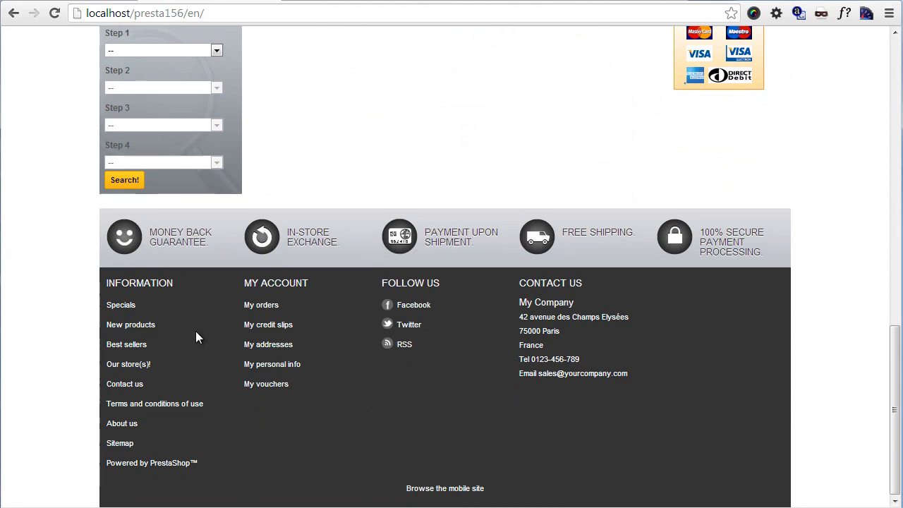
mouse_move(322, 228)
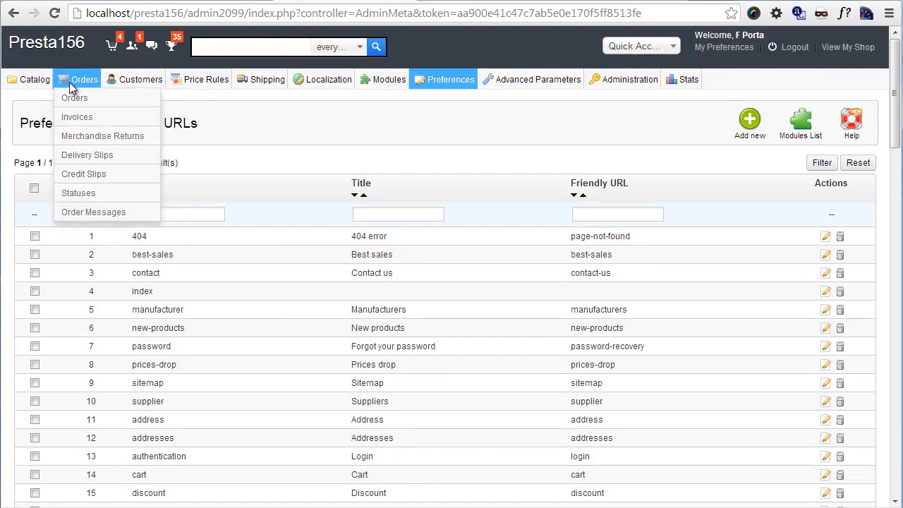
click(74, 97)
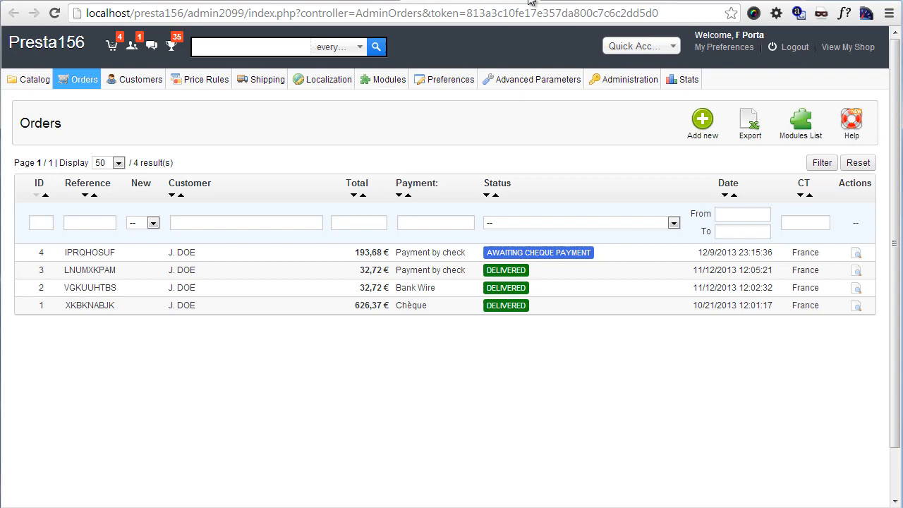
click(450, 79)
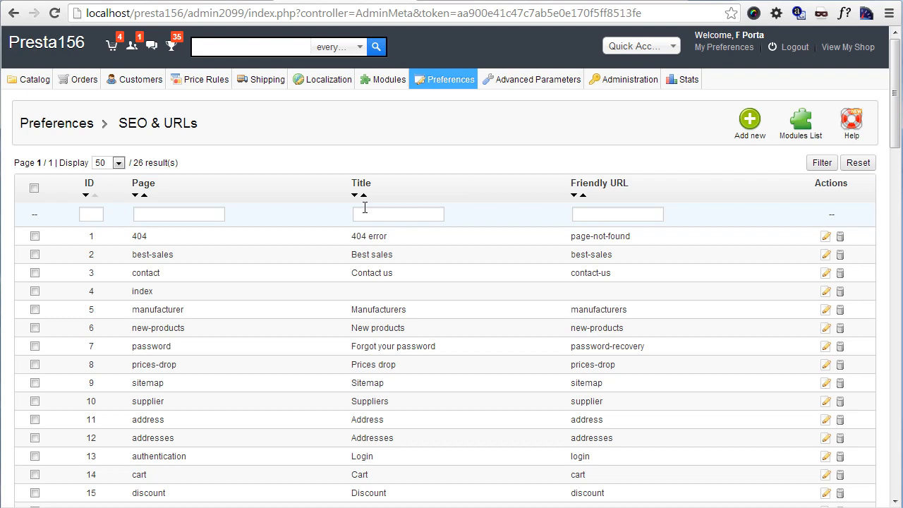
mouse_move(796, 97)
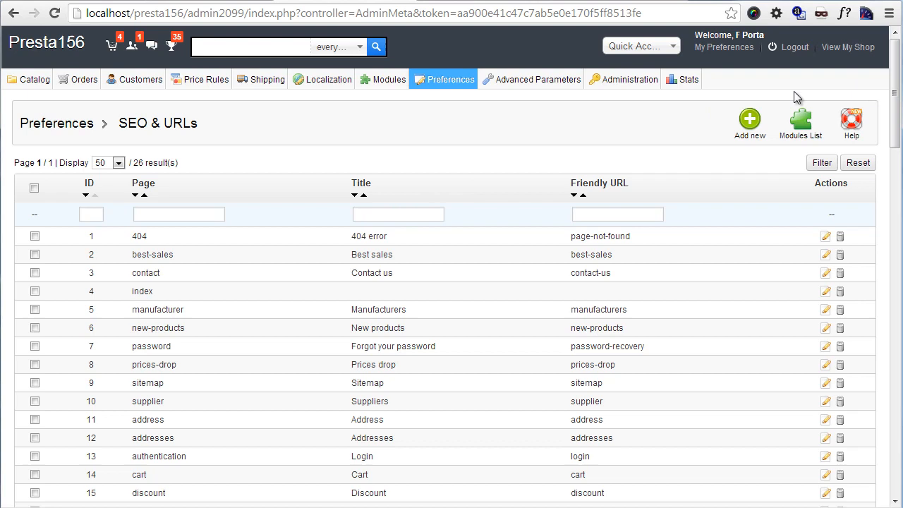
mouse_move(483, 382)
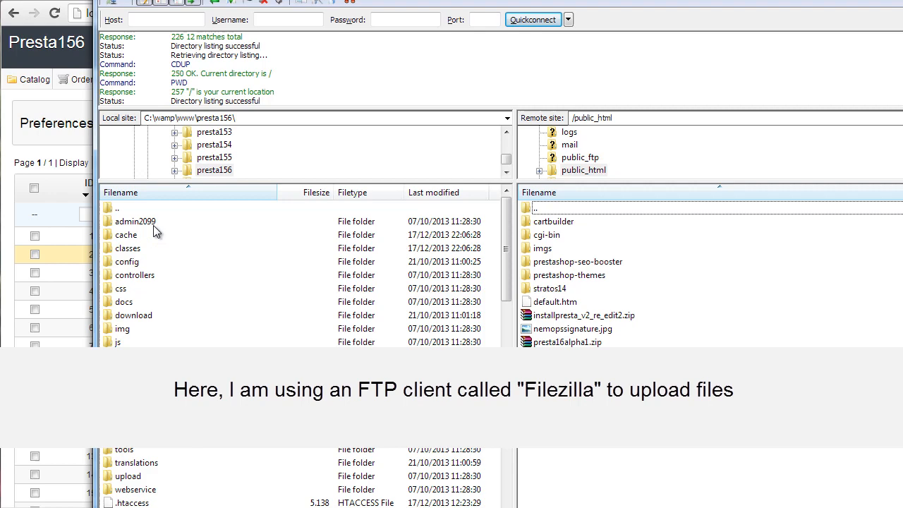
scroll(down, 3)
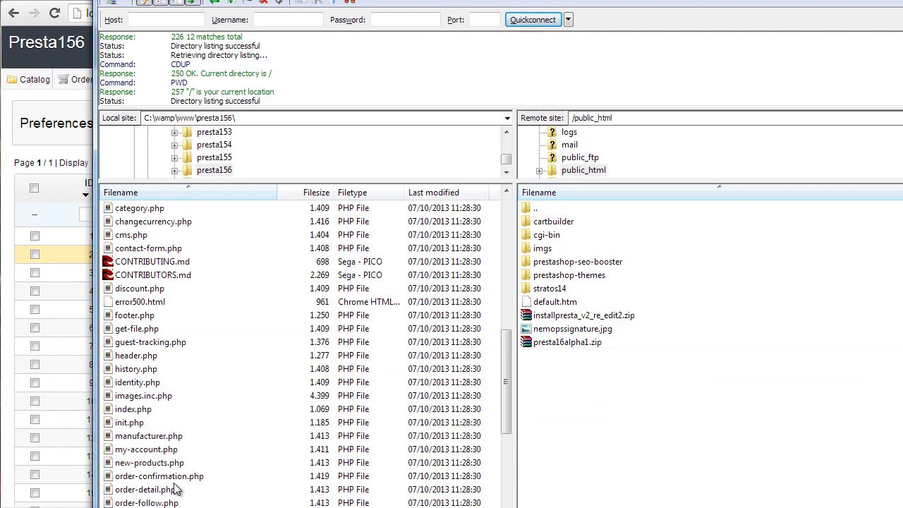
scroll(down, 3)
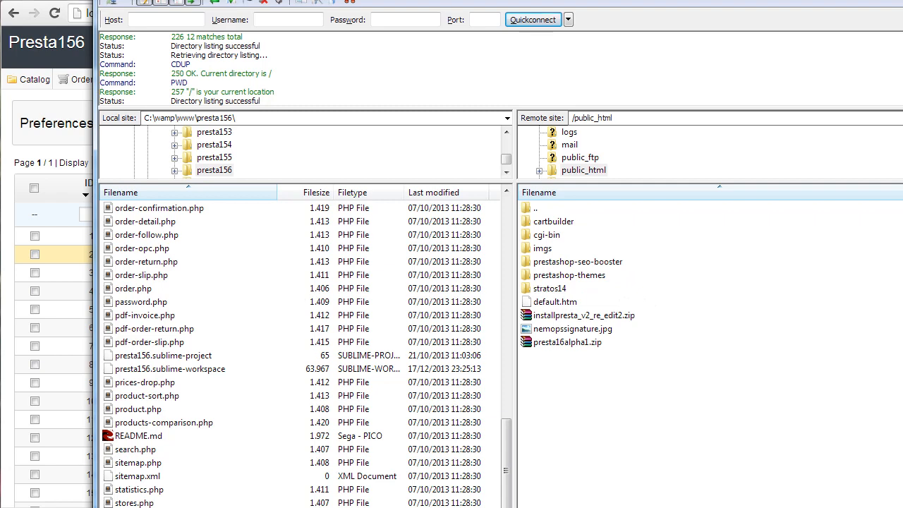
mouse_move(652, 304)
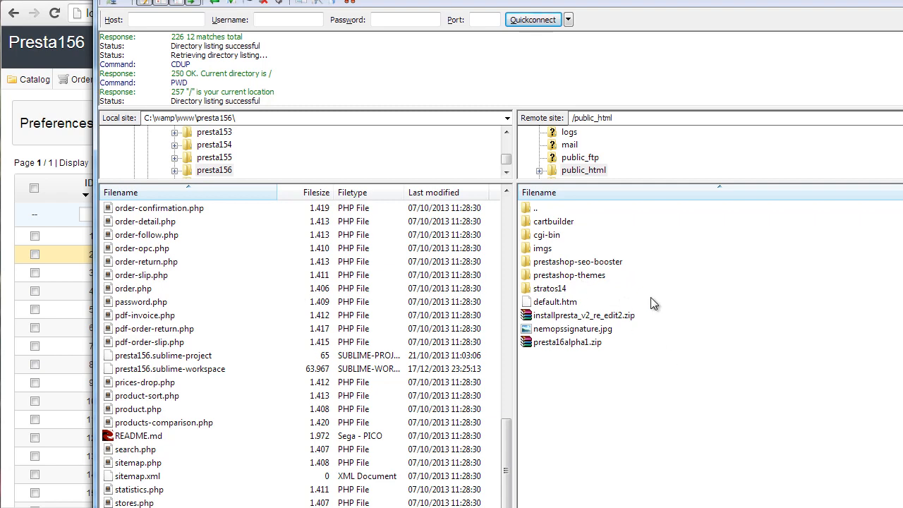
mouse_move(600, 297)
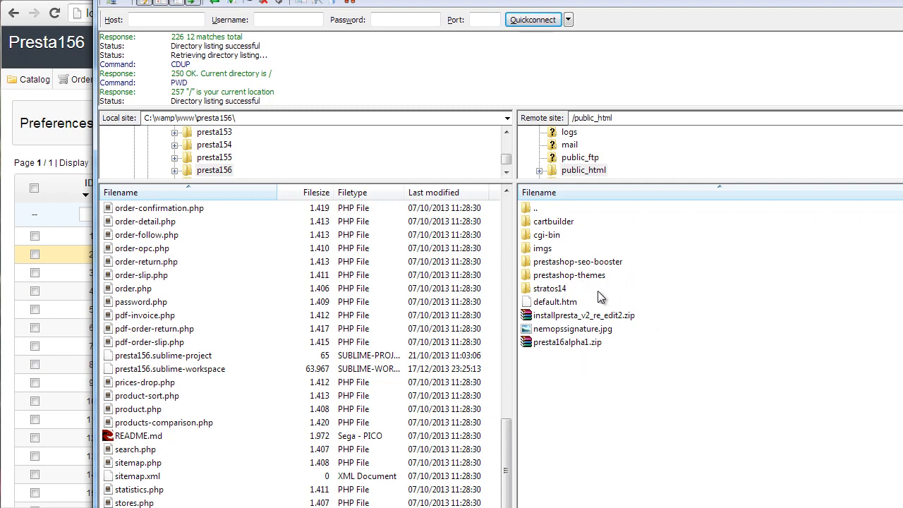
mouse_move(610, 387)
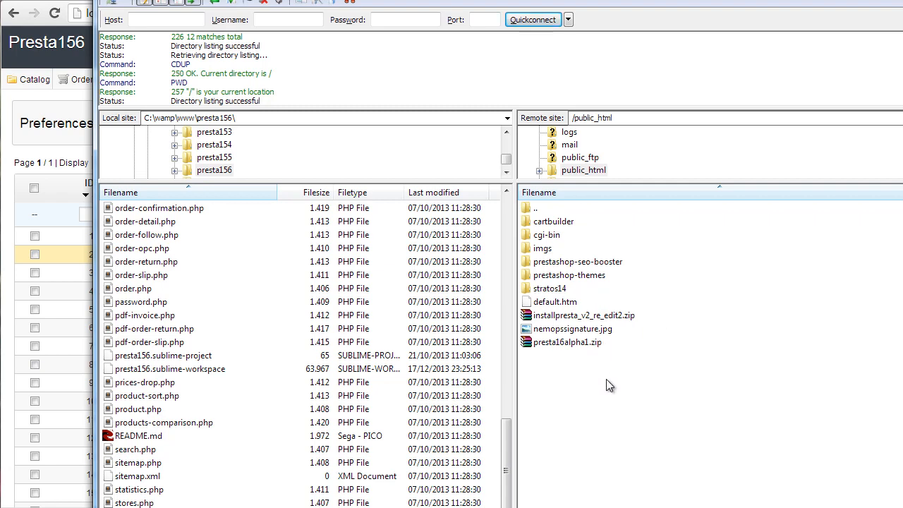
mouse_move(610, 417)
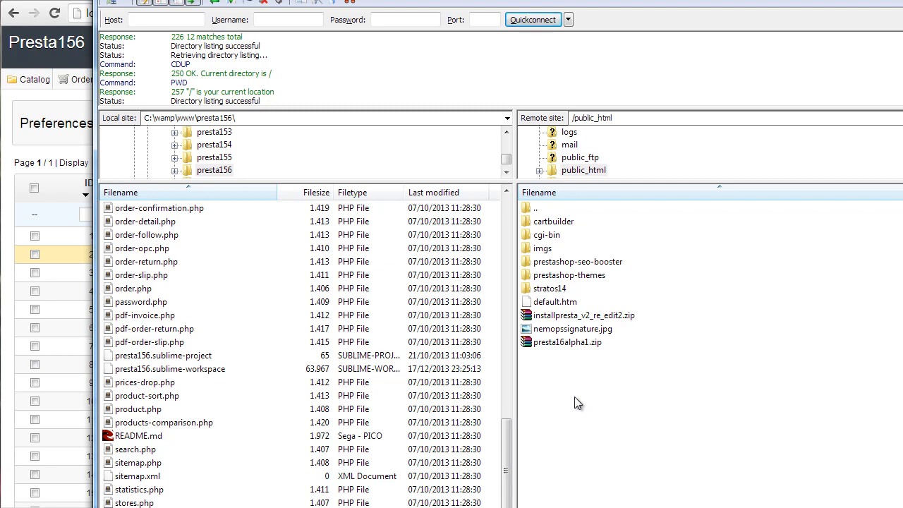
- Create a new remote directory named testpresta inside public_html
right_click(579, 404)
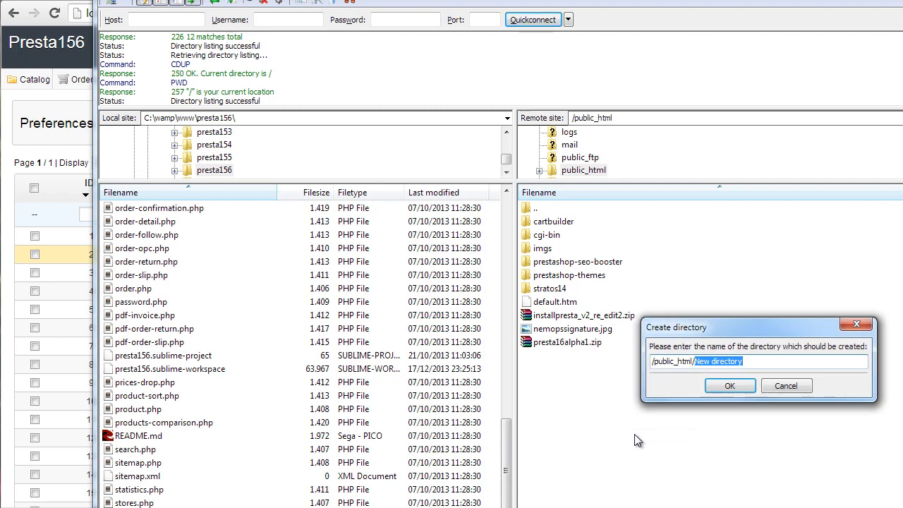
text(testprest)
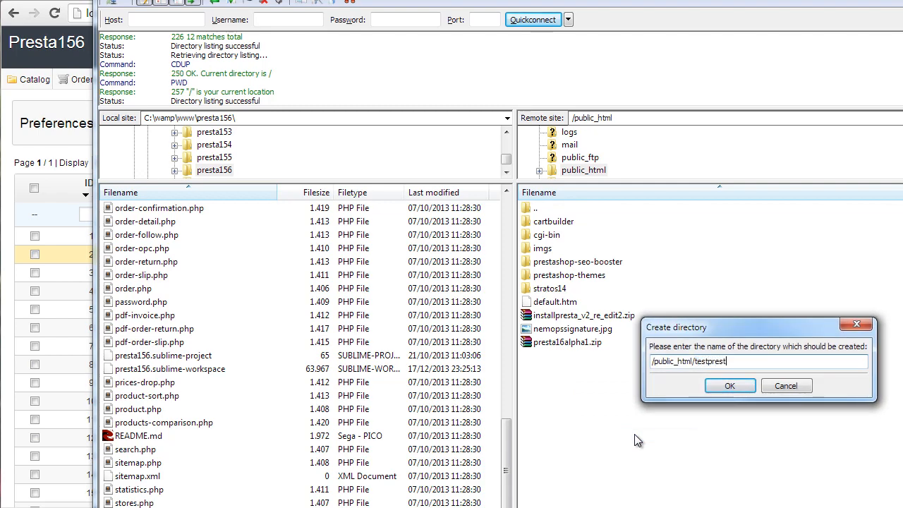
click(730, 386)
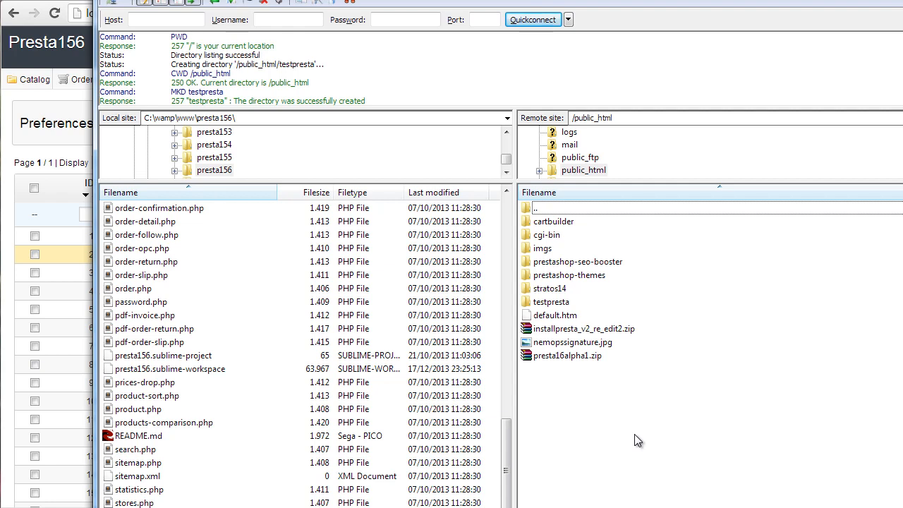
- Open the empty remote testpresta folder as the target and begin uploading the local presta156 shop files
click(551, 302)
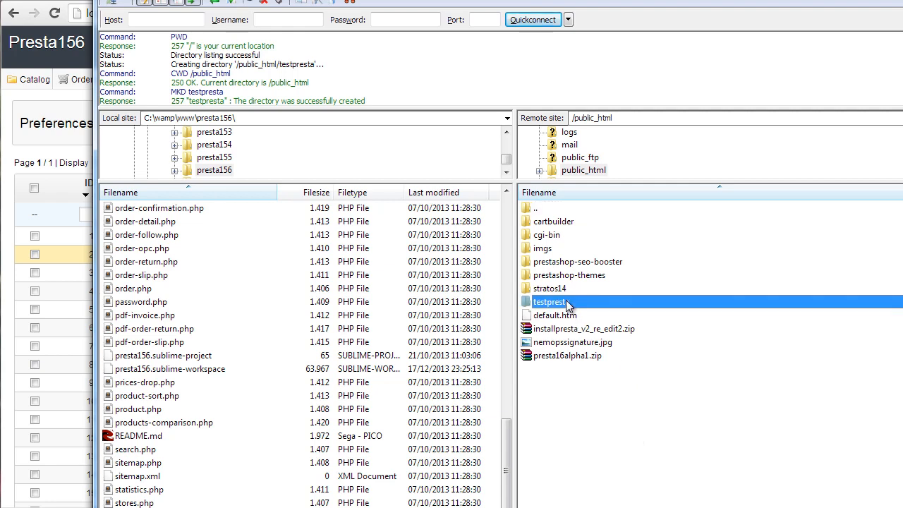
double_click(550, 302)
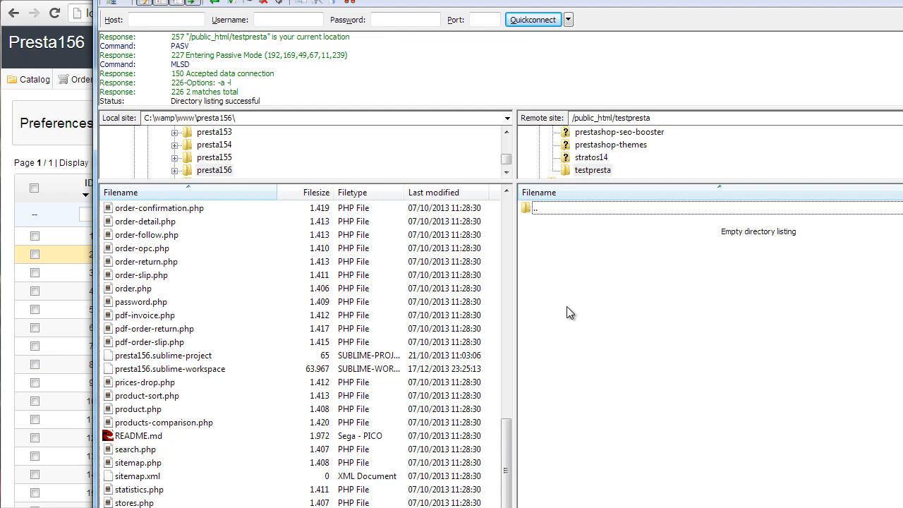
mouse_move(591, 270)
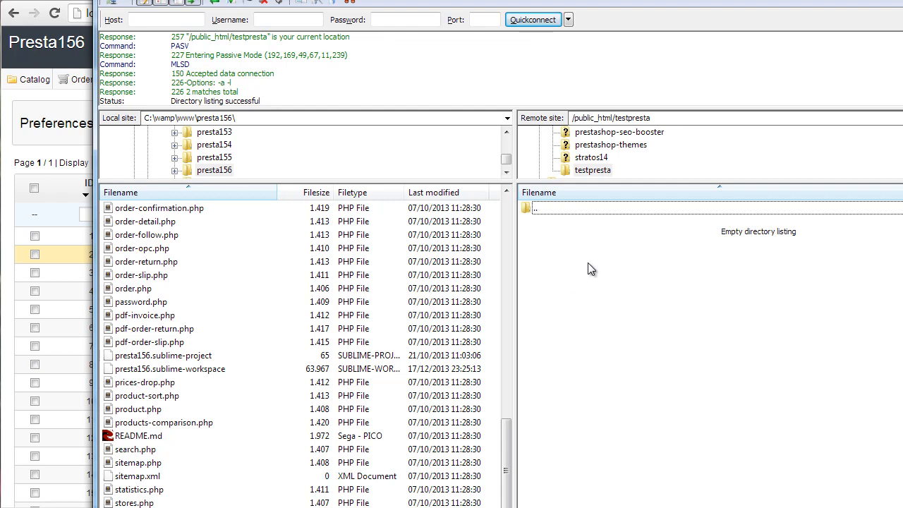
double_click(538, 206)
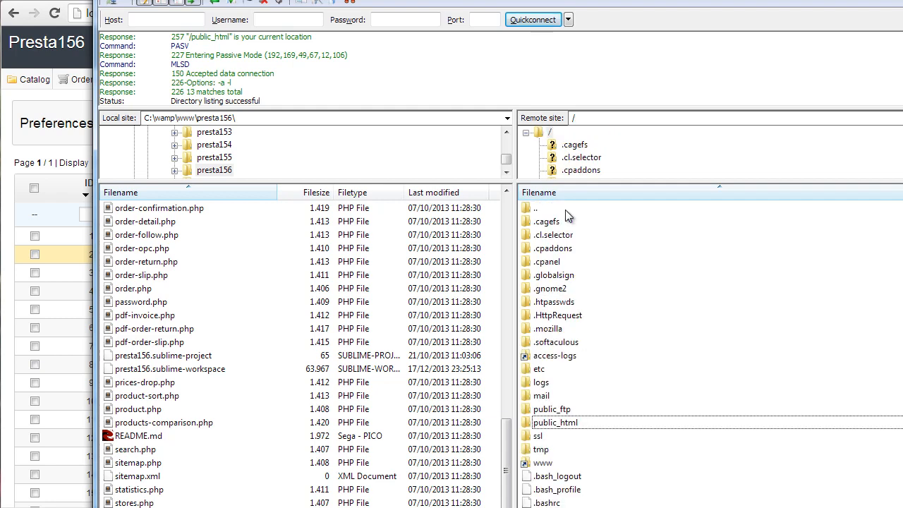
click(556, 422)
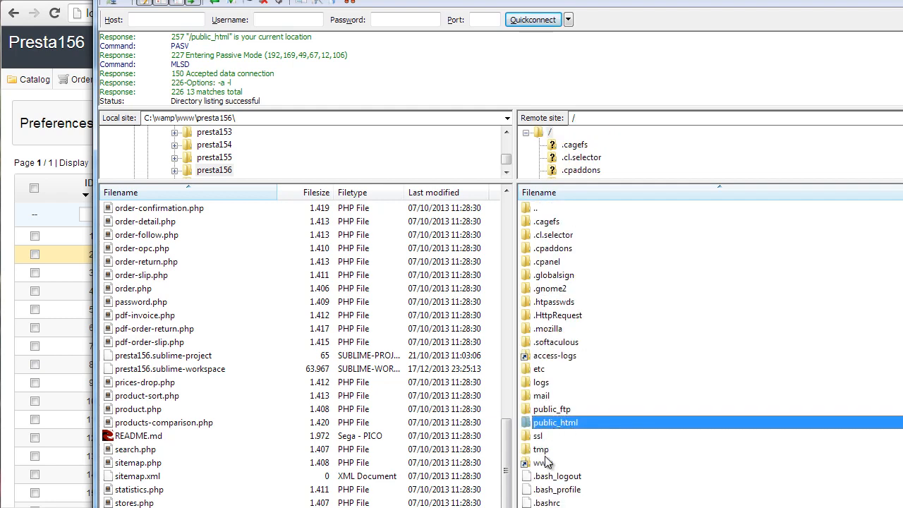
double_click(556, 423)
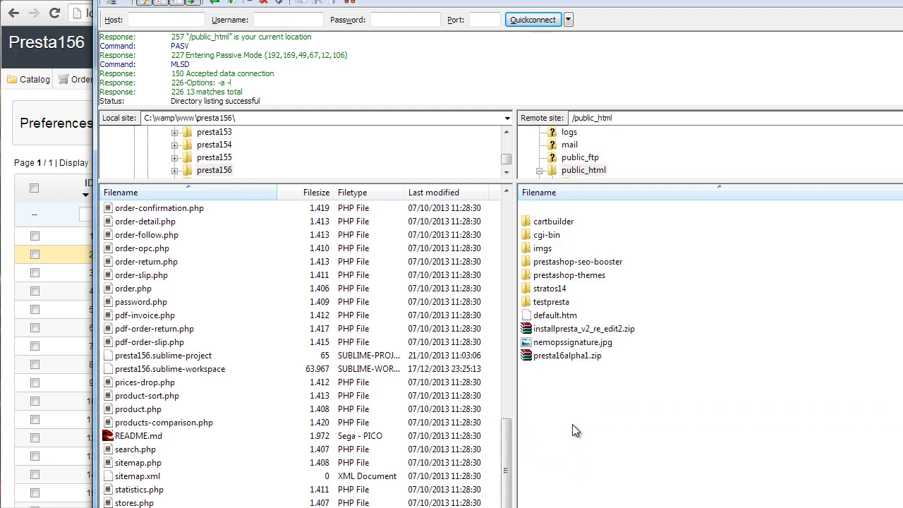
double_click(550, 302)
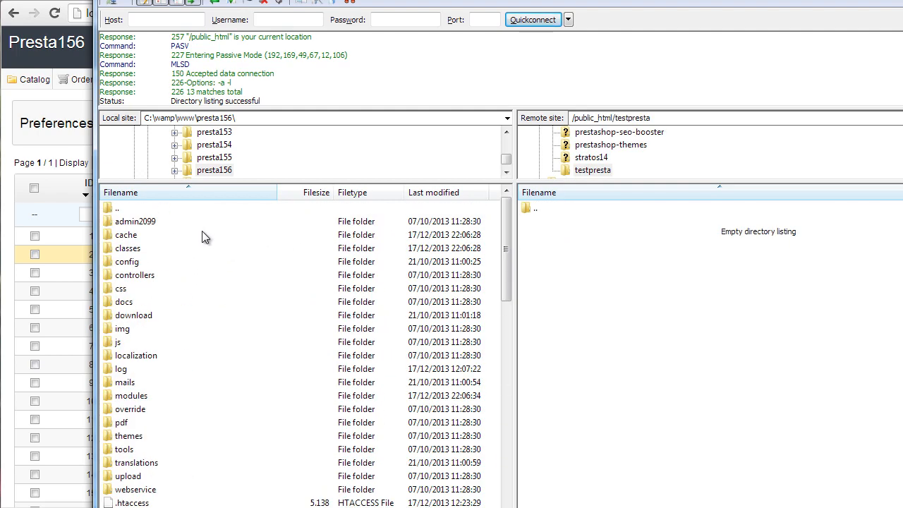
scroll(down, 3)
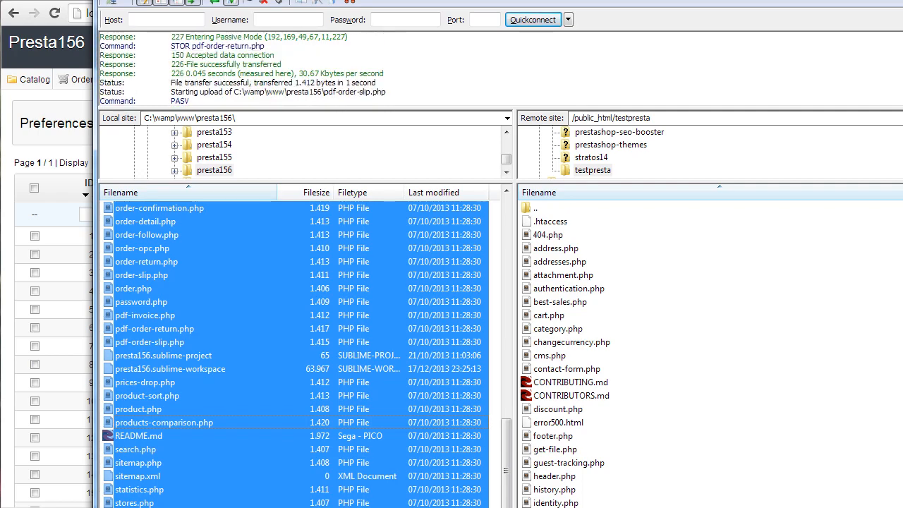
click(328, 79)
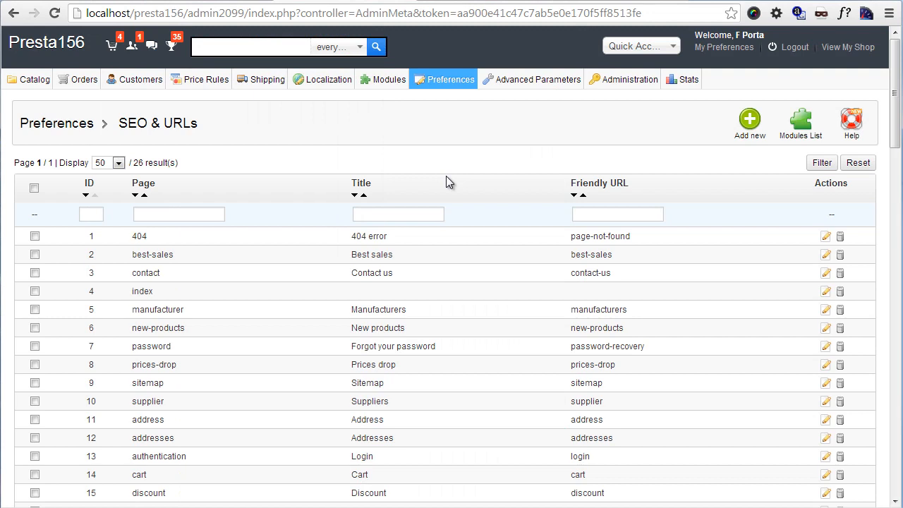
mouse_move(479, 6)
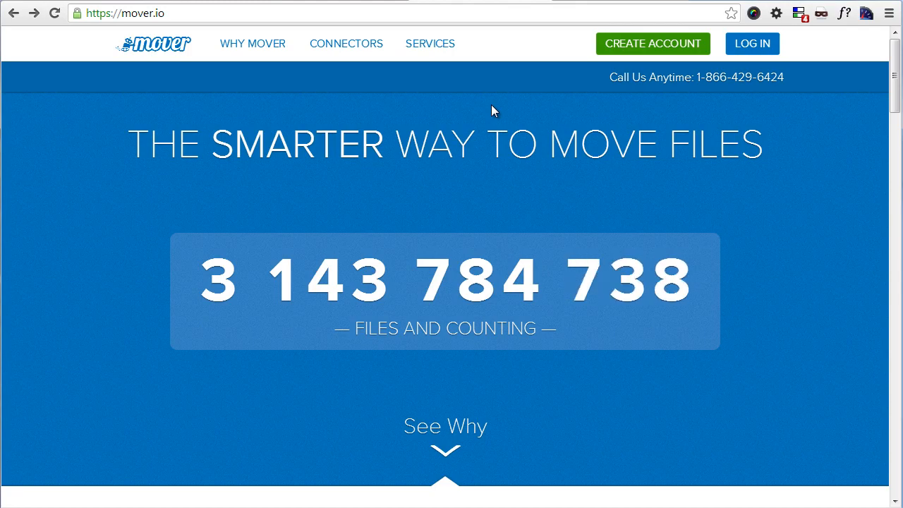
mouse_move(494, 111)
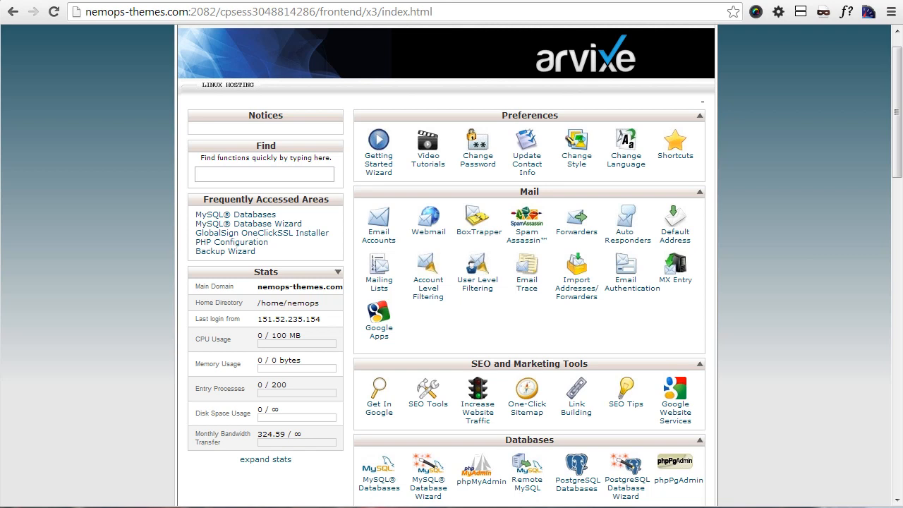
mouse_move(626, 284)
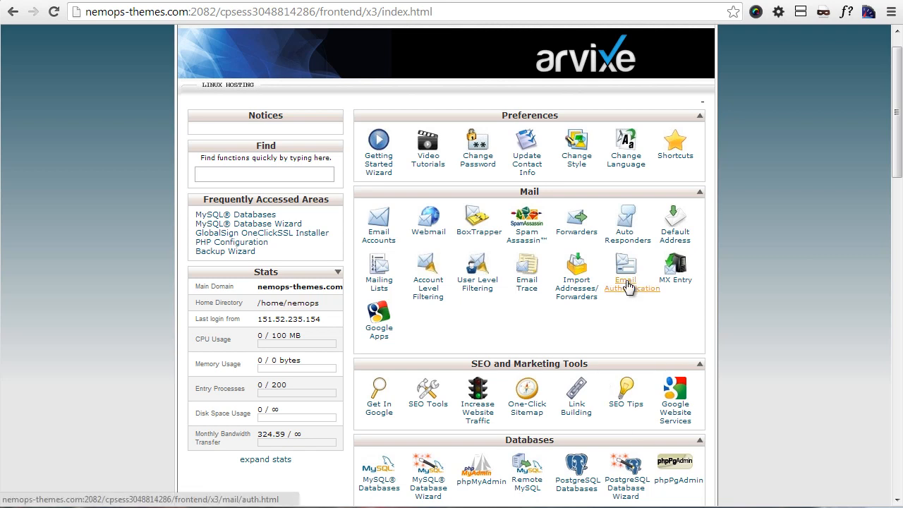
mouse_move(627, 237)
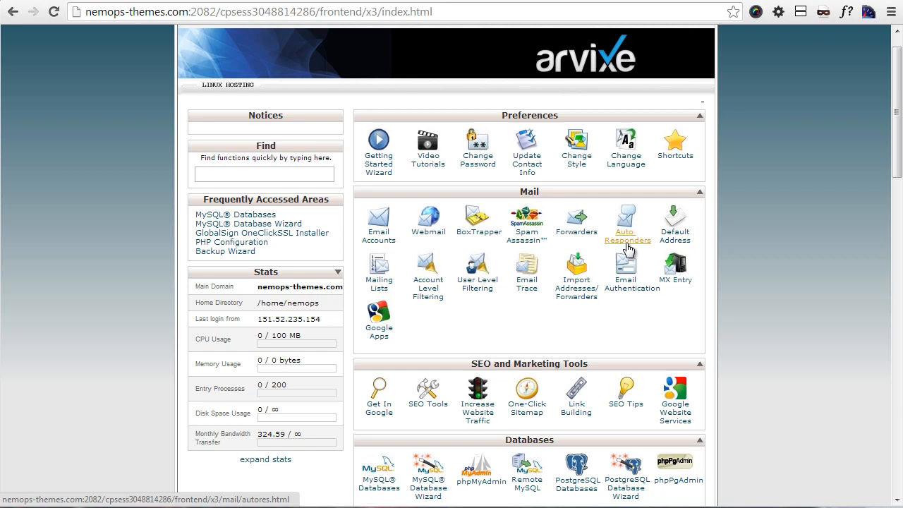
mouse_move(412, 178)
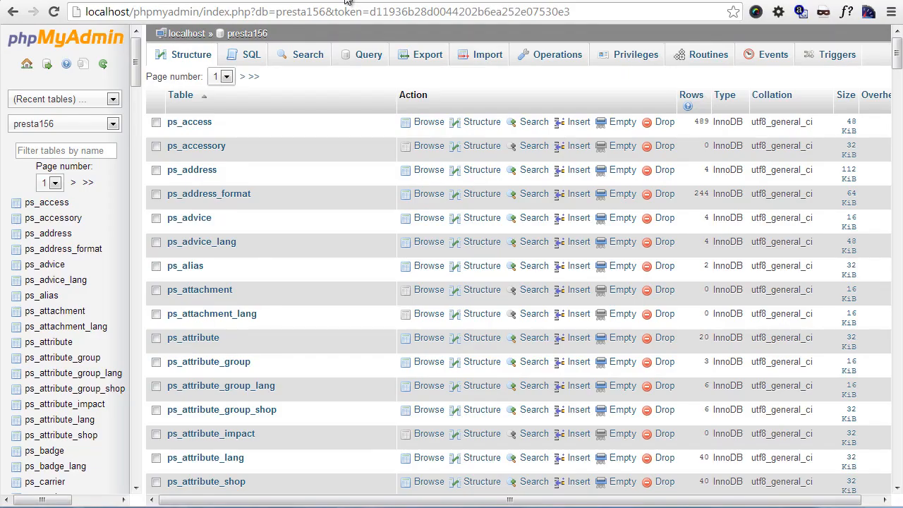
mouse_move(373, 119)
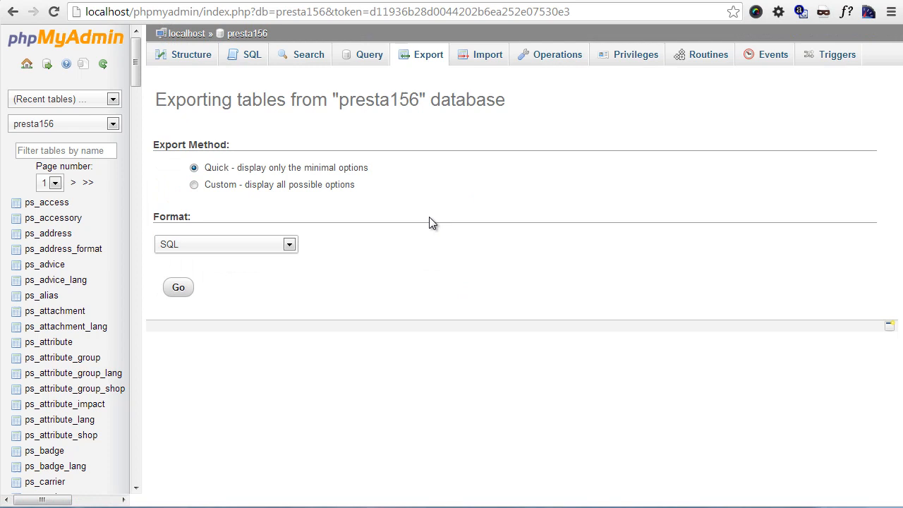
mouse_move(308, 209)
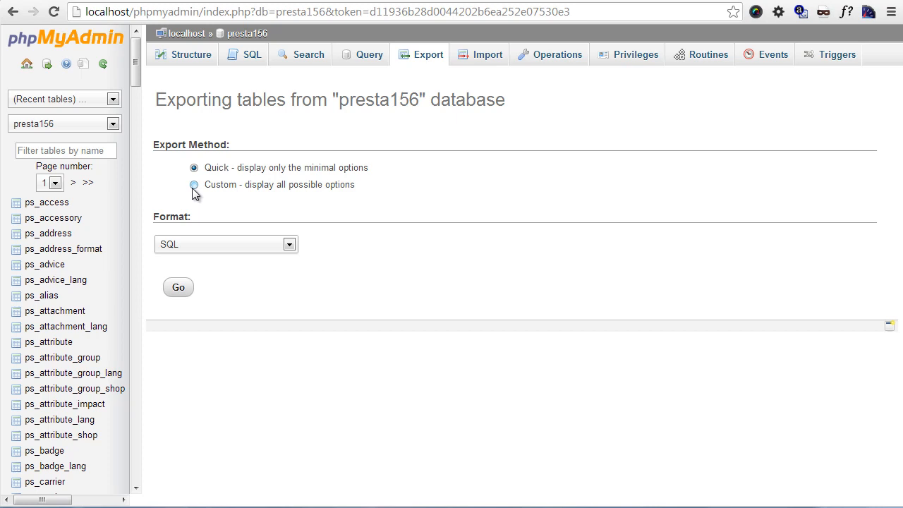
mouse_move(197, 292)
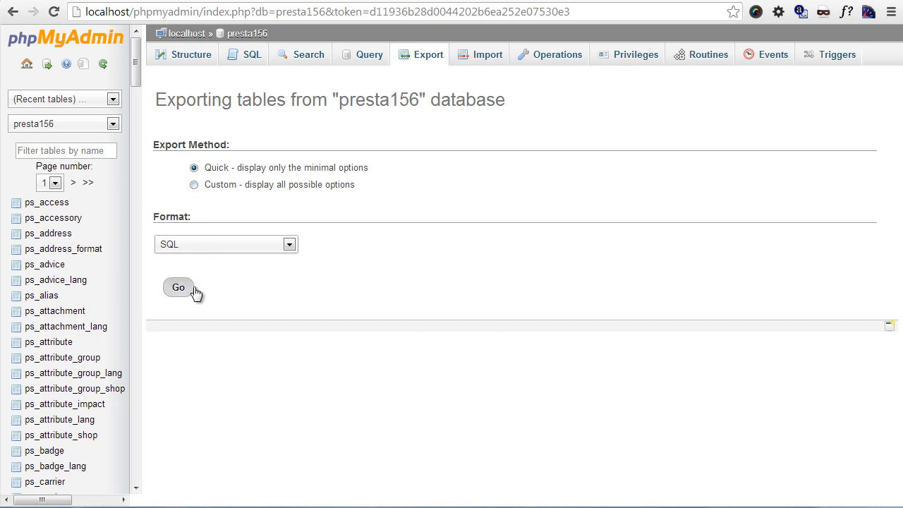
mouse_move(196, 196)
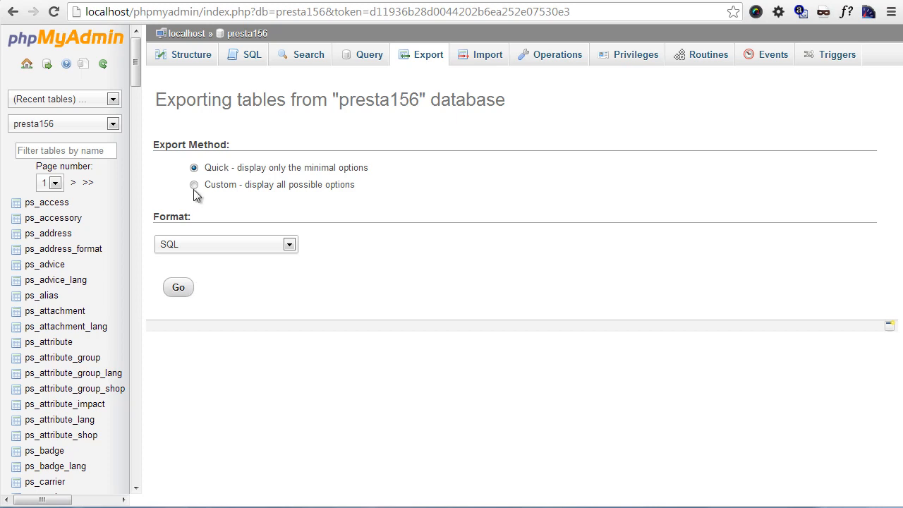
- Review the Custom export method's compression choices and full option set for presta156
click(195, 183)
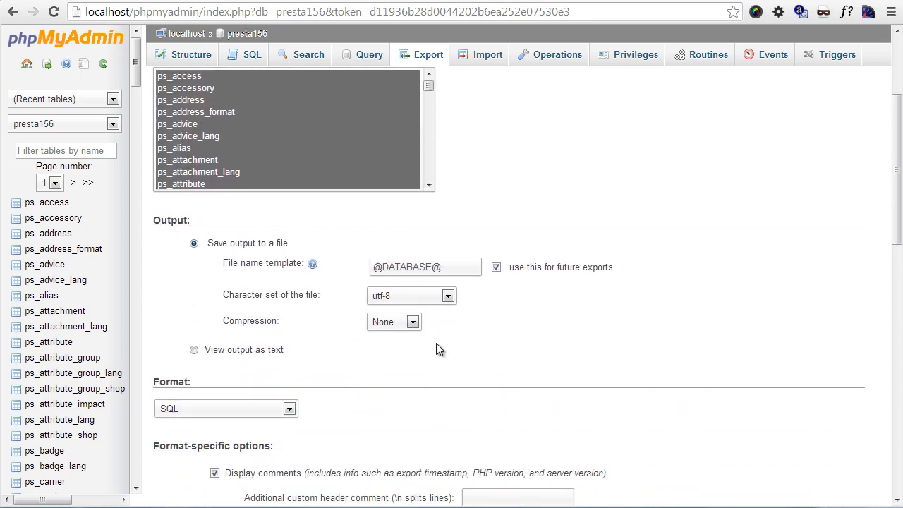
click(393, 322)
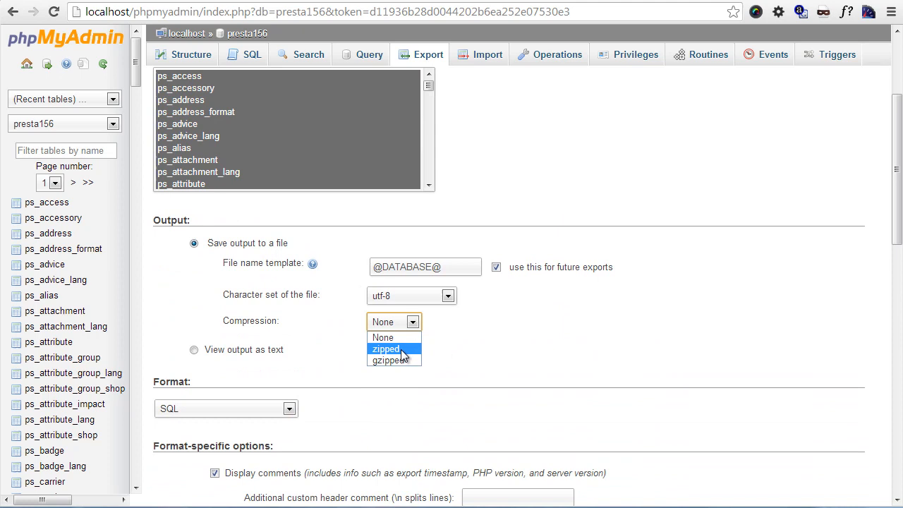
click(382, 338)
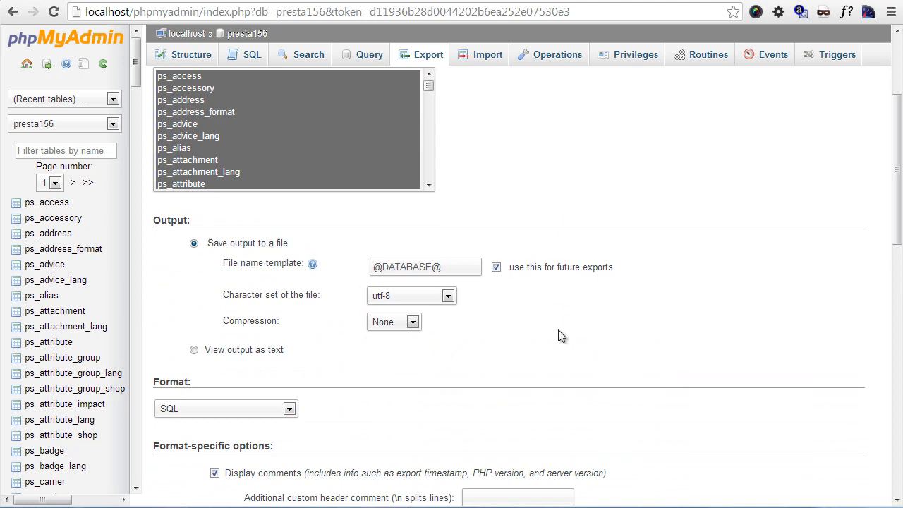
mouse_move(578, 343)
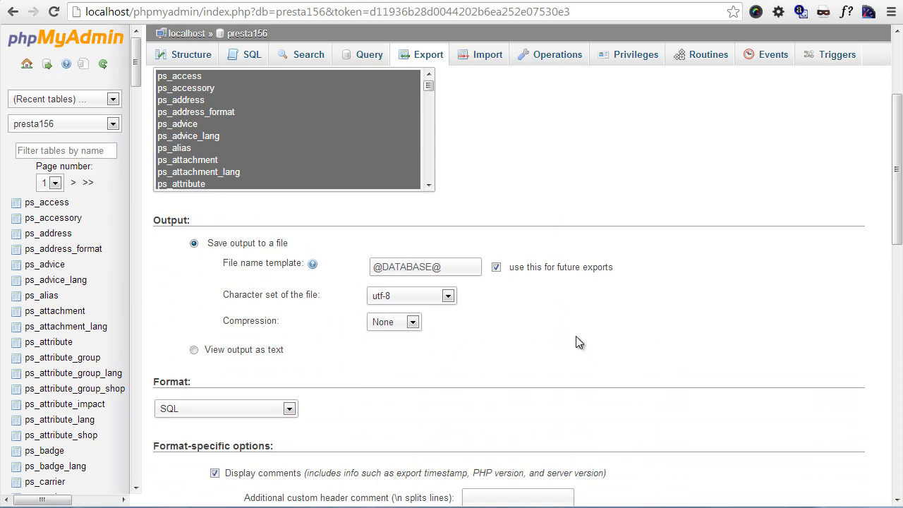
mouse_move(579, 338)
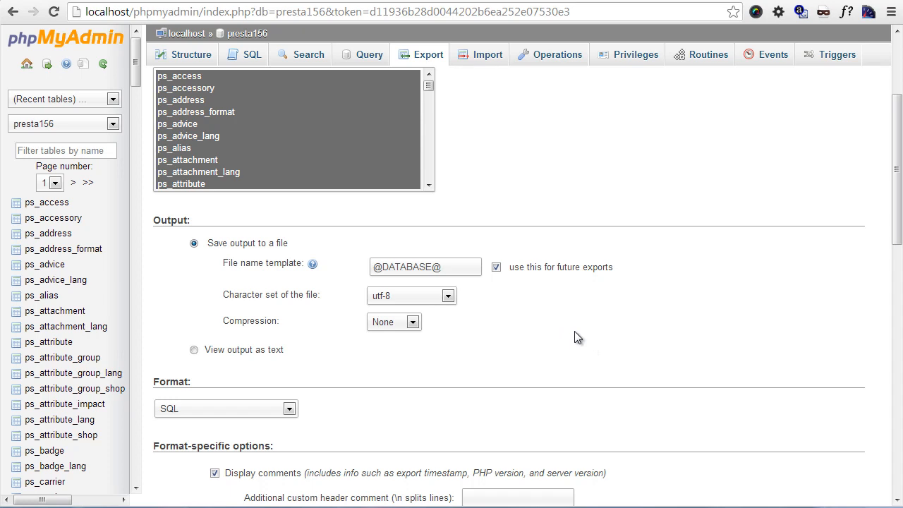
scroll(up, 3)
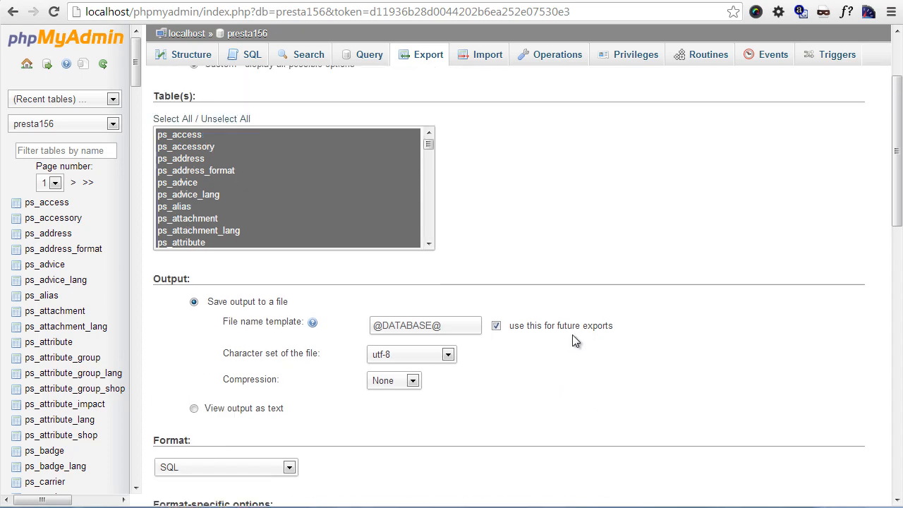
scroll(up, 3)
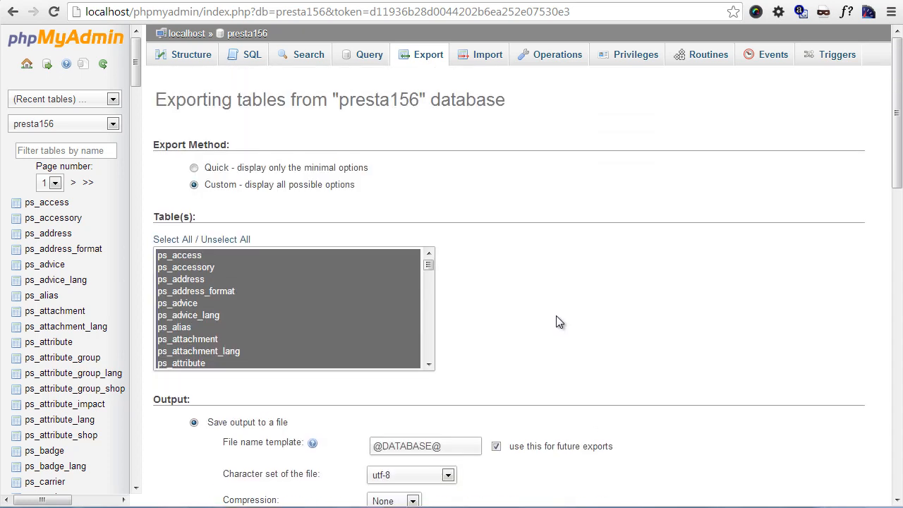
mouse_move(267, 226)
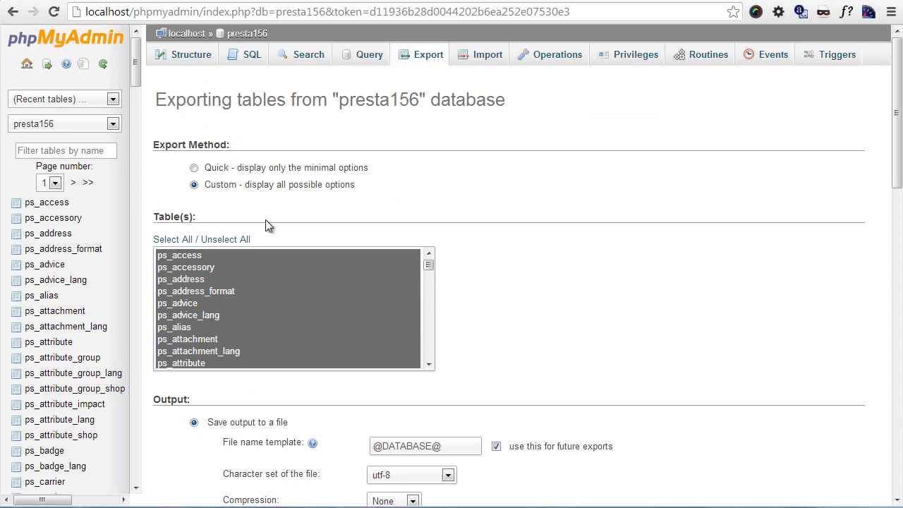
- Export the presta156 database with the Quick method in SQL format and save presta156.sql
click(195, 167)
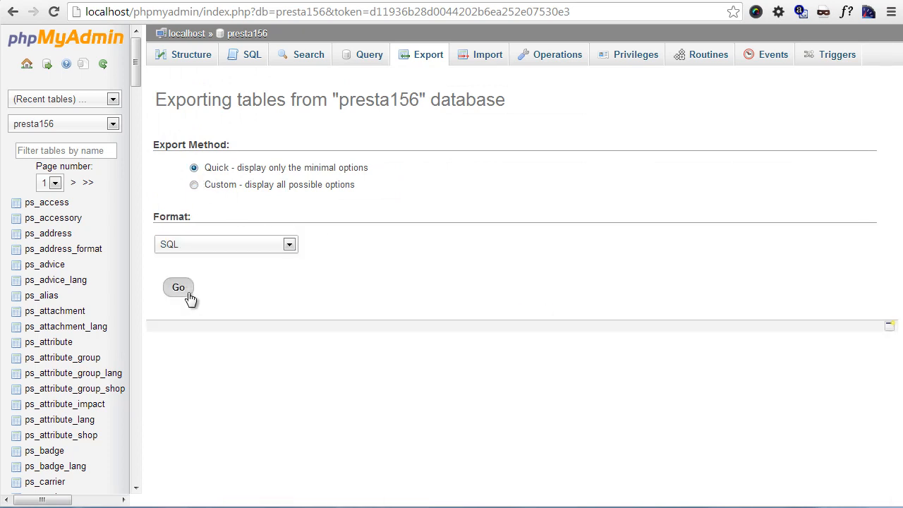
click(178, 288)
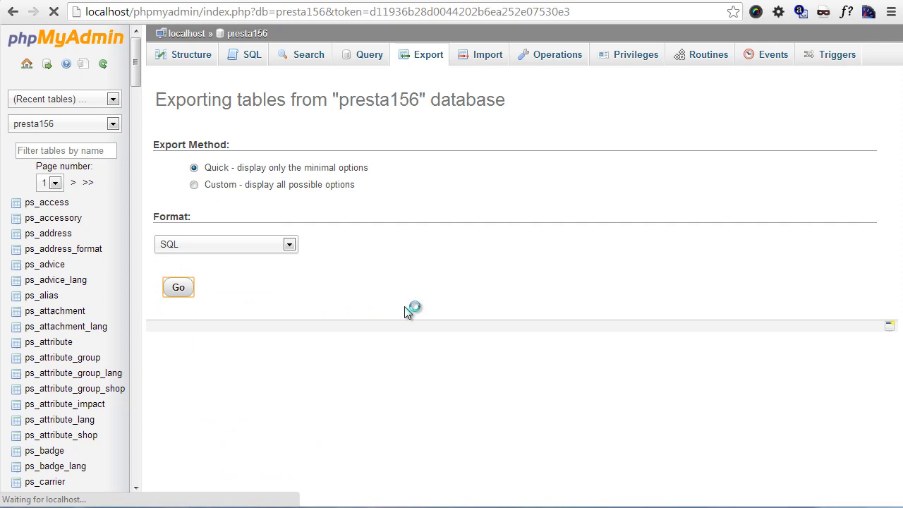
click(178, 288)
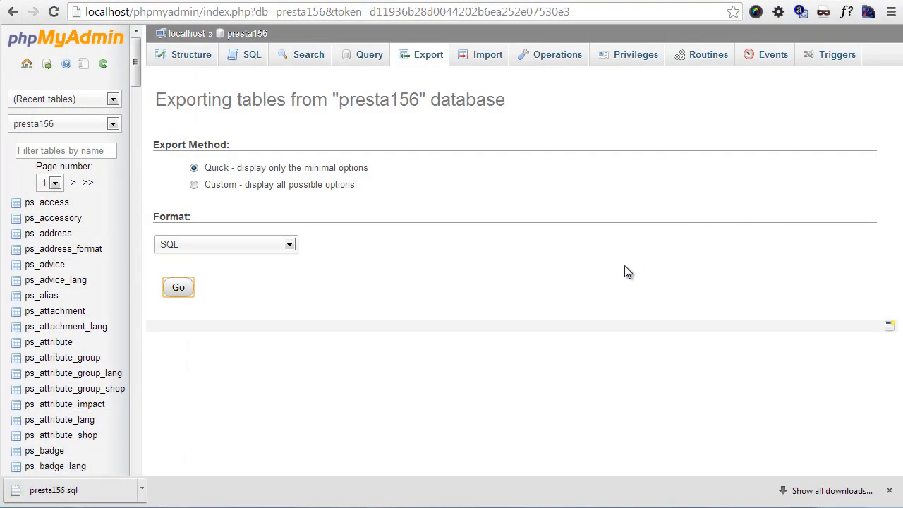
mouse_move(296, 367)
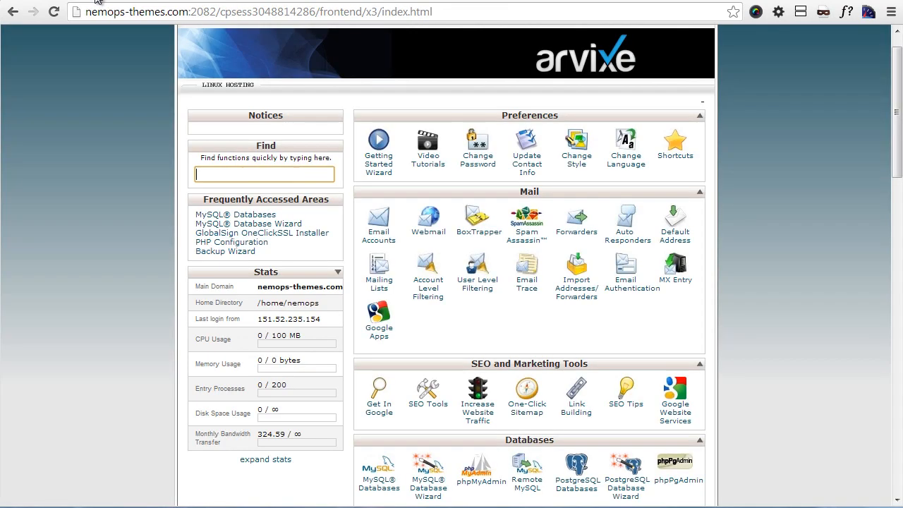
mouse_move(844, 305)
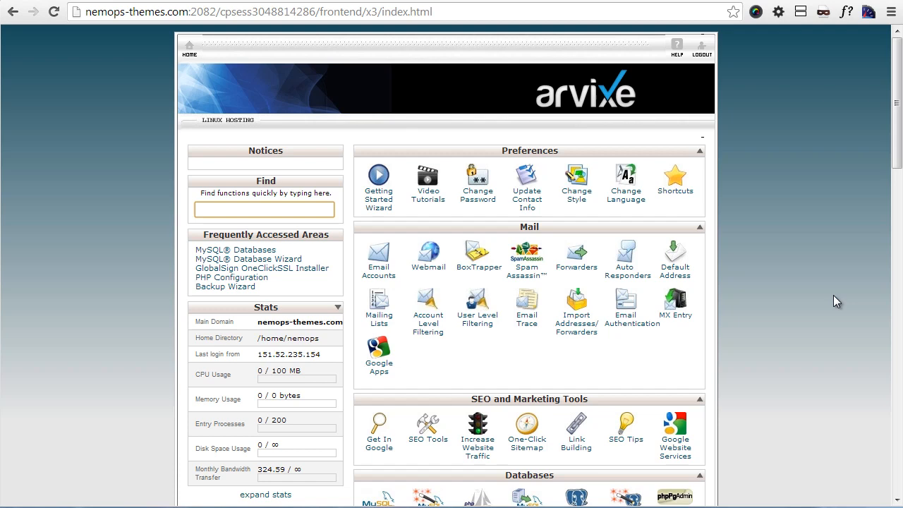
mouse_move(307, 90)
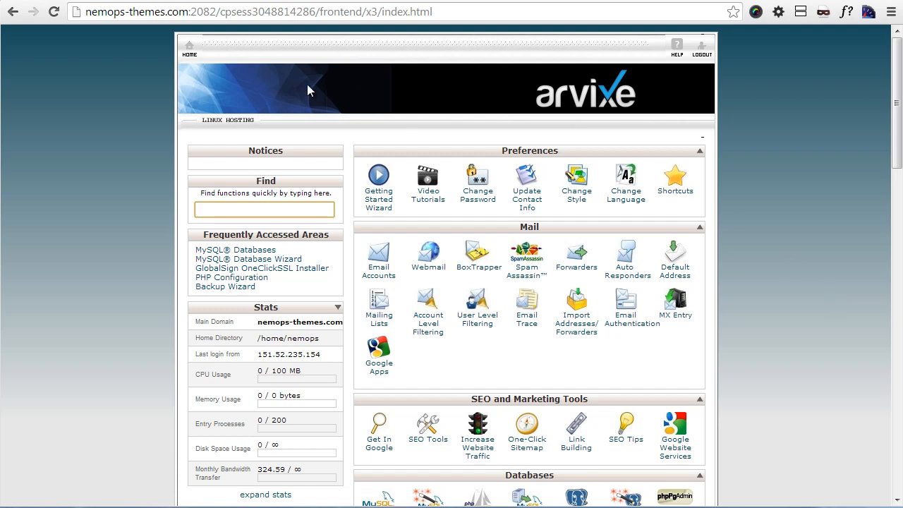
mouse_move(161, 81)
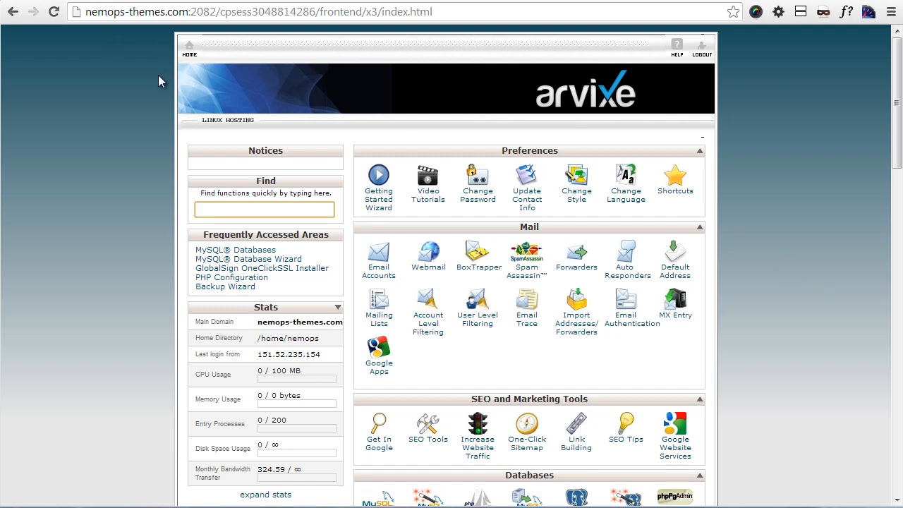
- View the MySQL Databases page, return to the cPanel home and launch the MySQL Database Wizard
scroll(down, 3)
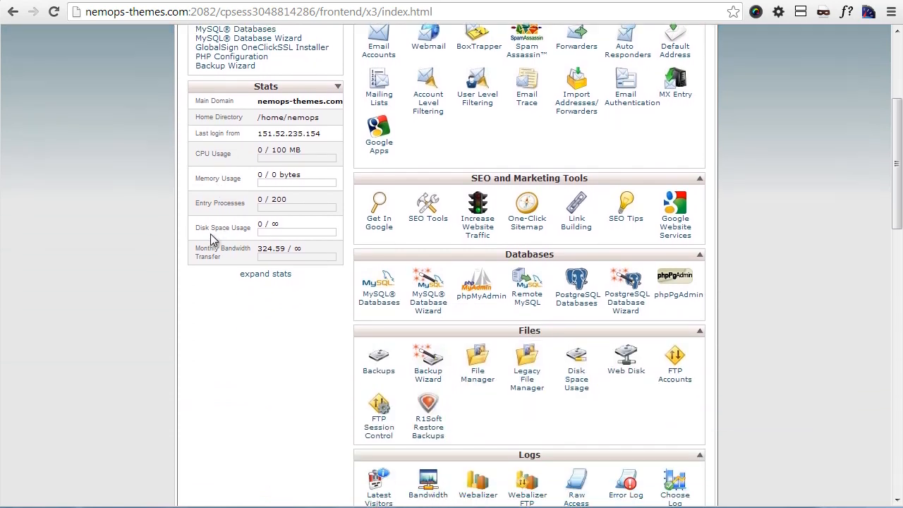
mouse_move(378, 297)
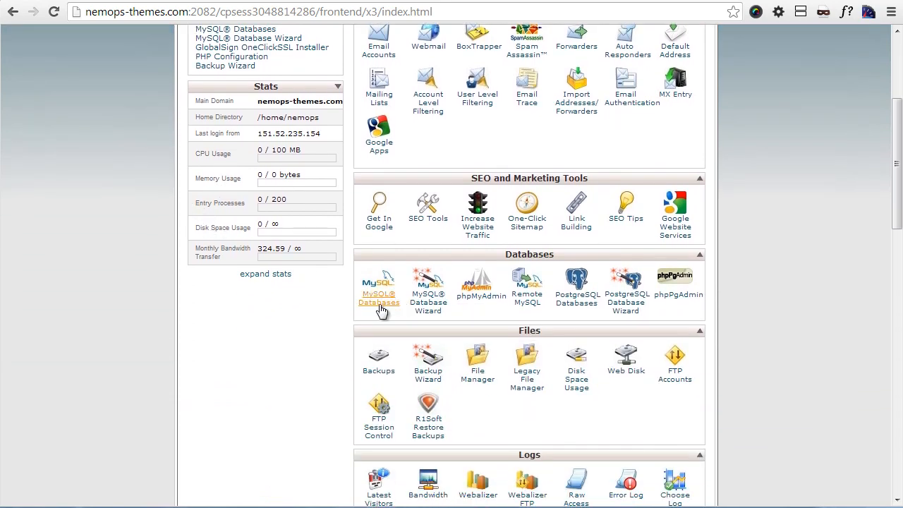
click(378, 302)
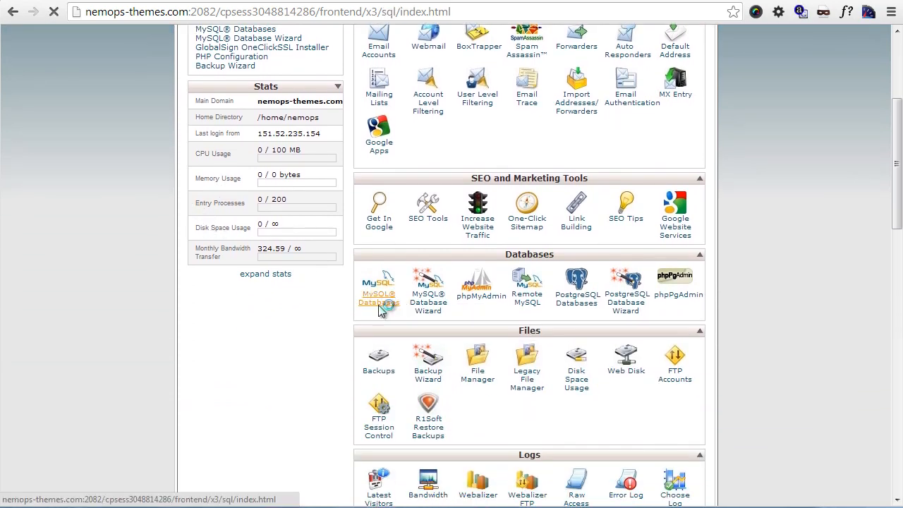
click(378, 289)
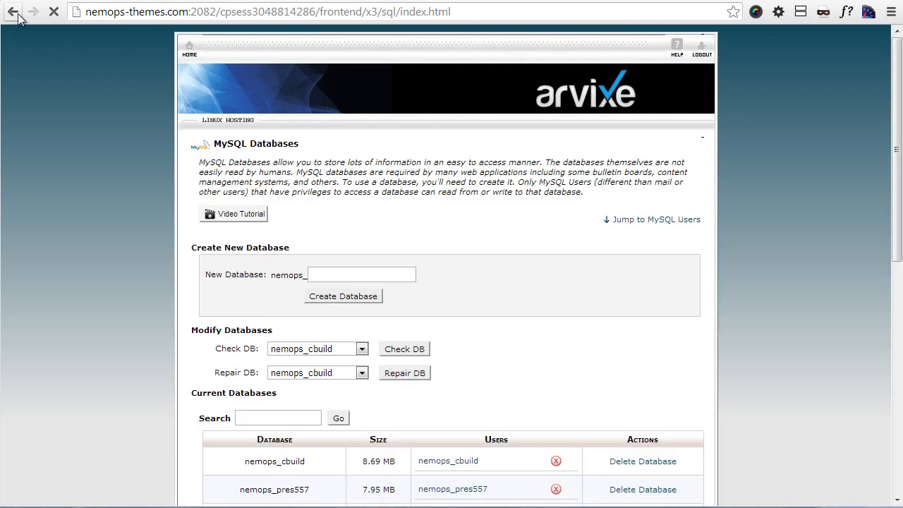
click(12, 11)
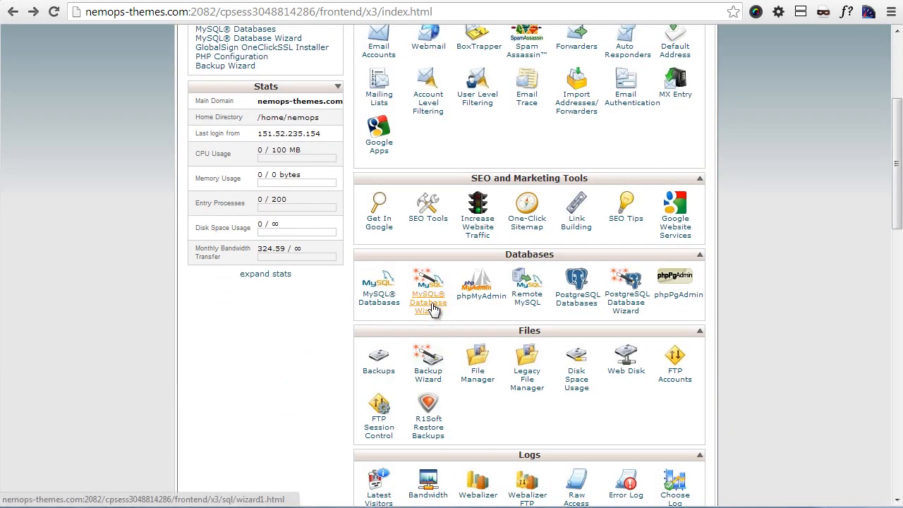
- Create the new database nemops_tetsing in the wizard and continue to user setup
click(429, 288)
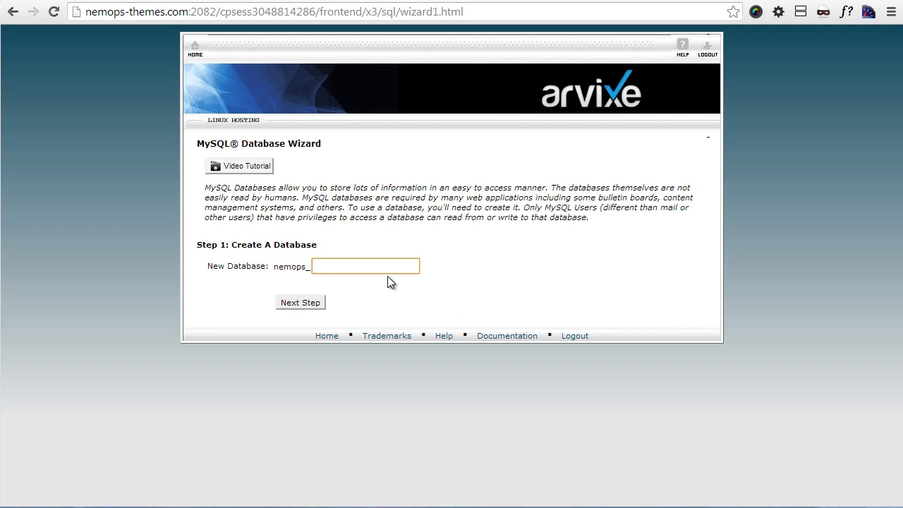
click(364, 266)
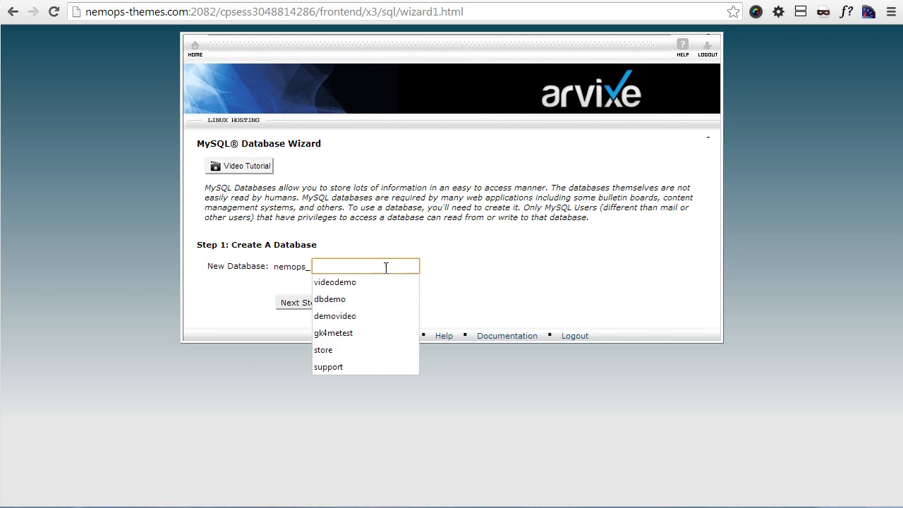
text(tets)
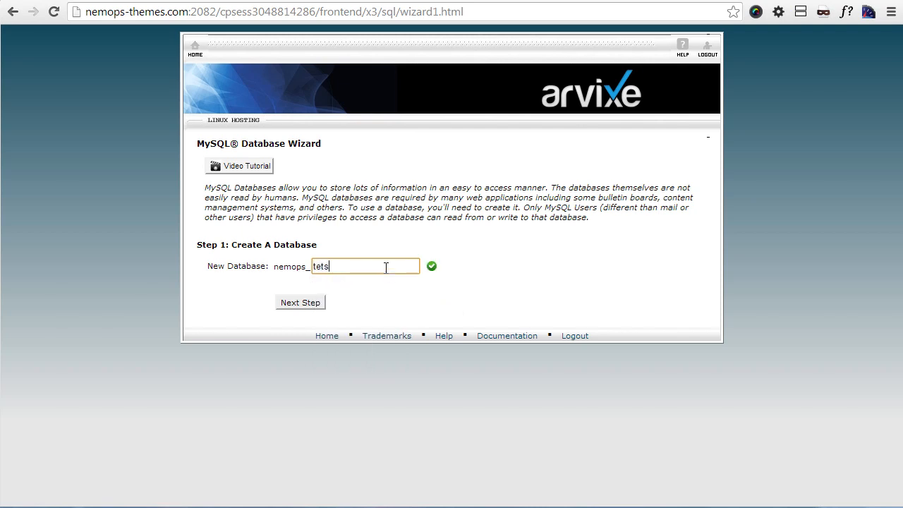
click(299, 302)
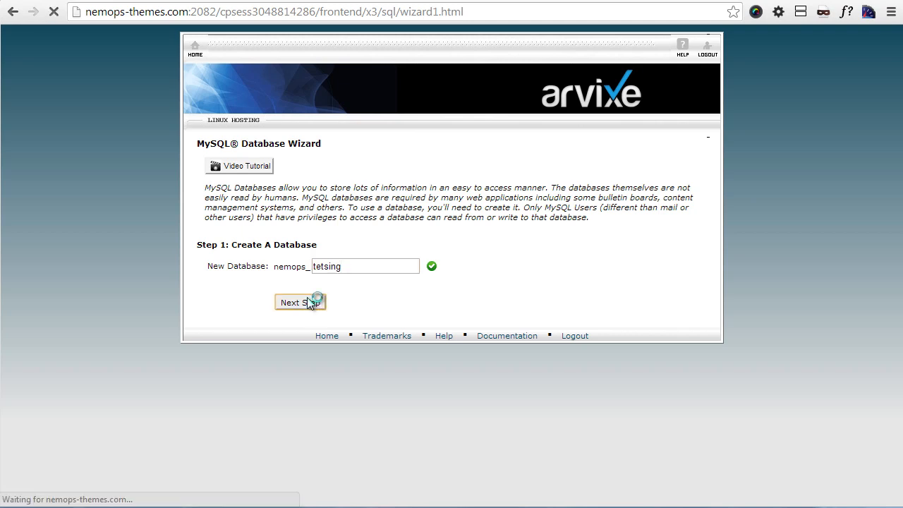
click(299, 302)
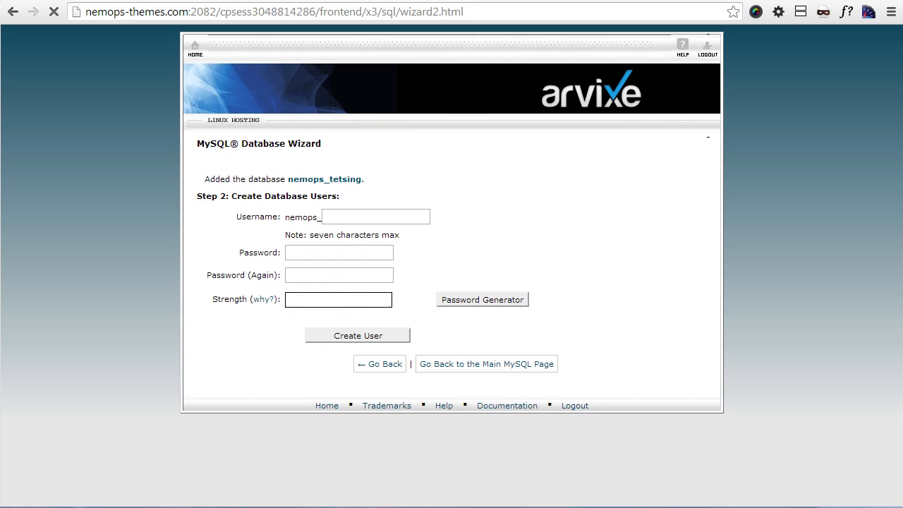
- Create database user mytestus with its password entered and confirmed
click(376, 217)
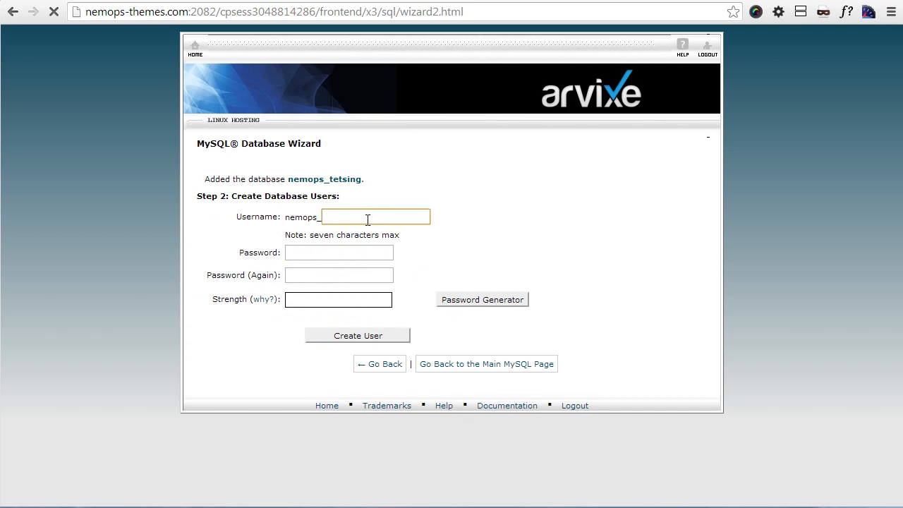
text(mytestus)
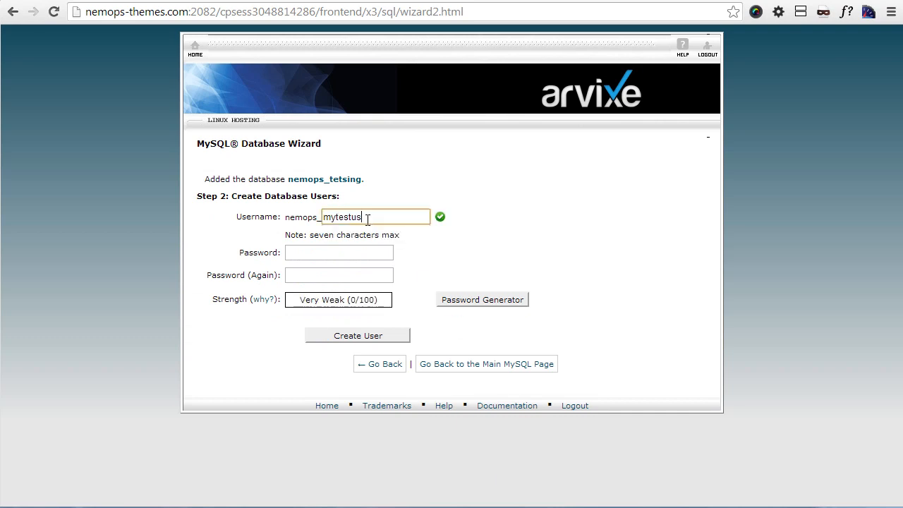
text(e)
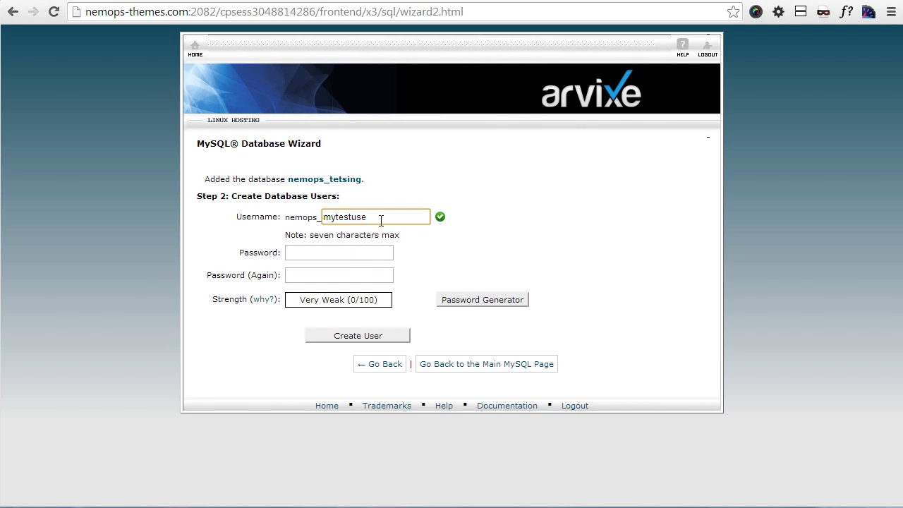
key(Backspace)
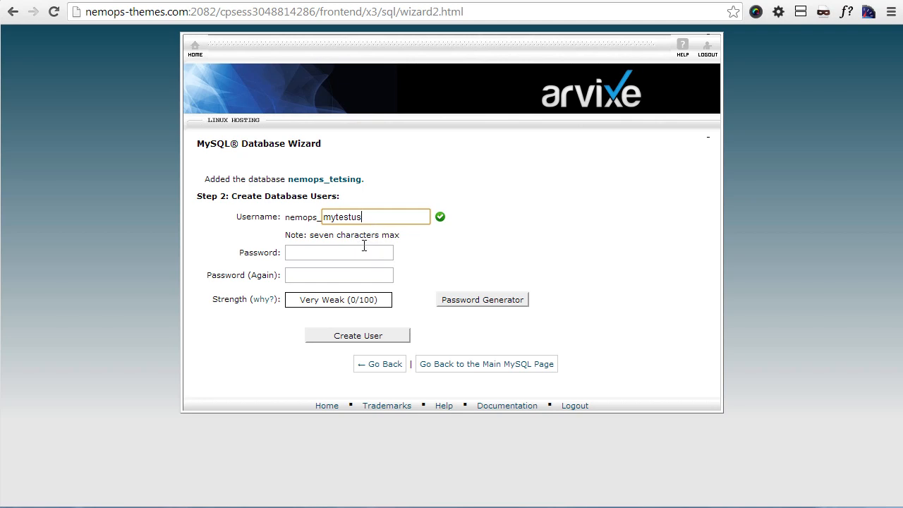
click(339, 253)
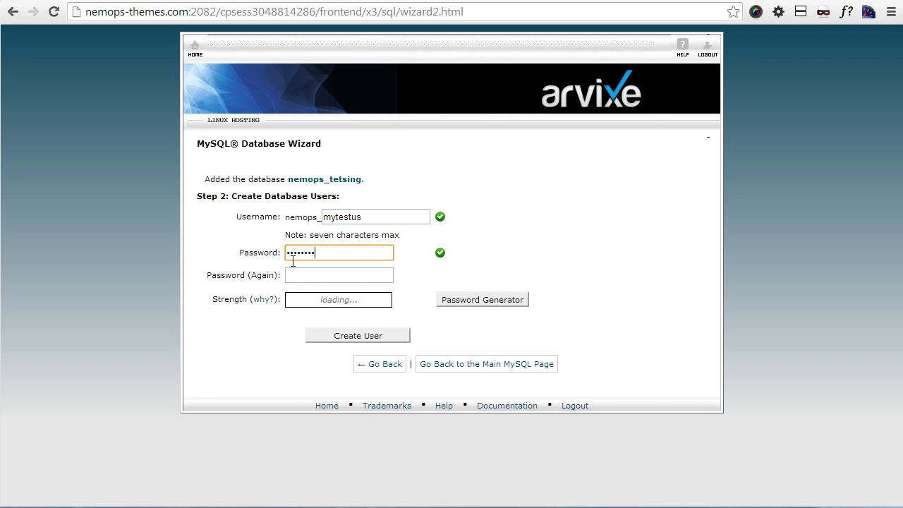
click(338, 275)
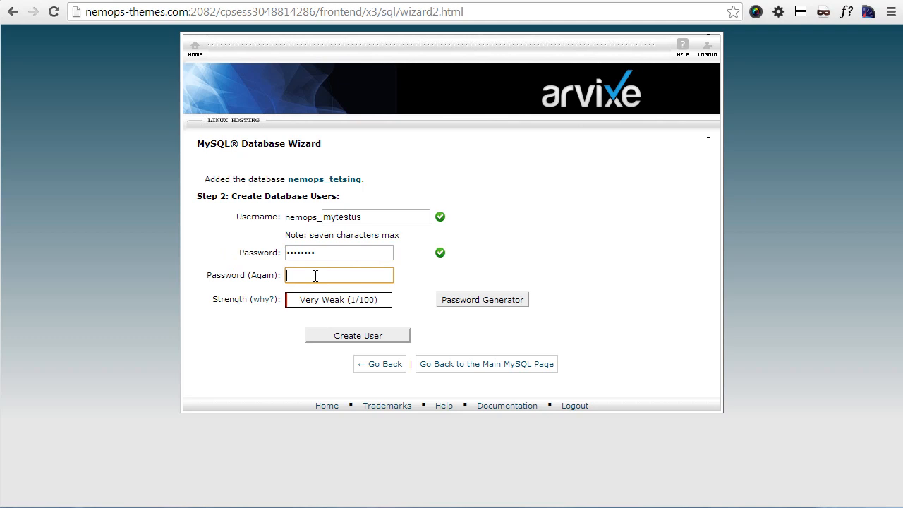
click(338, 275)
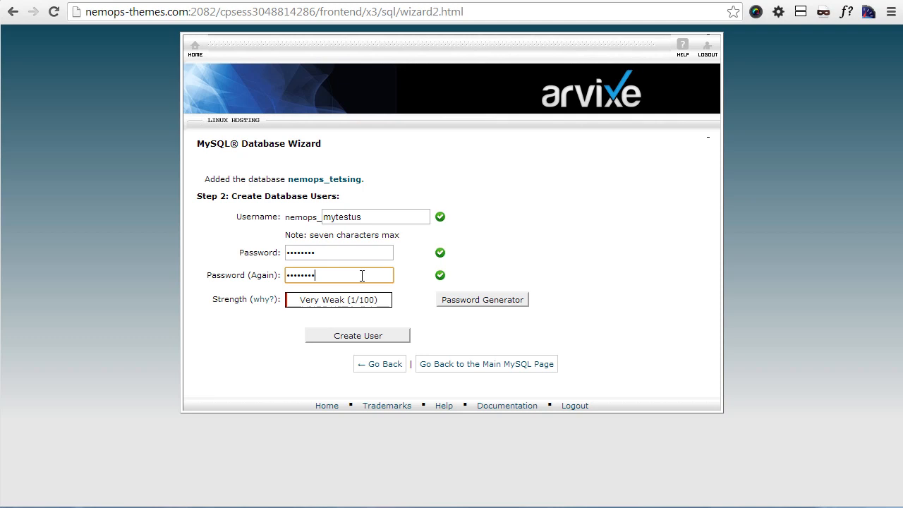
click(357, 336)
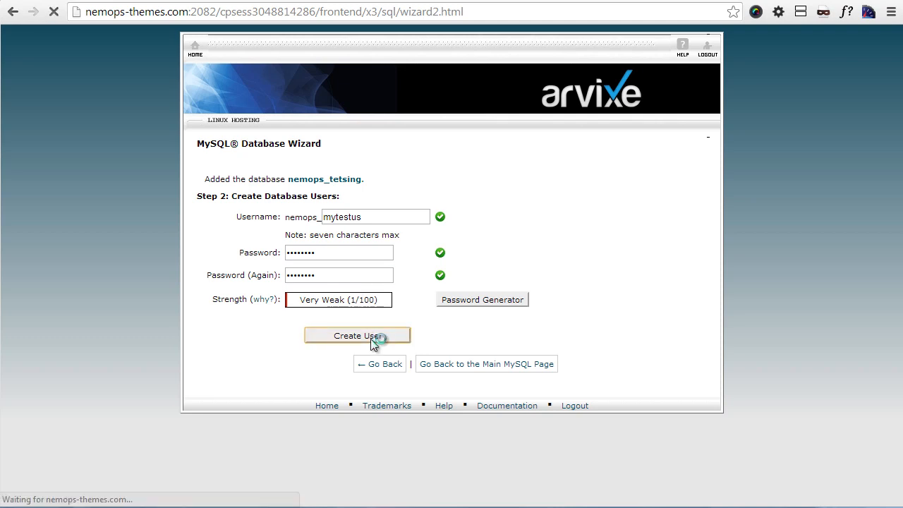
- Grant nemops_mytestus ALL PRIVILEGES on nemops_tetsing and finish the wizard
click(359, 336)
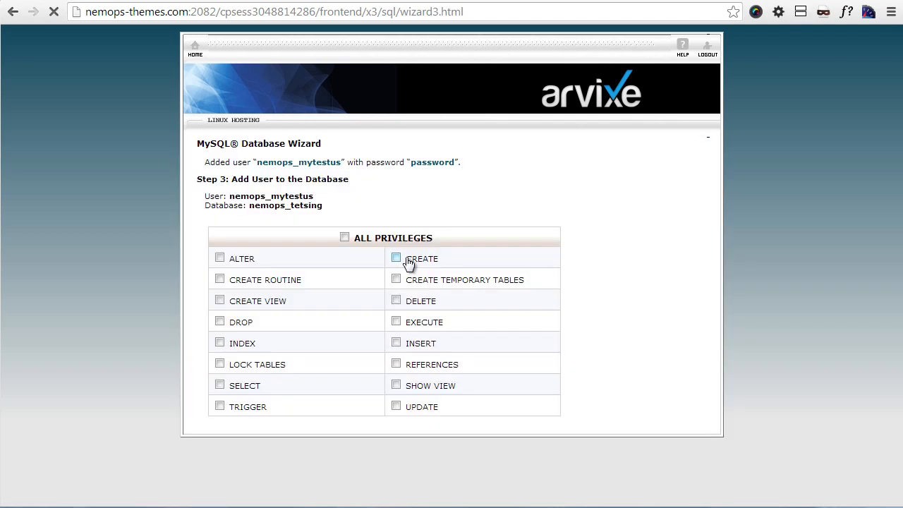
click(344, 237)
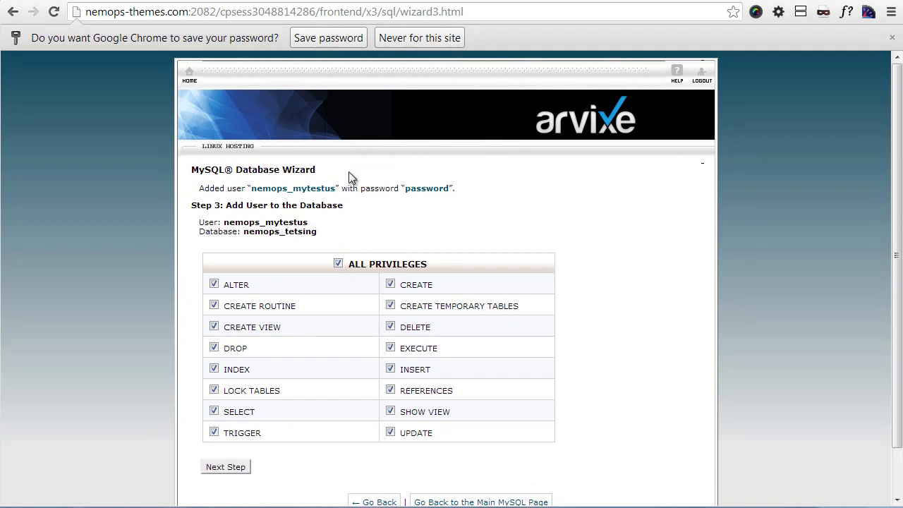
scroll(down, 3)
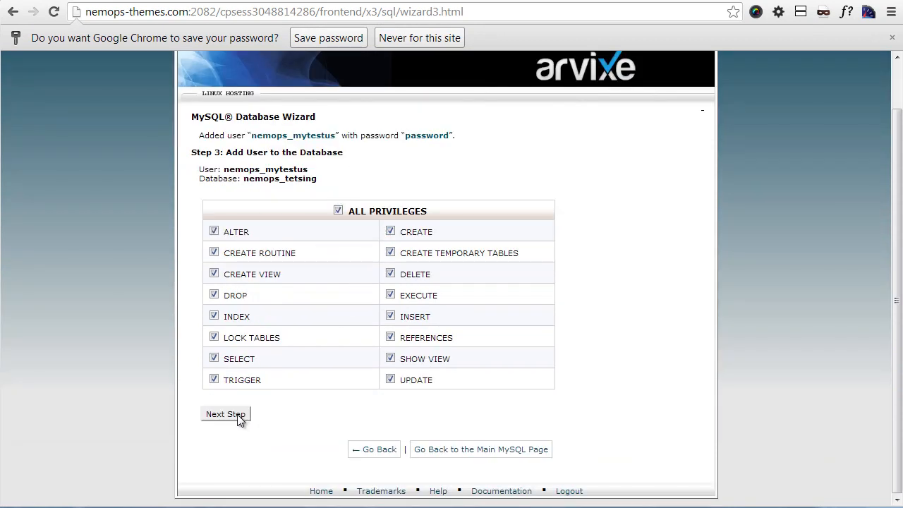
click(226, 414)
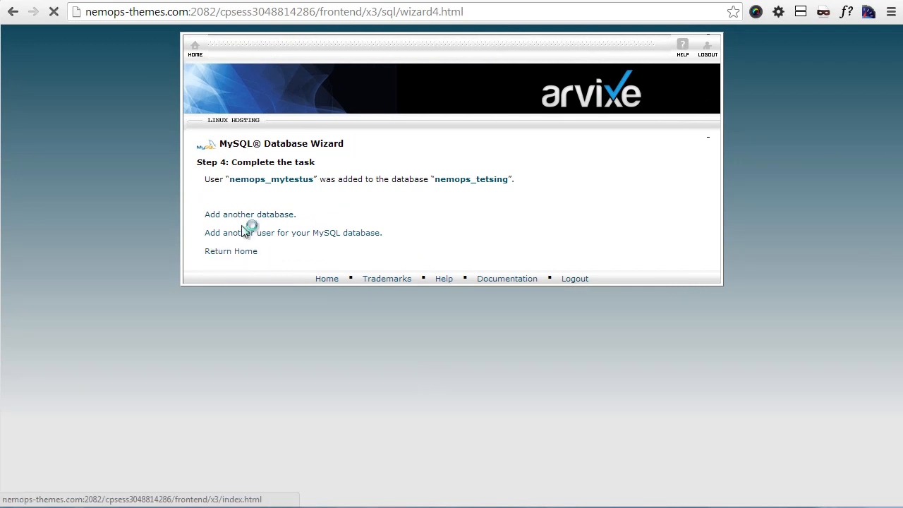
mouse_move(404, 158)
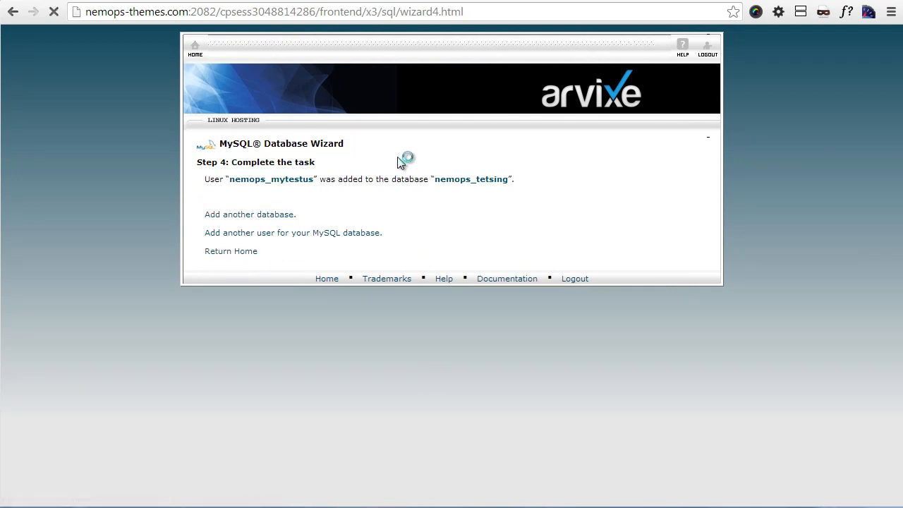
- Return to the cPanel home and scroll to the Databases tools section
click(232, 251)
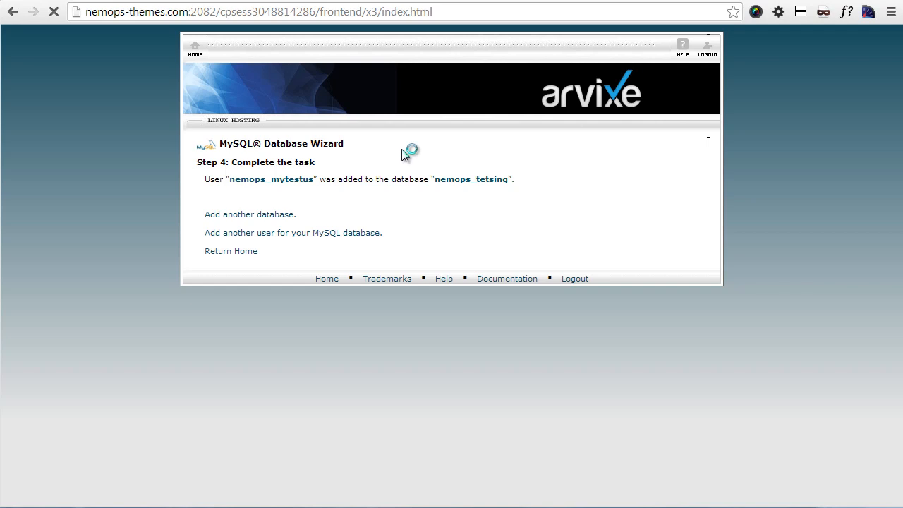
click(232, 251)
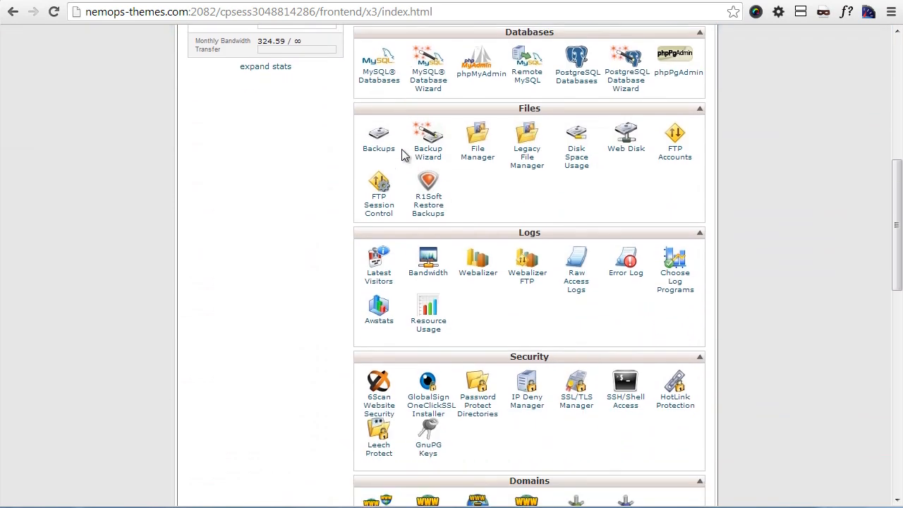
scroll(down, 3)
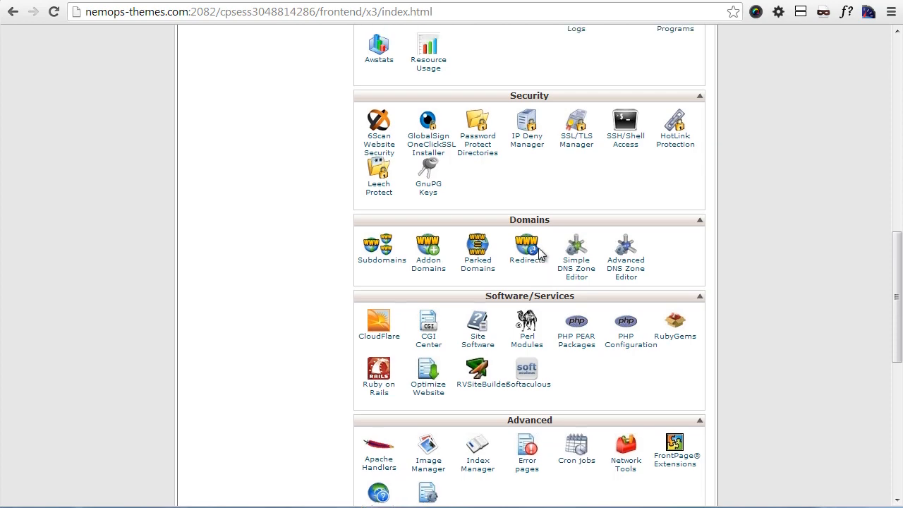
scroll(up, 3)
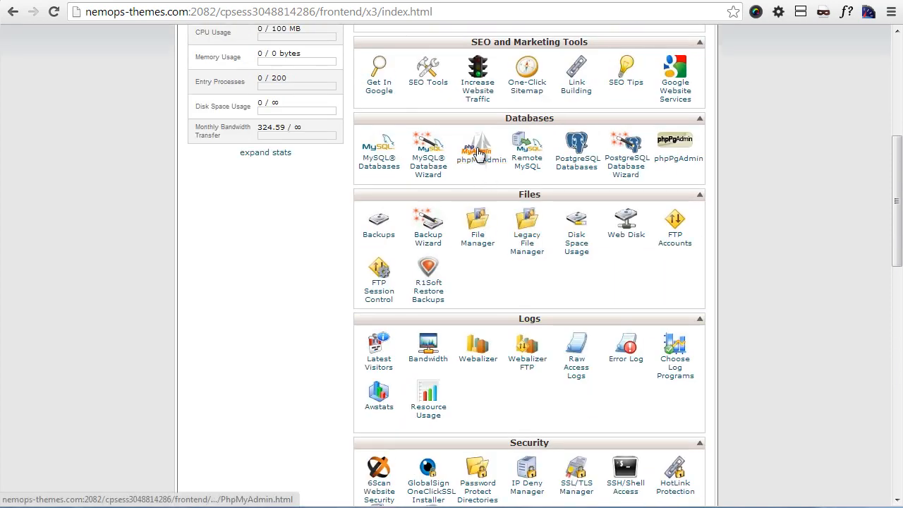
- Select the empty nemops_tetsing database, choose presta156.sql on its Import page and start the import
click(477, 149)
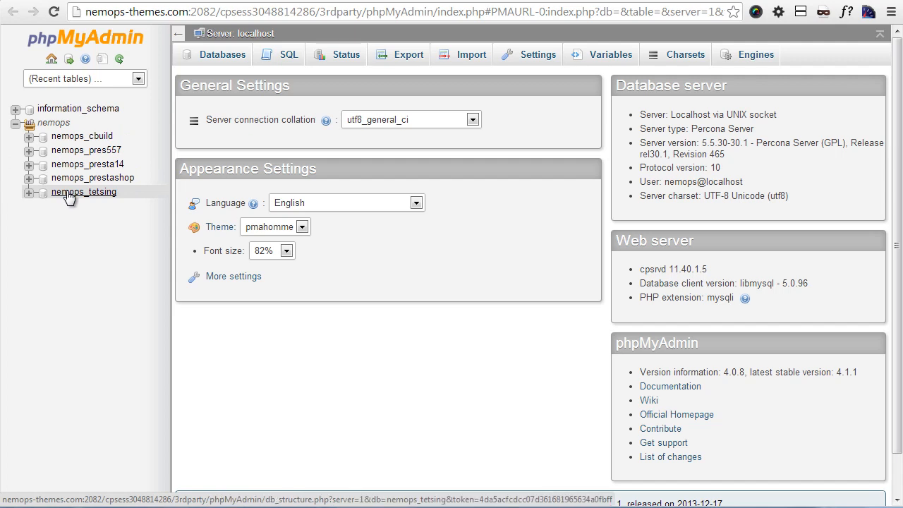
click(84, 191)
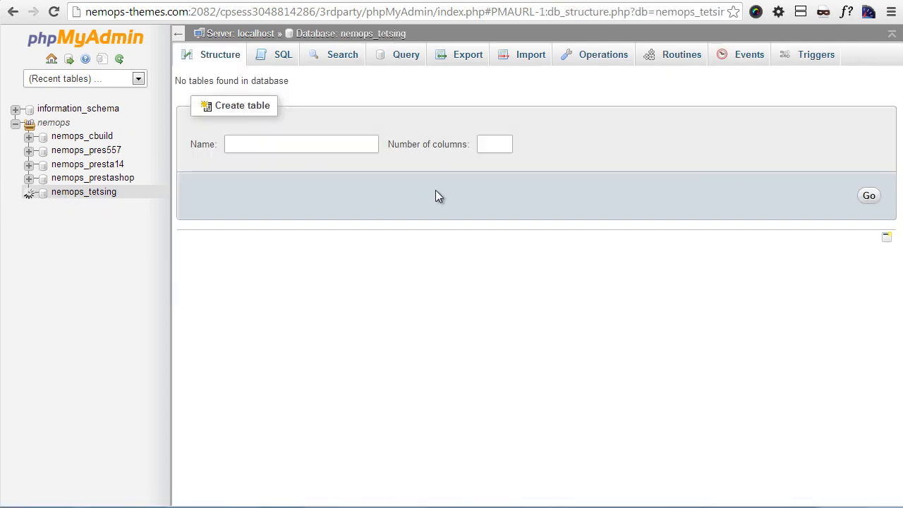
mouse_move(520, 54)
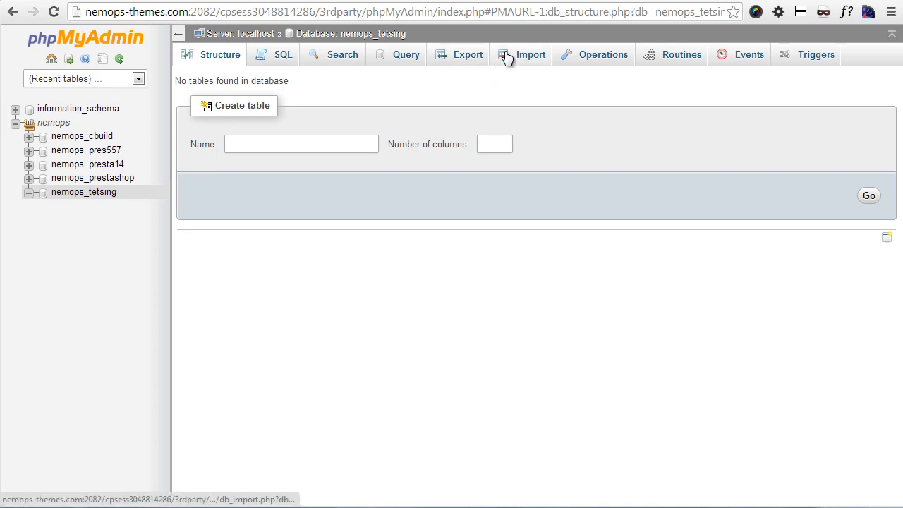
click(531, 53)
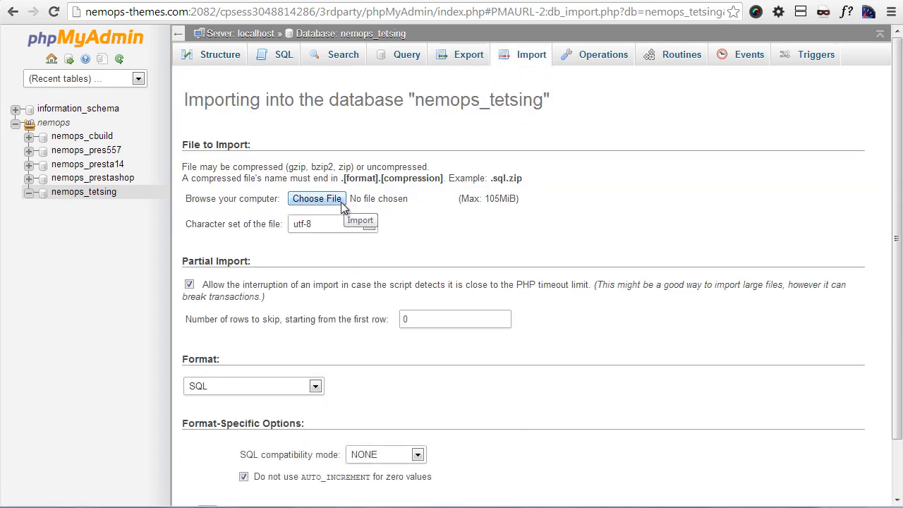
click(316, 198)
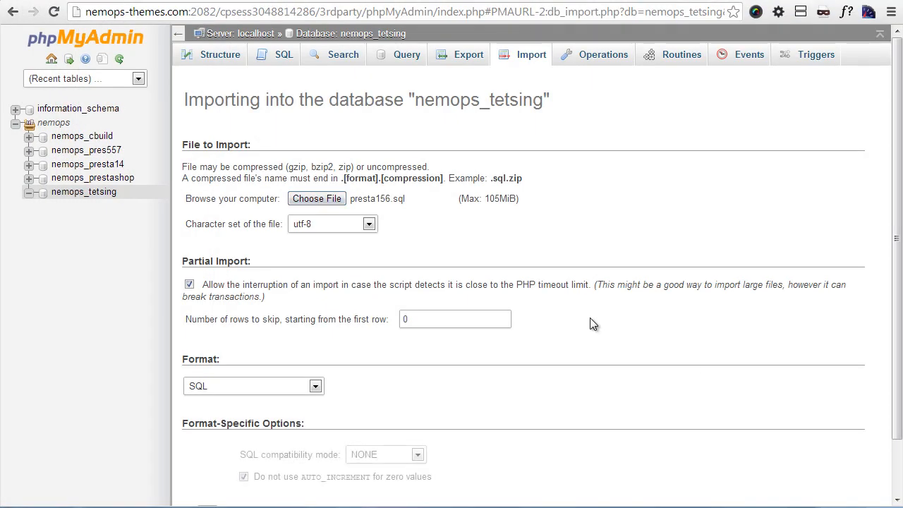
scroll(down, 3)
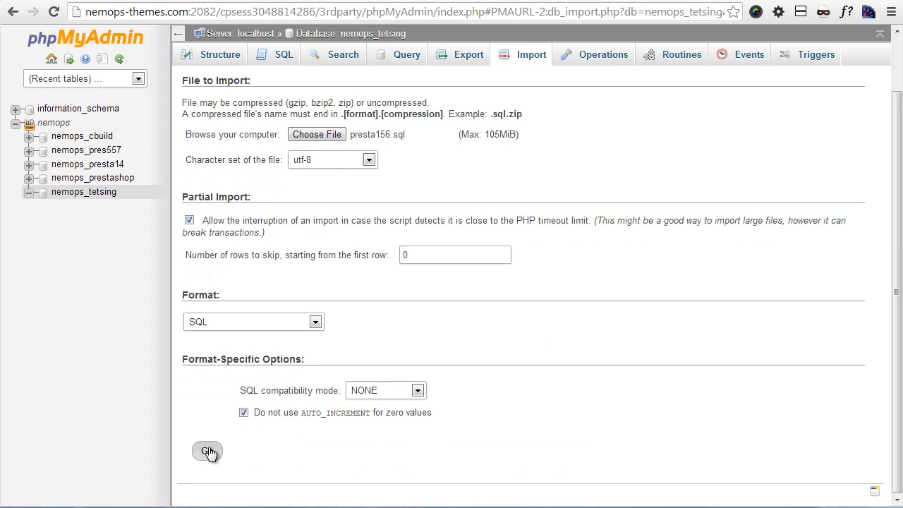
click(207, 452)
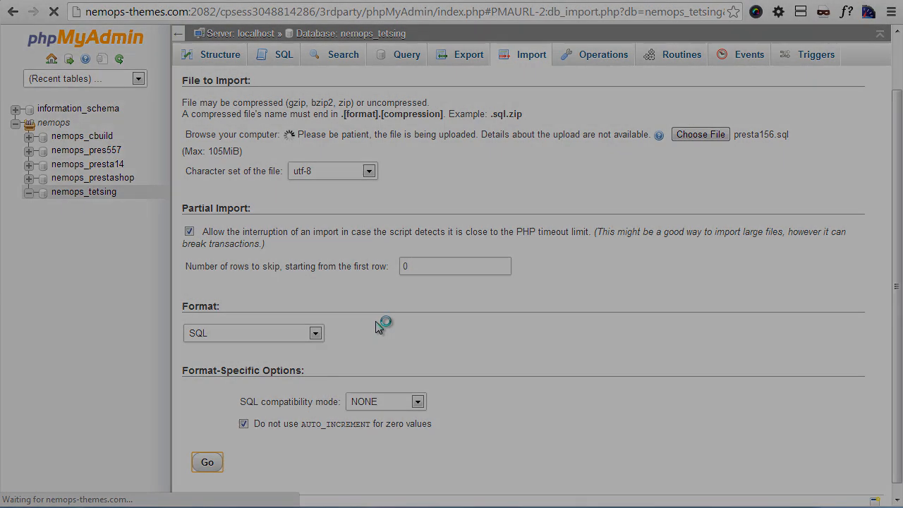
- Finish the presta156.sql import and load nemops-themes.com/testpresta, which shows a database access-denied error
click(206, 463)
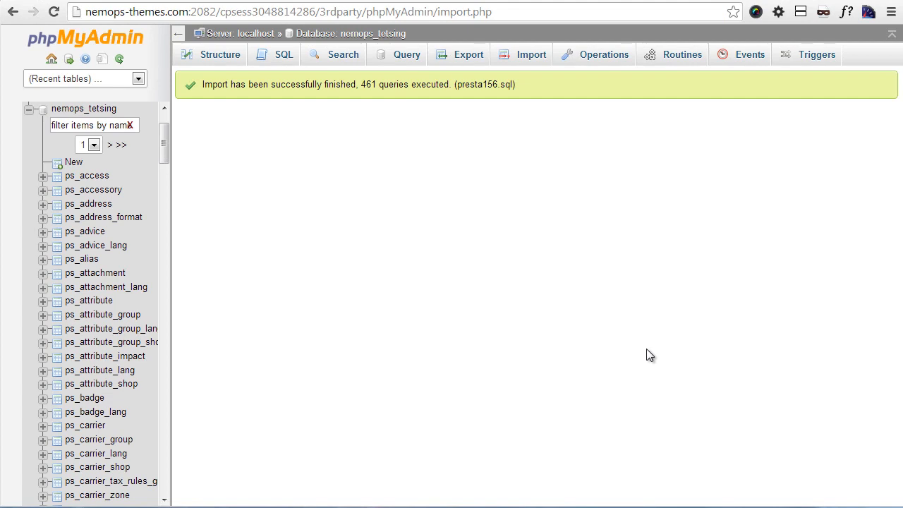
mouse_move(374, 197)
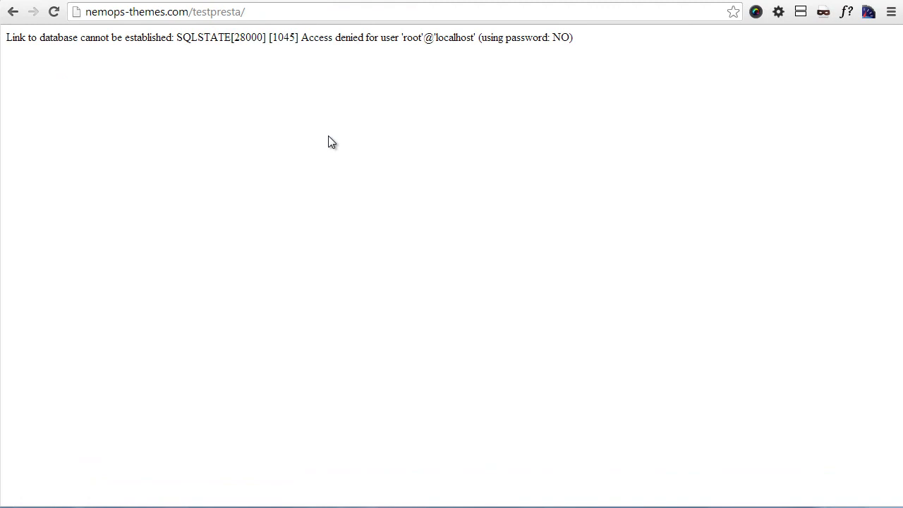
click(54, 12)
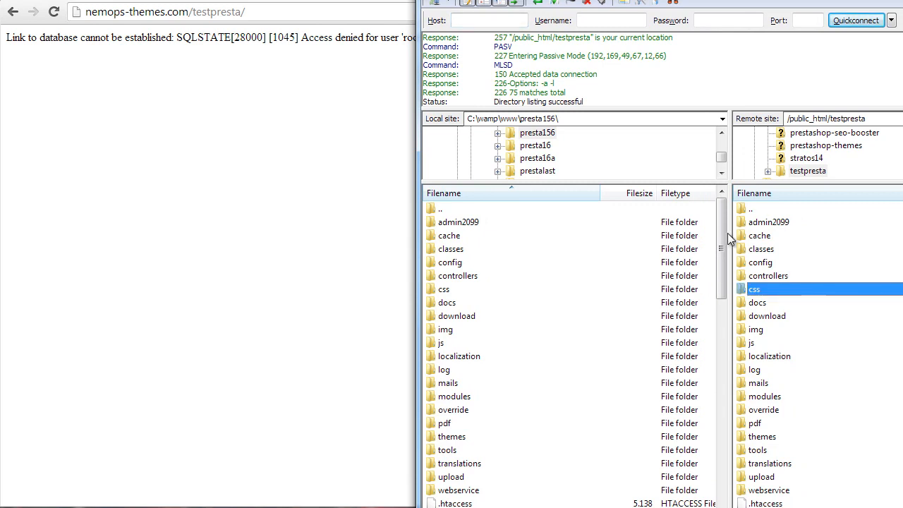
mouse_move(790, 292)
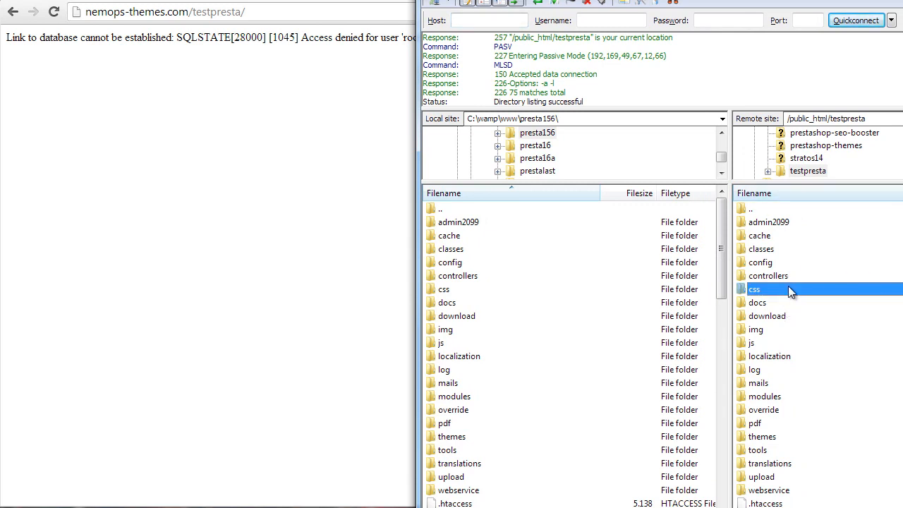
- Download settings.inc.php from remote testpresta/config and open the local copy in Sublime Text
double_click(760, 261)
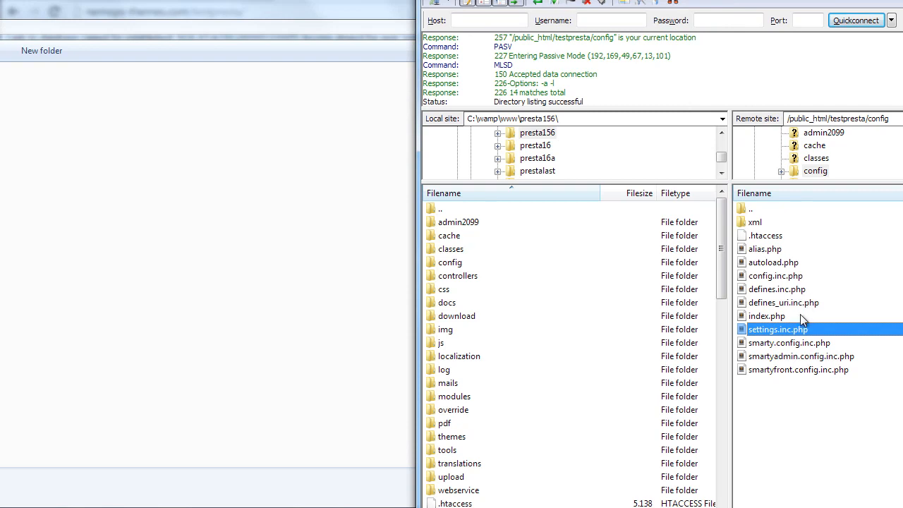
mouse_move(801, 336)
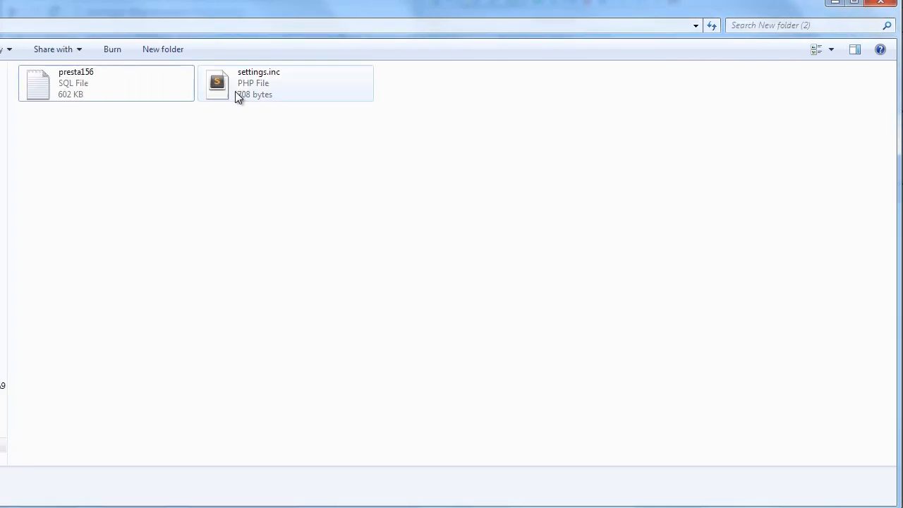
click(285, 82)
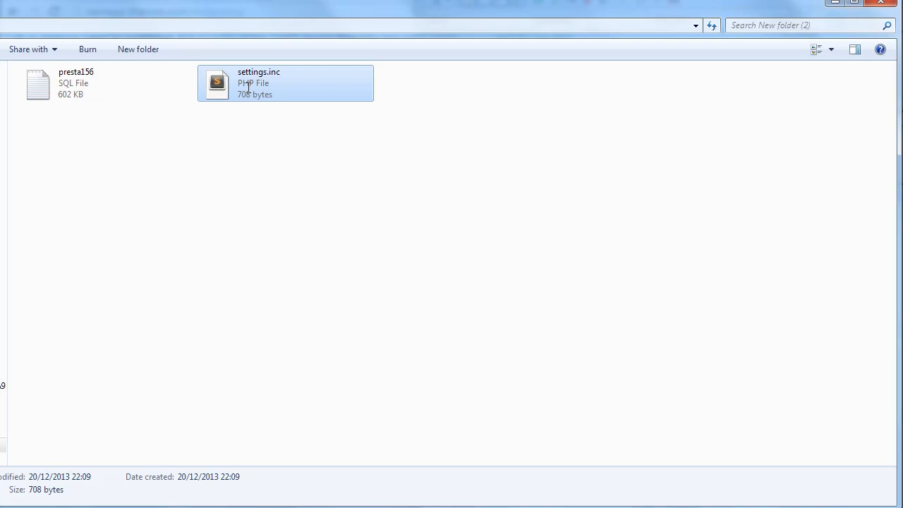
double_click(285, 81)
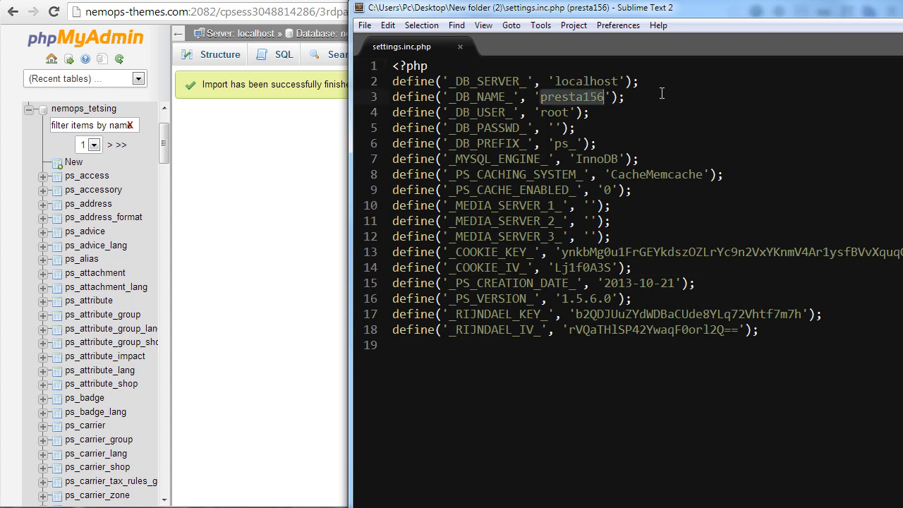
- Set _DB_NAME_ in settings.inc.php to 'nemops_tetsing'
text(nemops_)
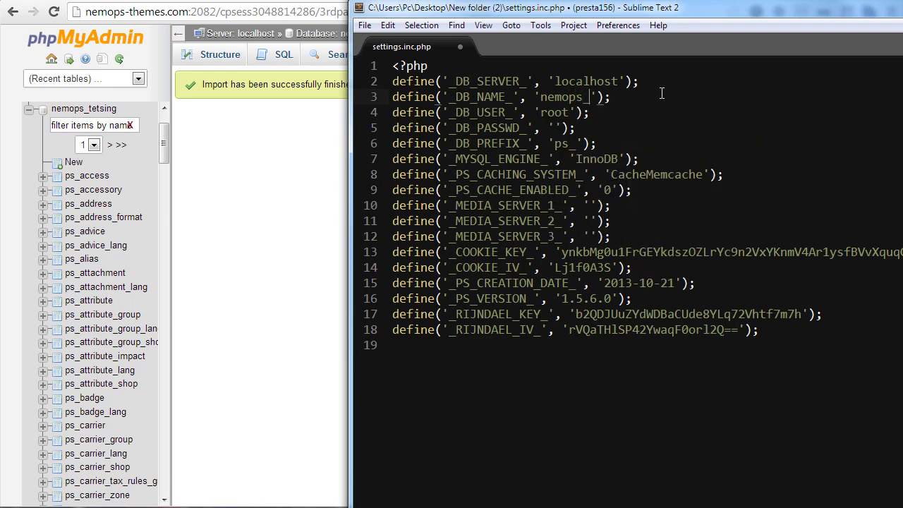
text(tetsing)
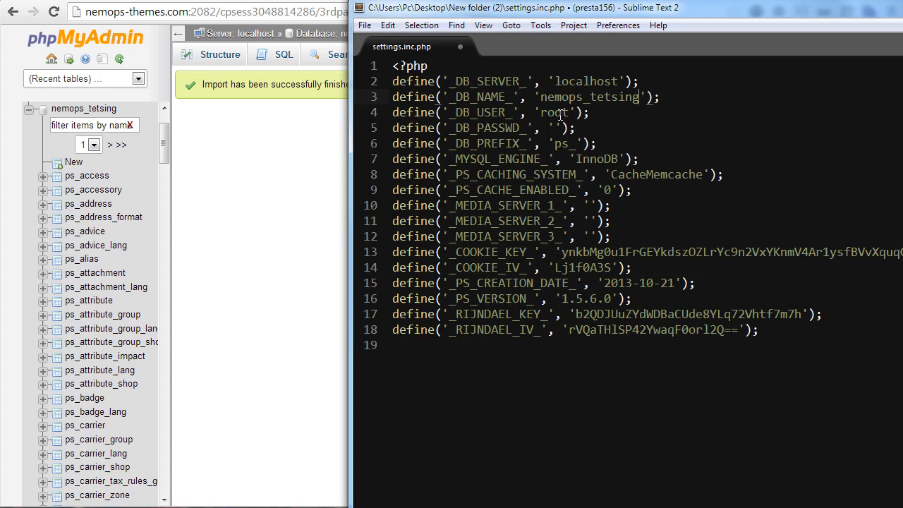
mouse_move(77, 9)
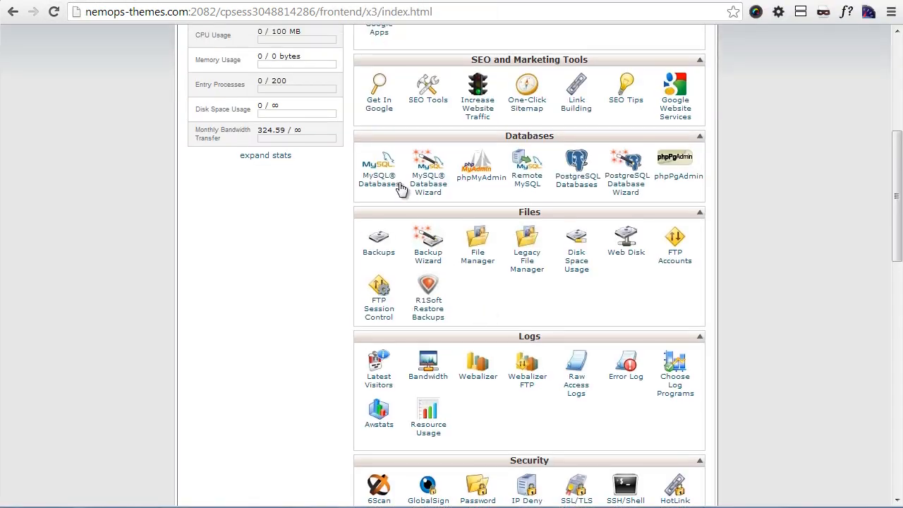
- Look up the site's MySQL user under cPanel's MySQL Databases page
click(477, 166)
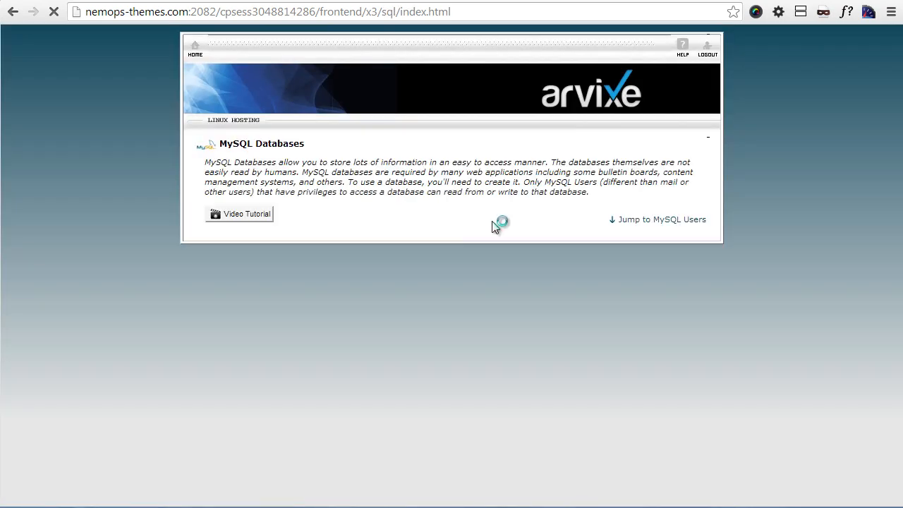
mouse_move(480, 238)
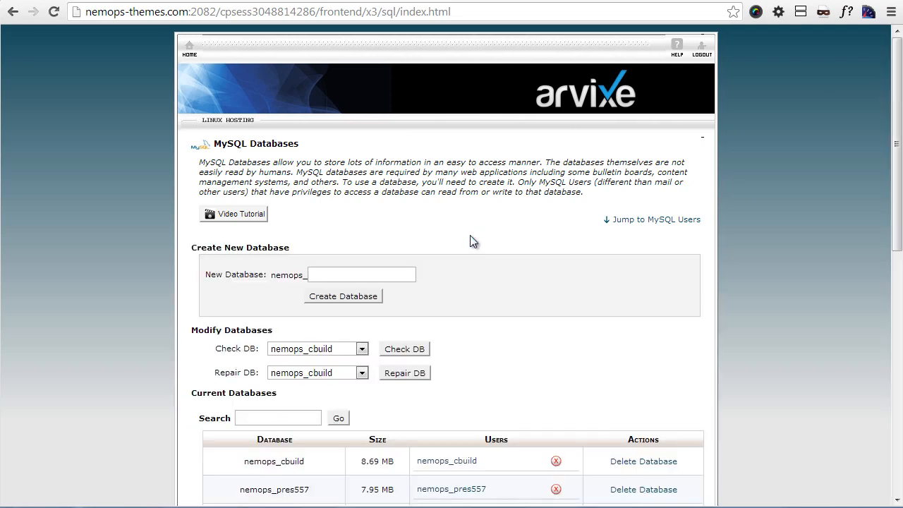
scroll(down, 3)
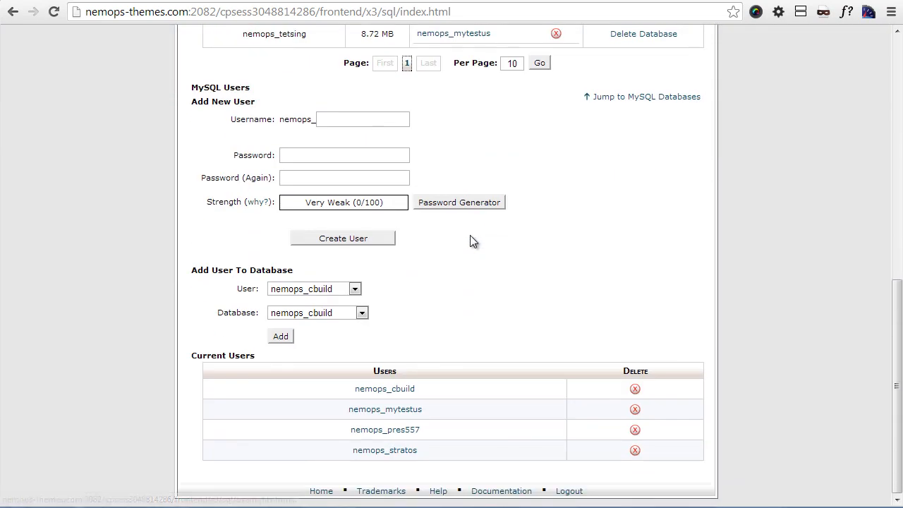
mouse_move(384, 410)
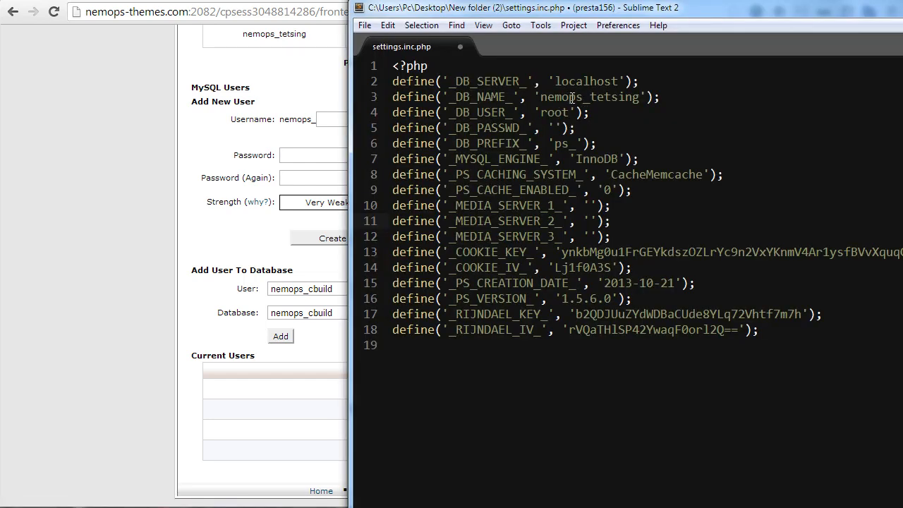
- Set _DB_USER_ to nemops_mytestus with its password in settings.inc.php and overwrite the server copy
text(nemops_mytestus)
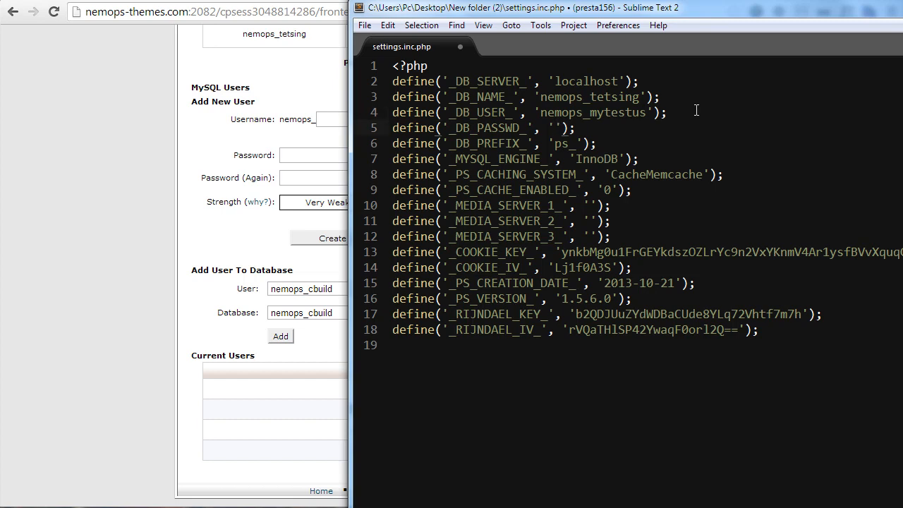
text(paassword)
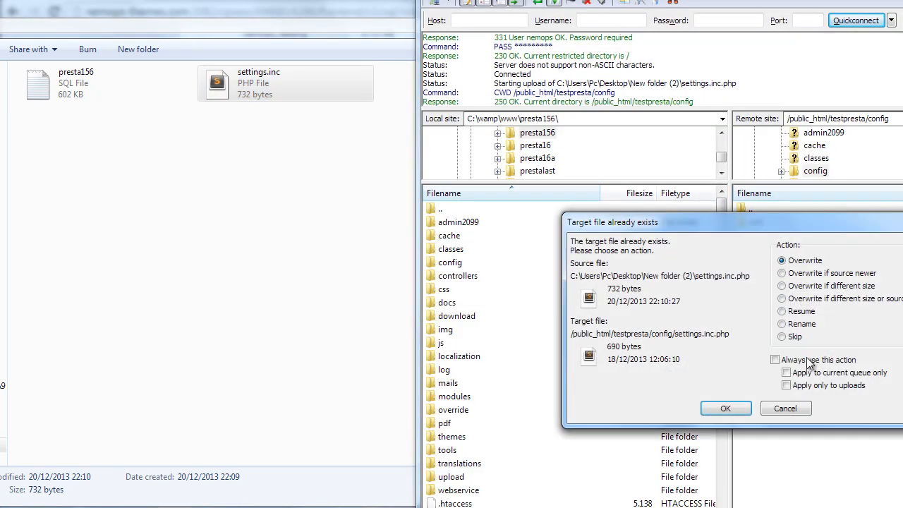
click(725, 408)
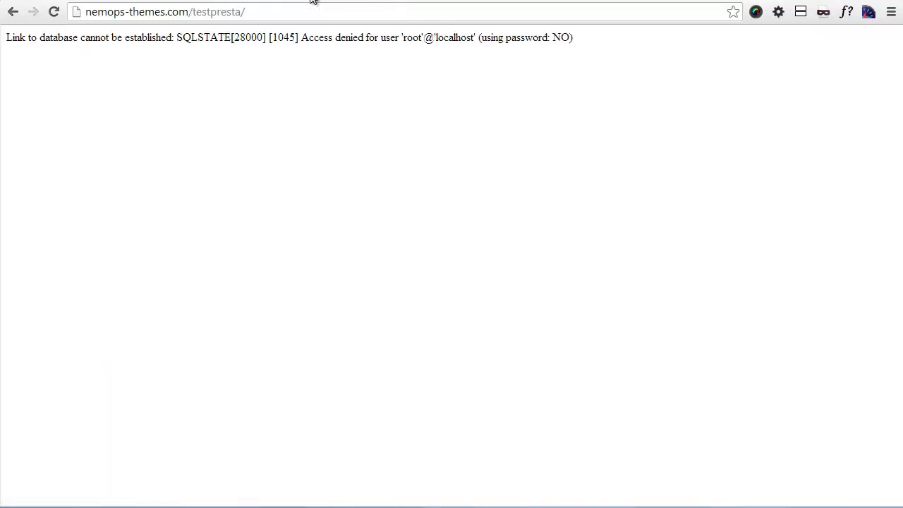
- Switch to the localhost/presta156 storefront tab and place the cursor in its address
click(54, 12)
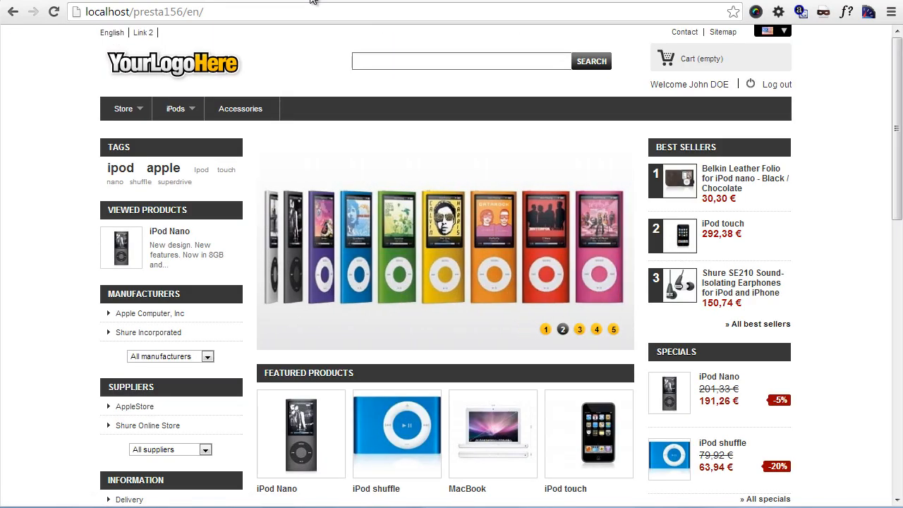
click(579, 330)
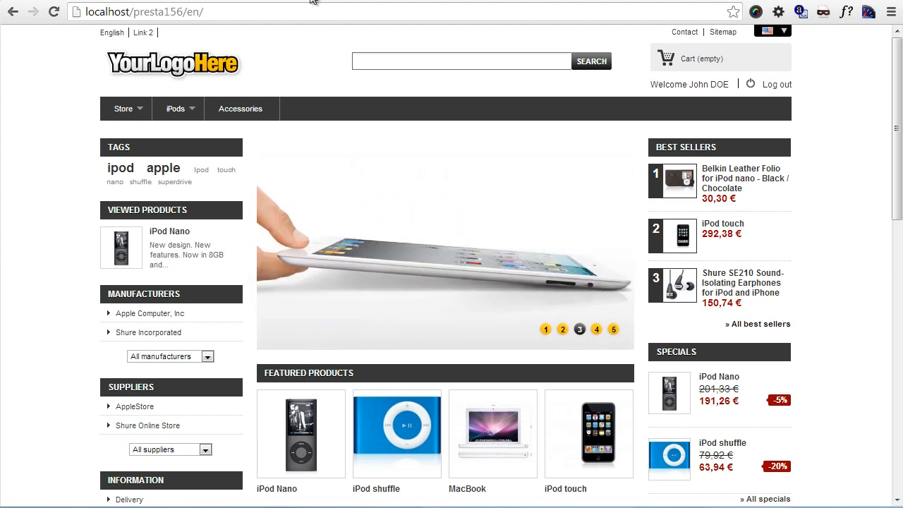
click(595, 330)
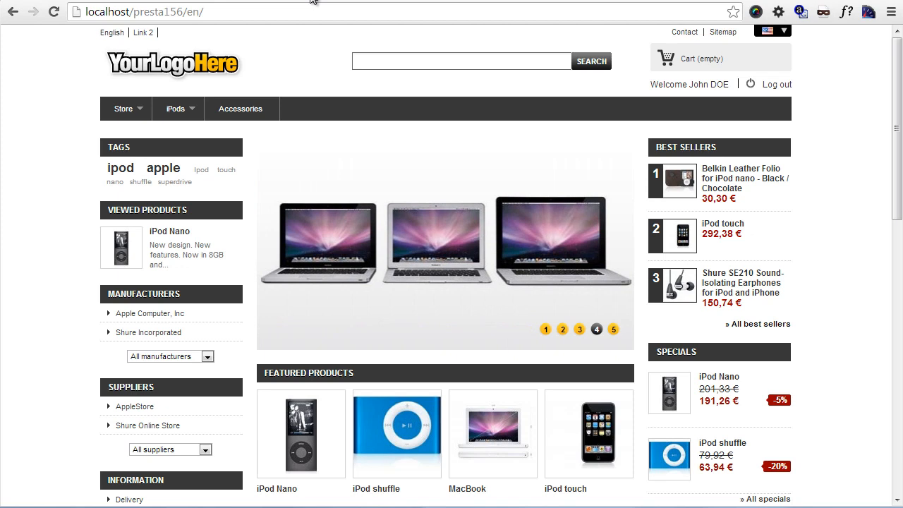
click(614, 330)
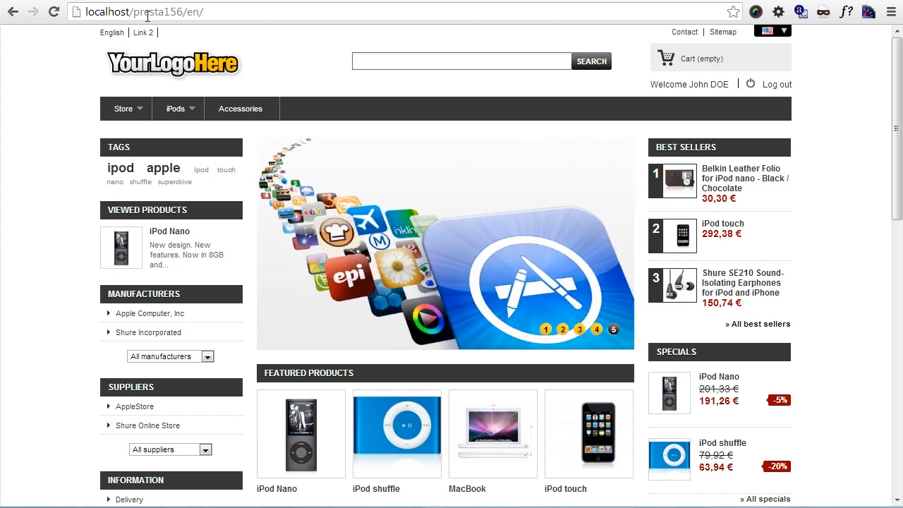
click(141, 12)
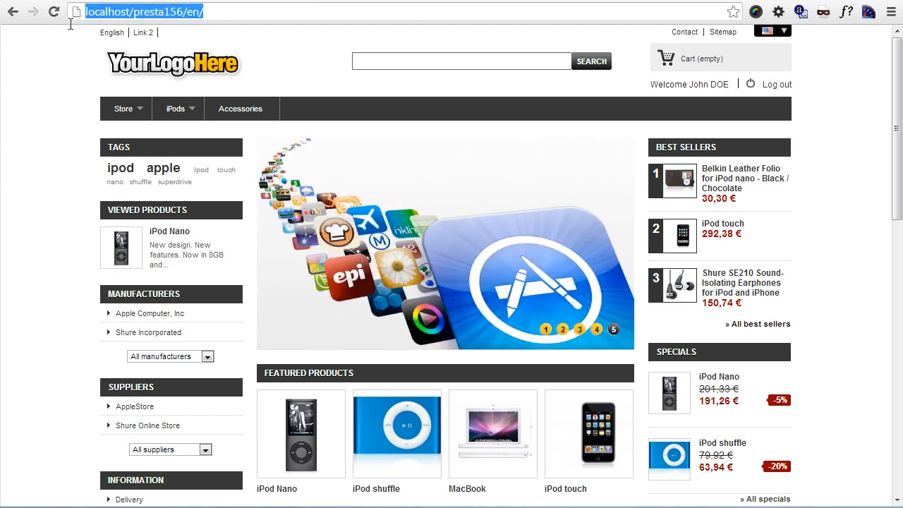
click(545, 330)
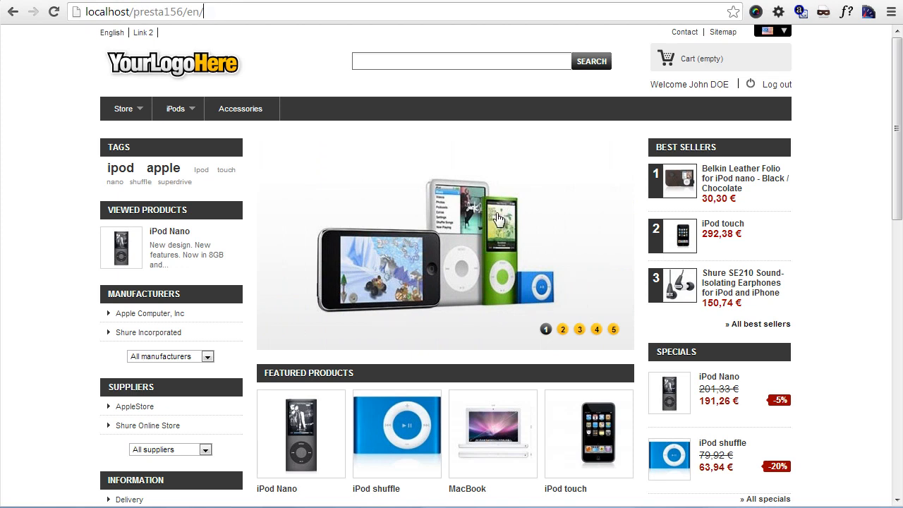
mouse_move(346, 95)
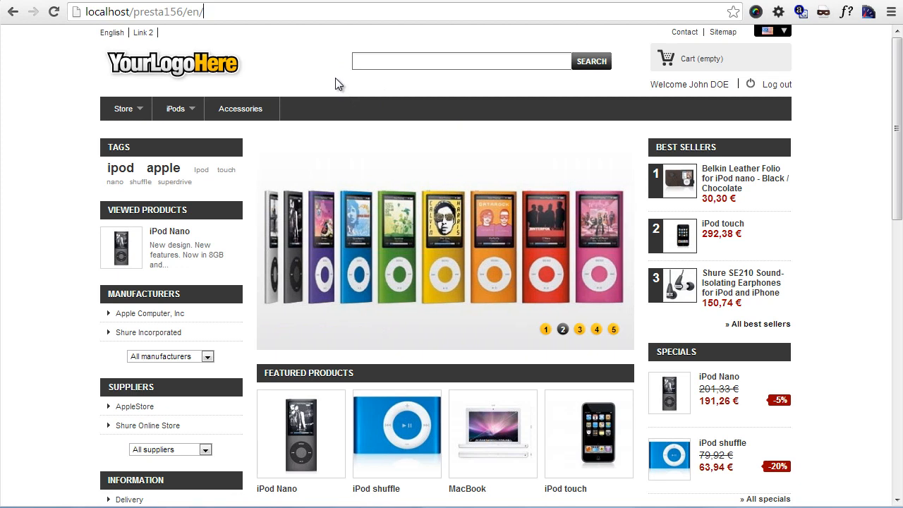
click(579, 330)
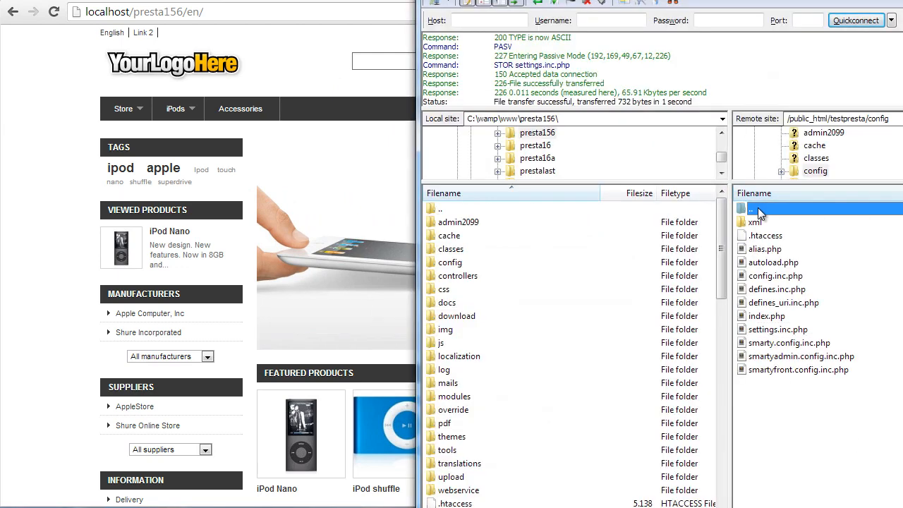
- Confirm settings.inc.php finished uploading to /public_html/testpresta/config
click(773, 262)
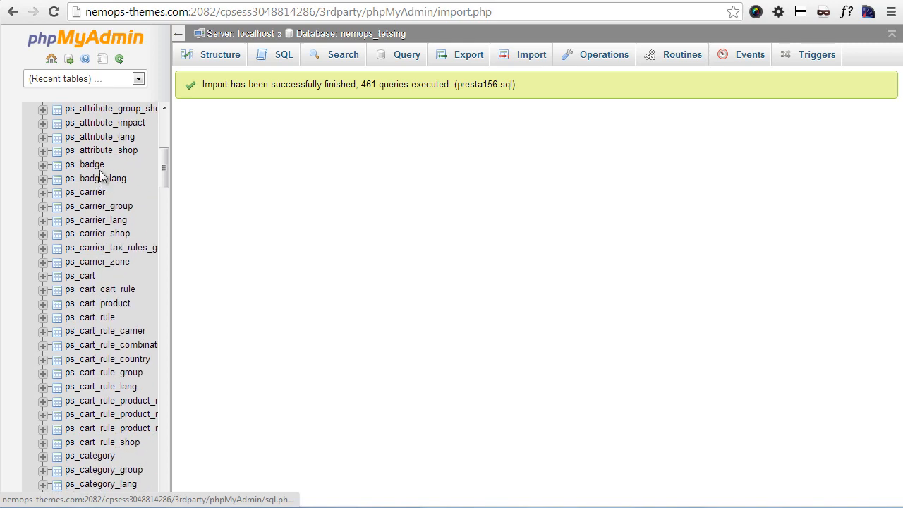
- Search ps_configuration for name LIKE %DOMAIN%, returning PS_SHOP_DOMAIN and PS_SHOP_DOMAIN_SSL
scroll(down, 3)
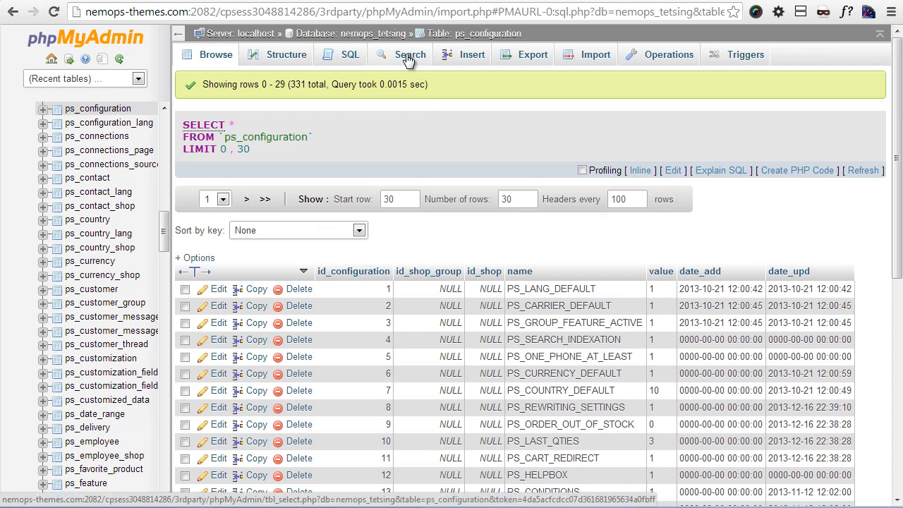
click(410, 54)
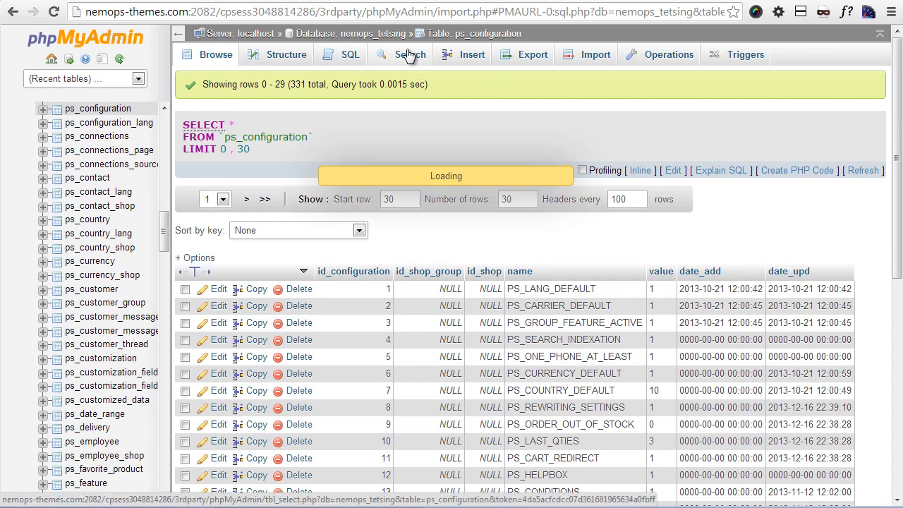
click(409, 54)
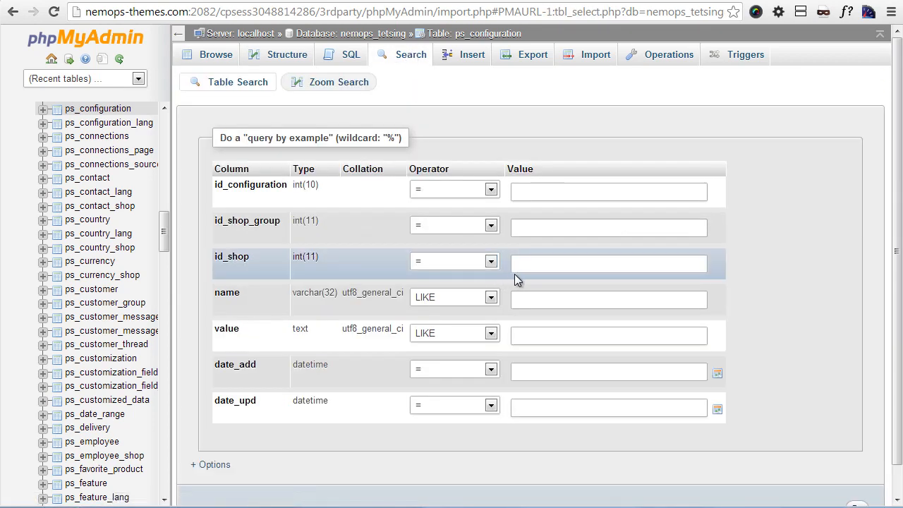
click(609, 299)
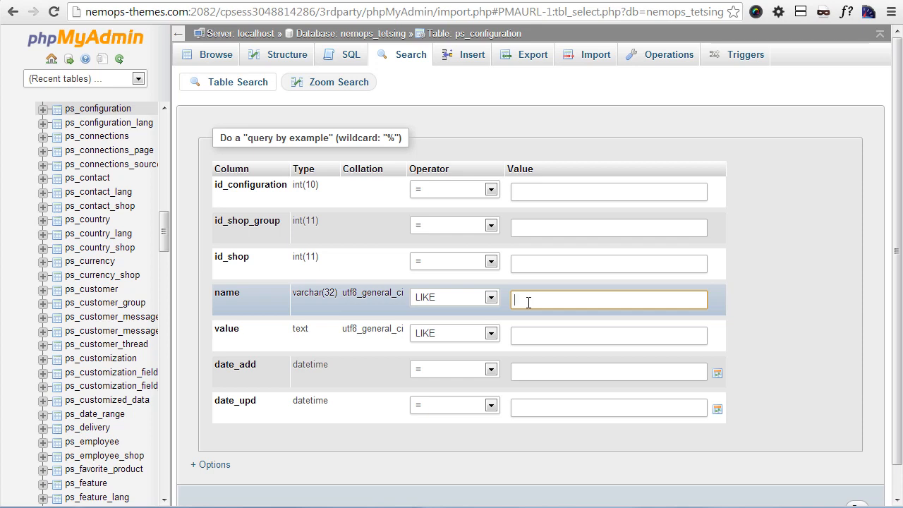
text(DOMA)
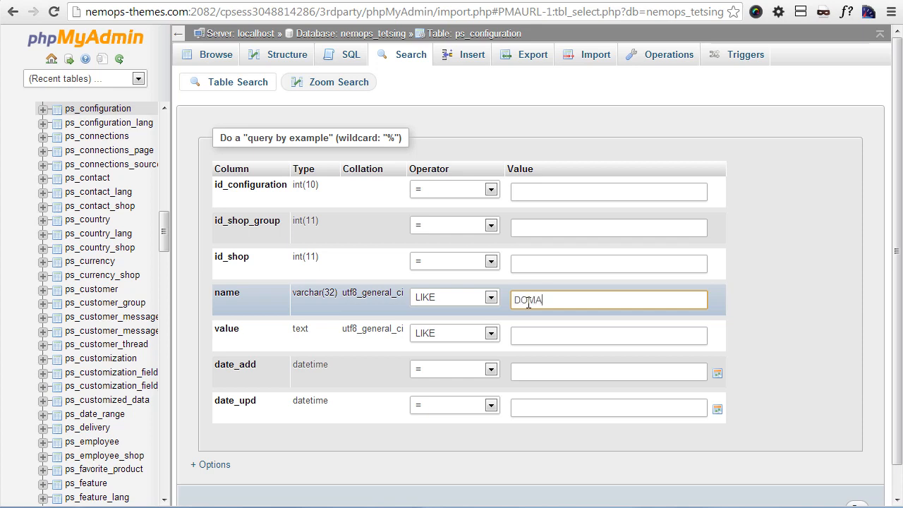
text(IN)
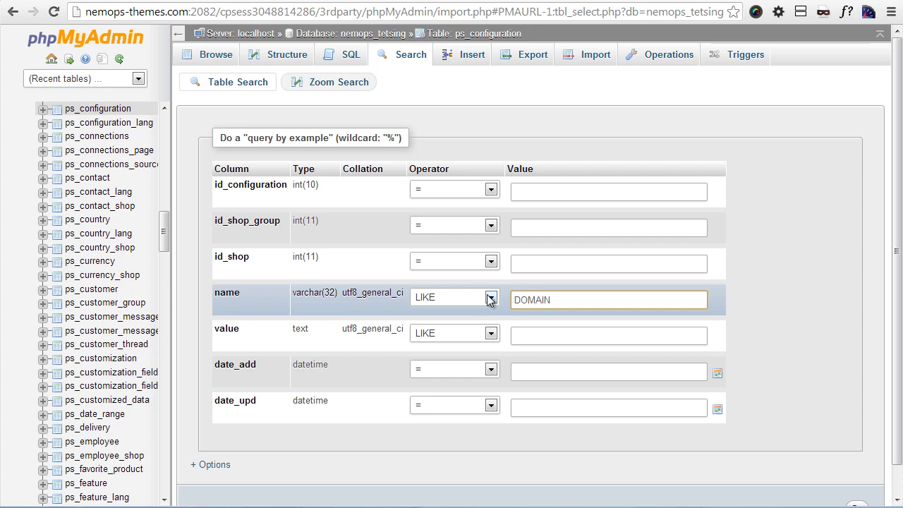
click(491, 296)
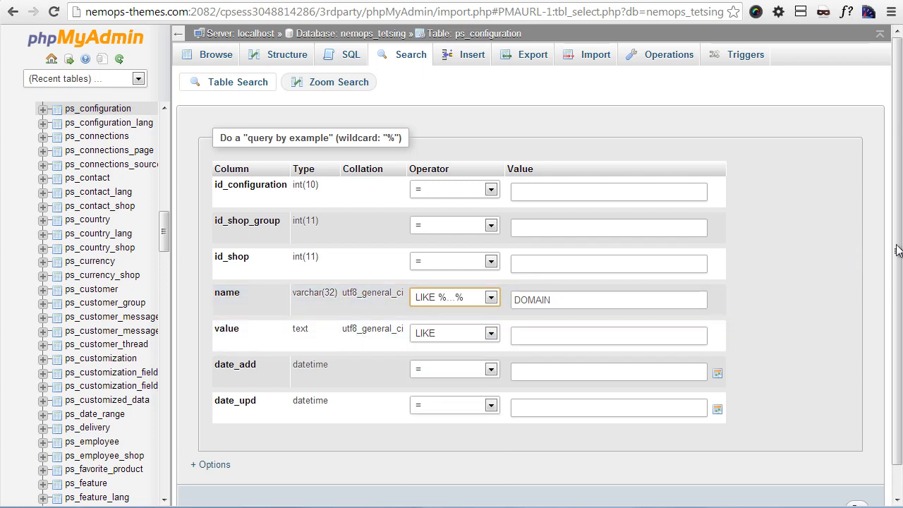
click(857, 477)
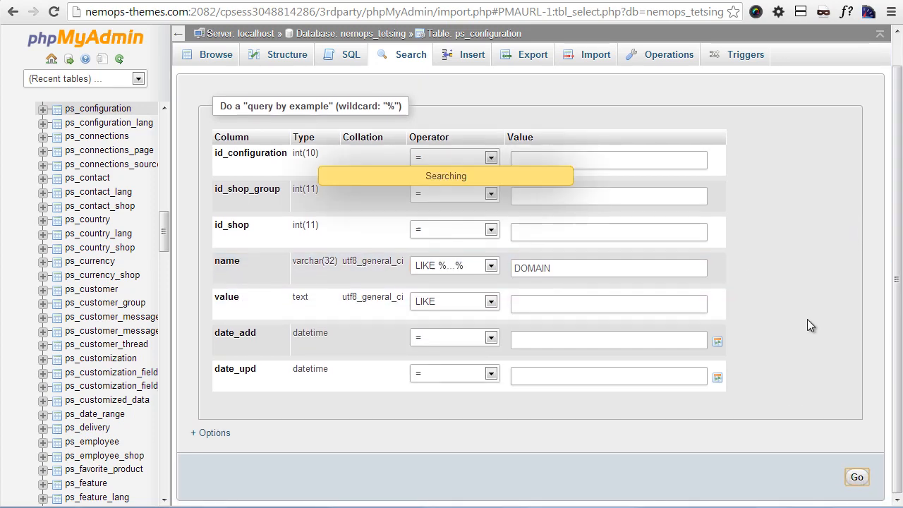
click(857, 477)
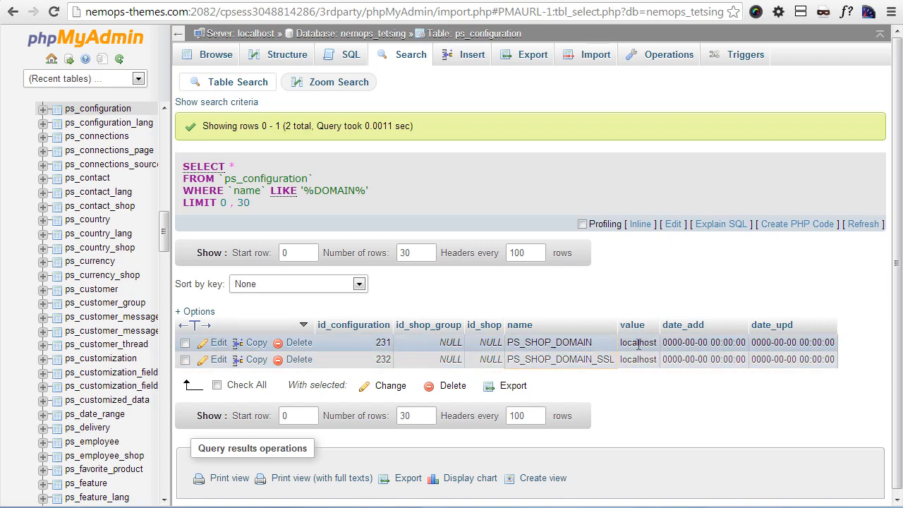
mouse_move(647, 346)
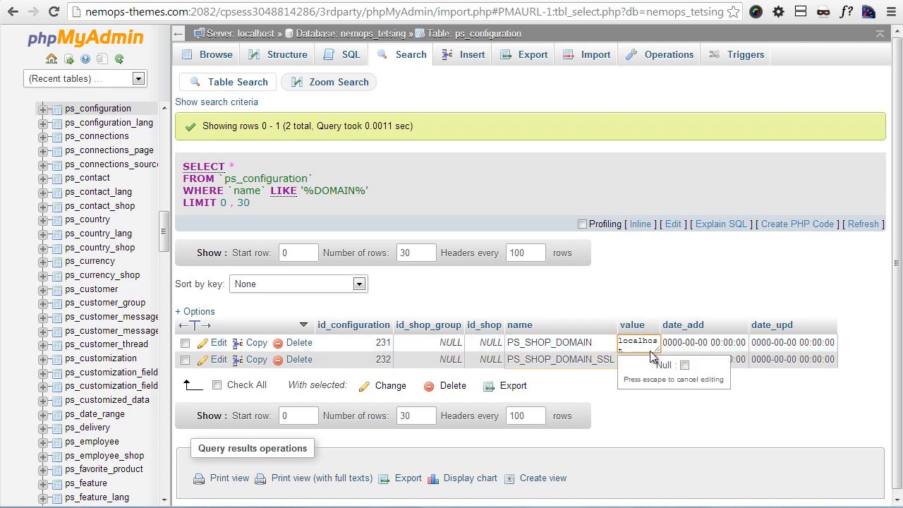
text(themes.com/)
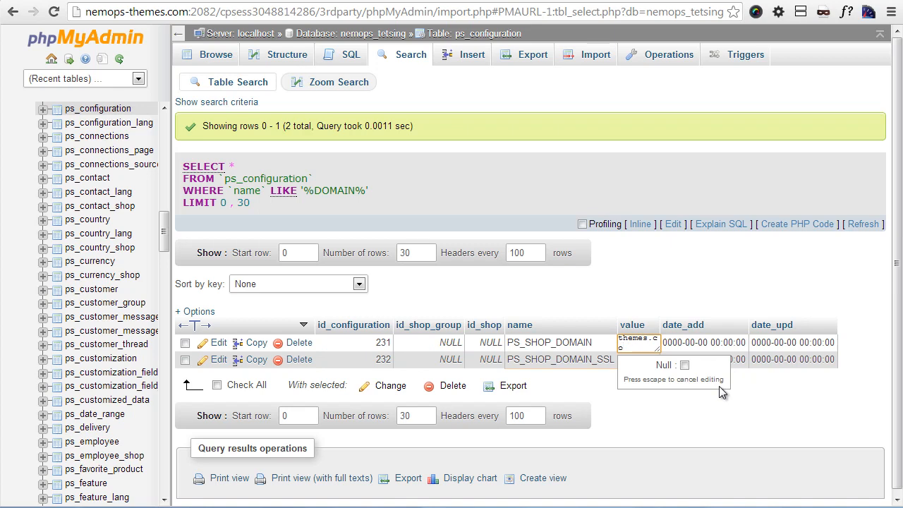
key(Return)
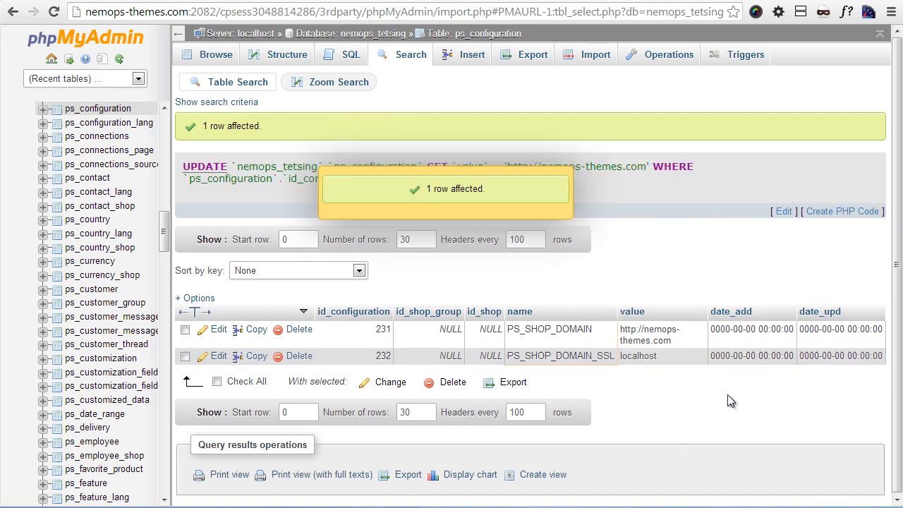
double_click(638, 355)
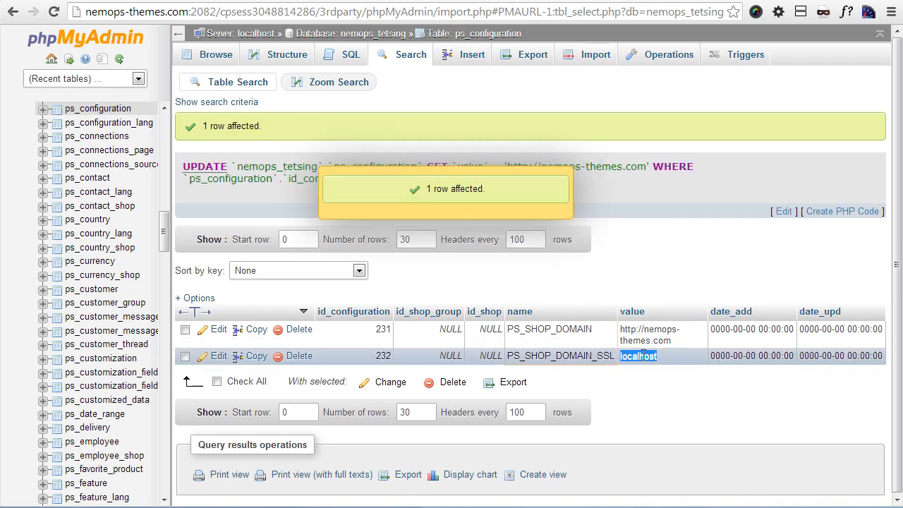
double_click(661, 355)
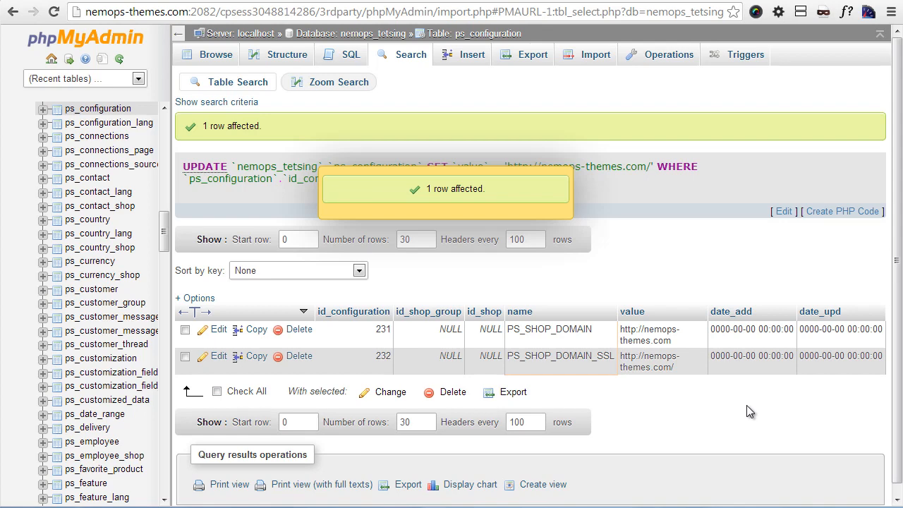
scroll(down, 3)
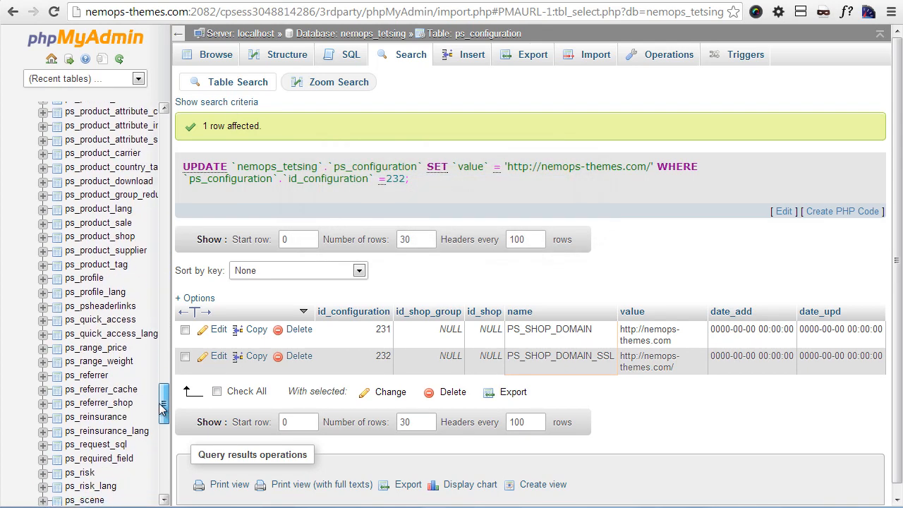
- In ps_shop_url, set shop 1's domain and domain_ssl to nemops-themes.com/
scroll(down, 3)
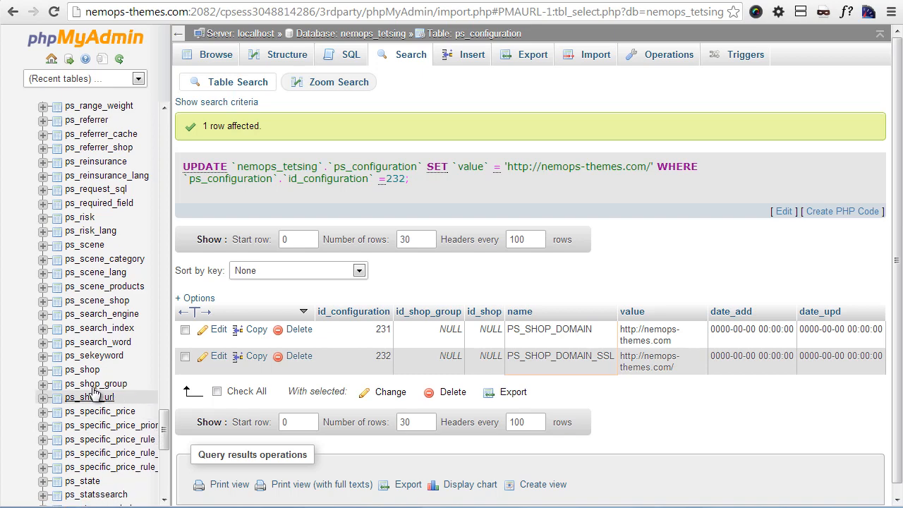
click(89, 398)
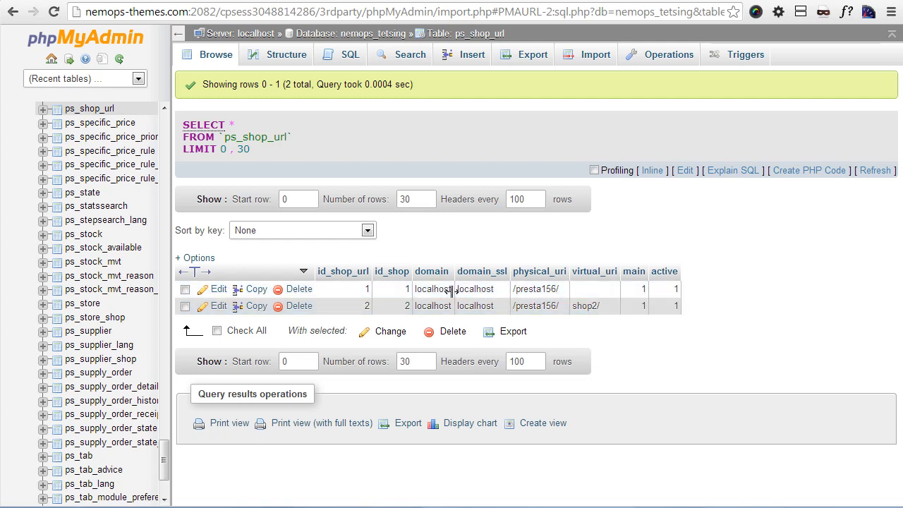
double_click(432, 288)
text(nemops-themes.com/)
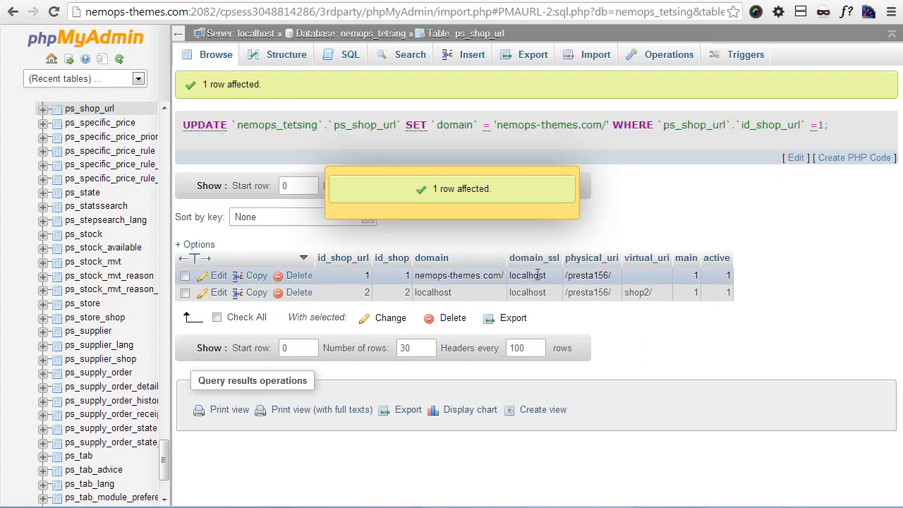
double_click(533, 275)
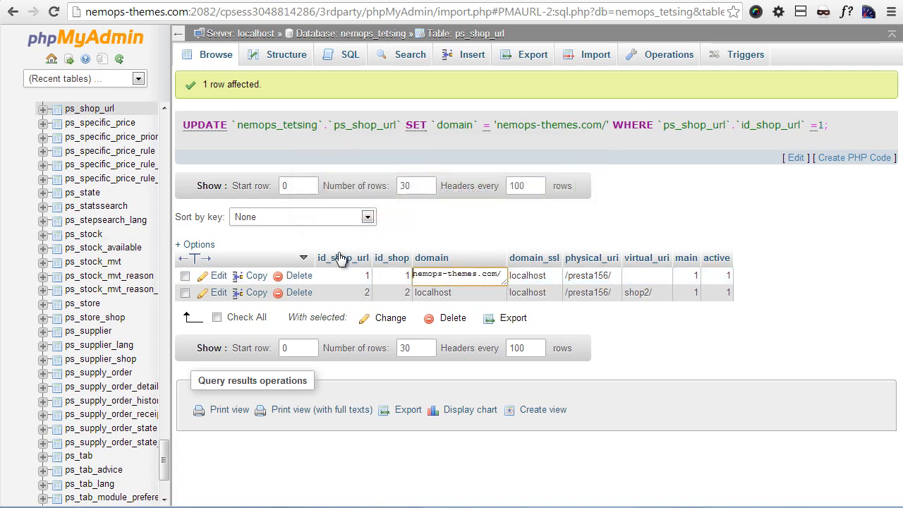
double_click(457, 274)
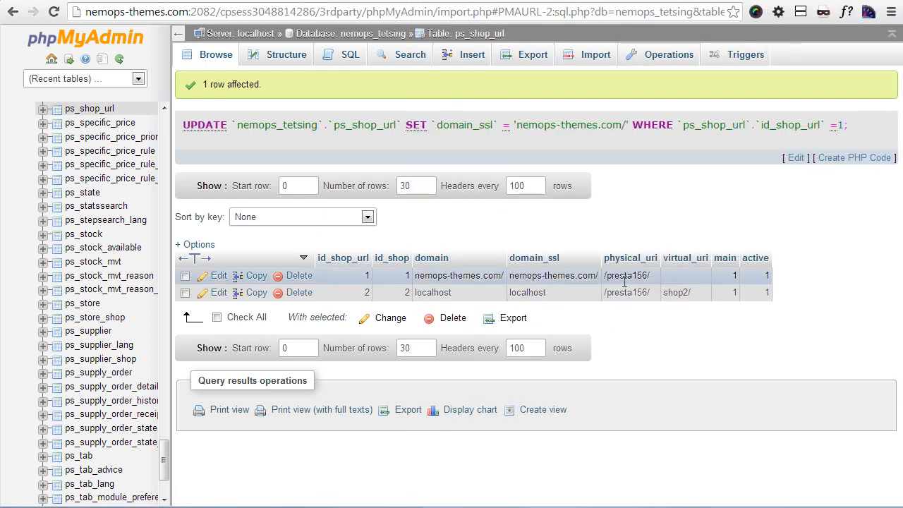
- Set shop 1's physical_uri to /testpresta/
double_click(628, 275)
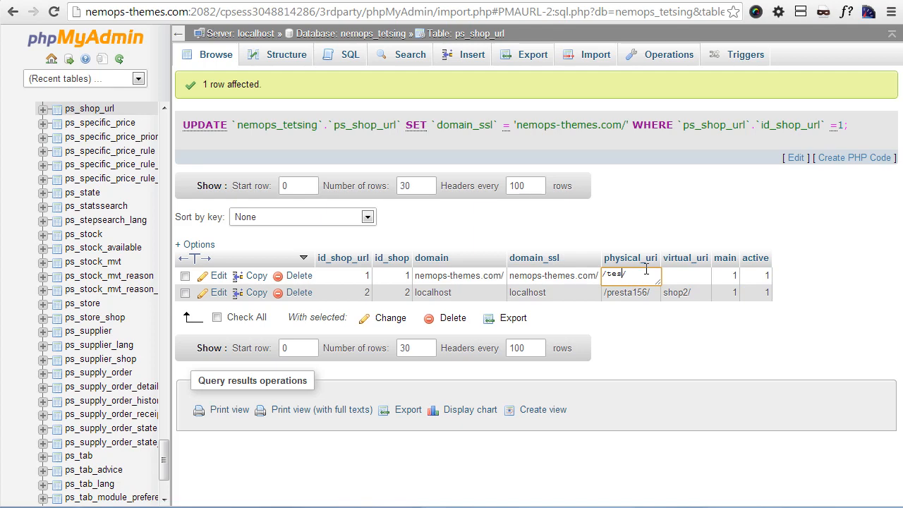
text(testpresta)
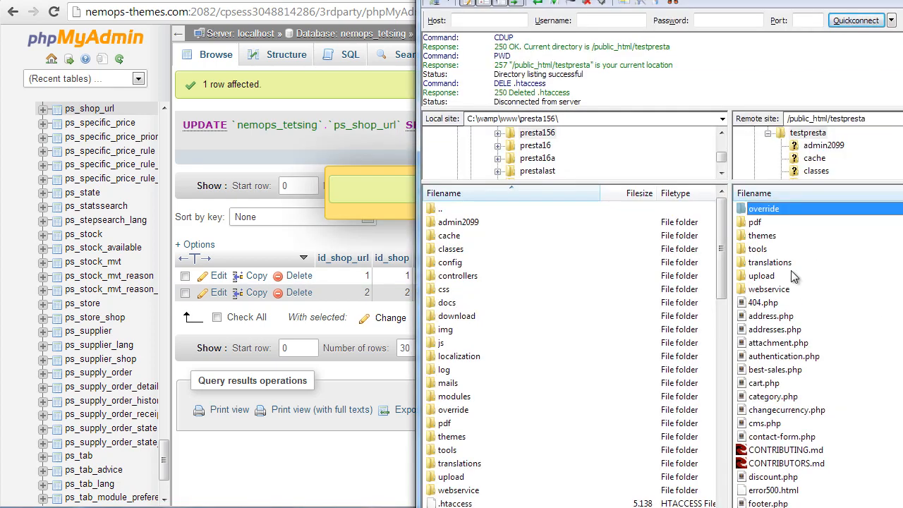
scroll(up, 3)
text(nemops-)
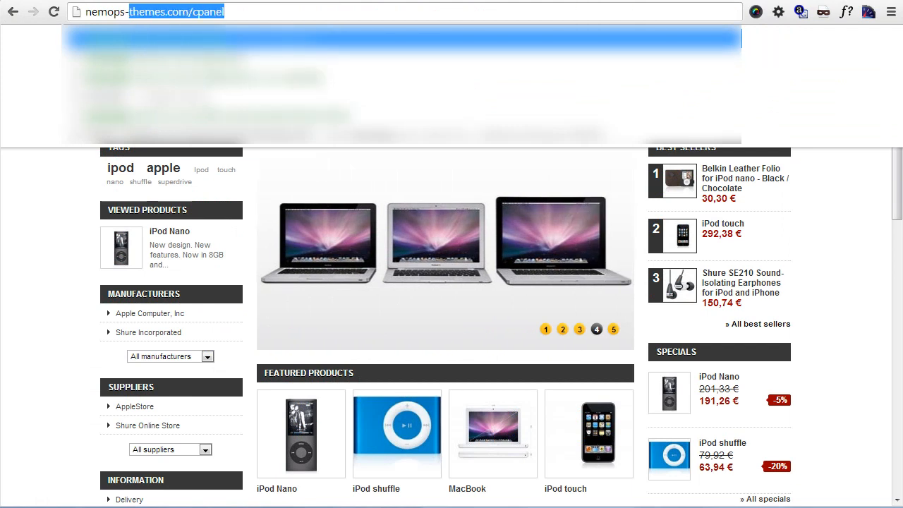
- Go to nemops-themes.com/testpresta/admin2099 and submit the back-office login
click(614, 330)
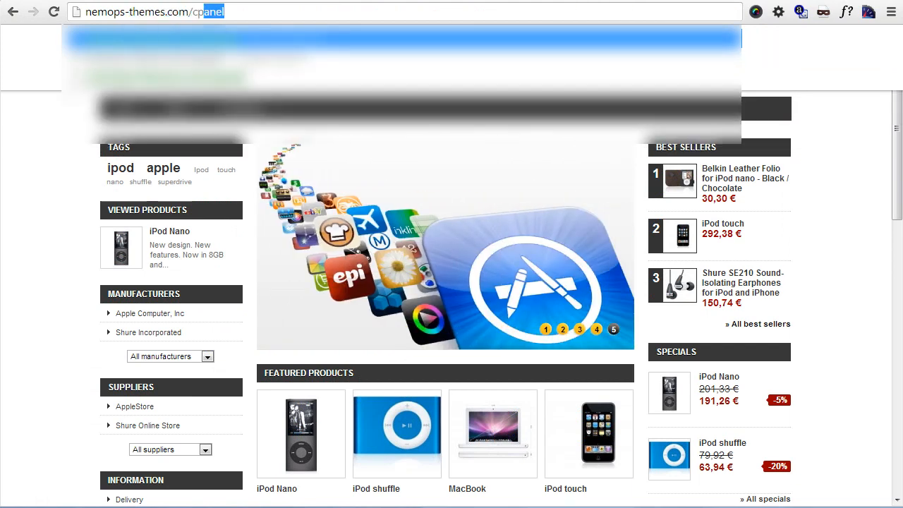
text(test)
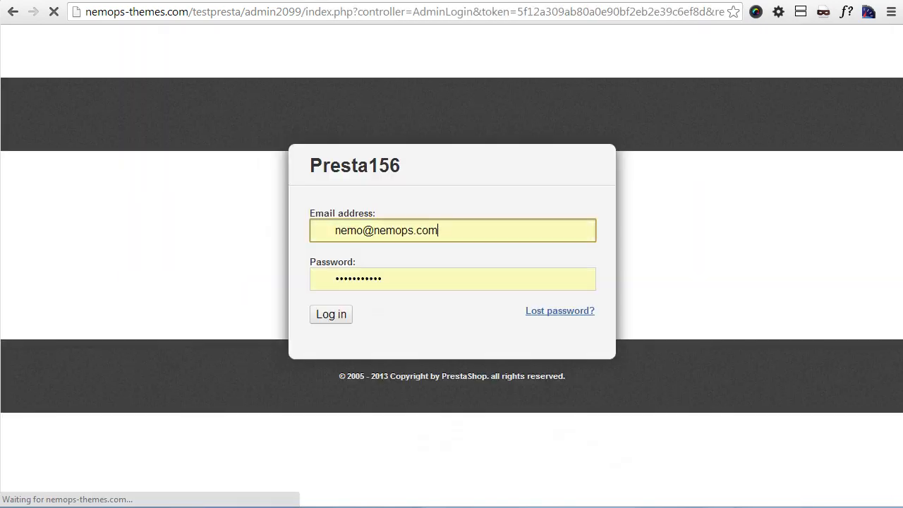
click(330, 313)
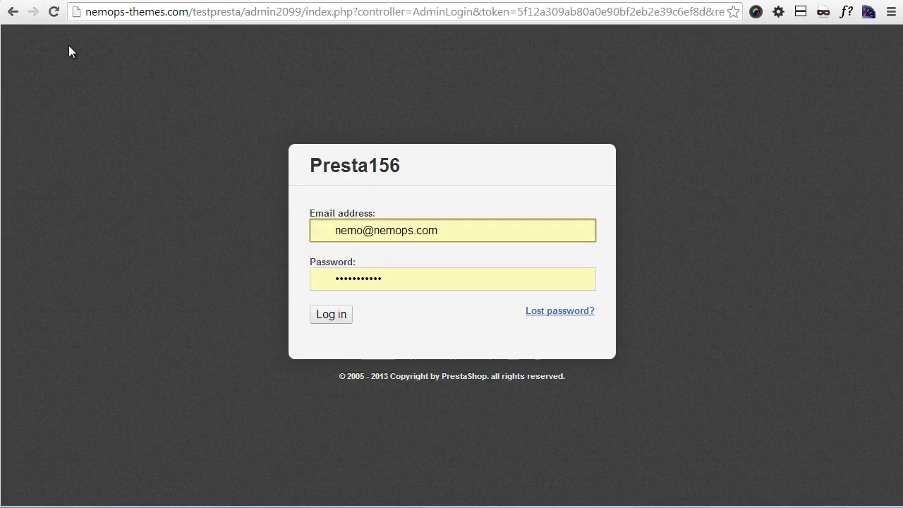
click(331, 313)
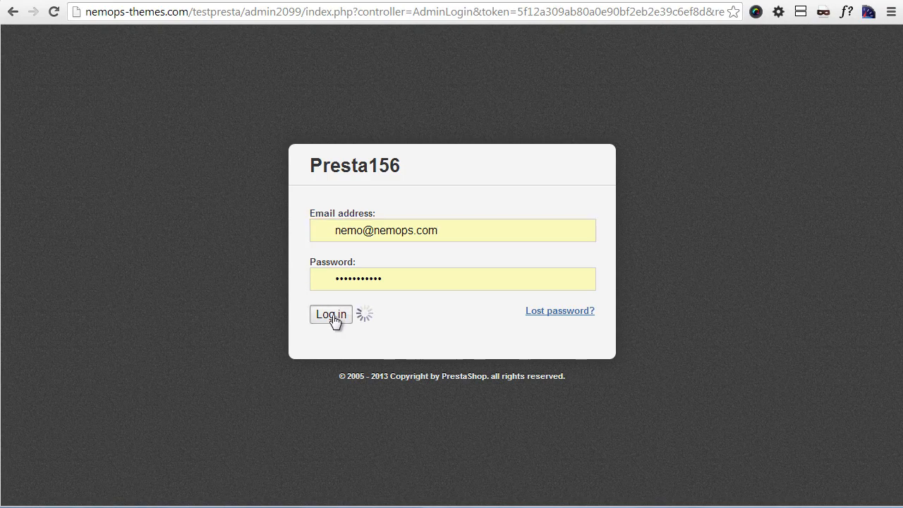
click(330, 313)
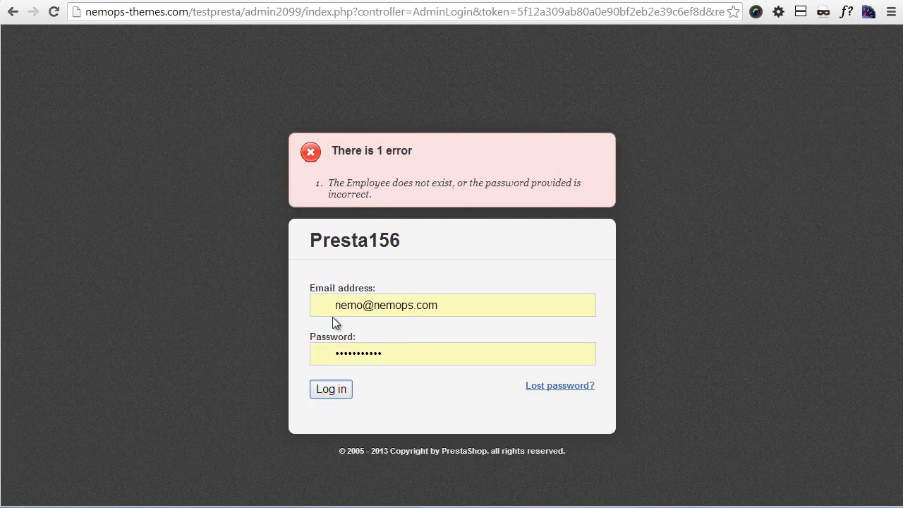
- Retype the rejected password and log in successfully
triple_click(451, 353)
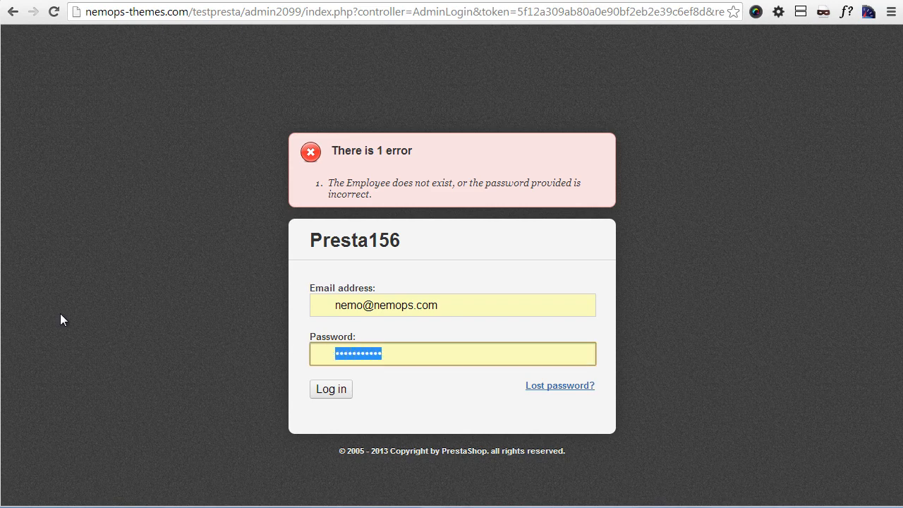
click(330, 390)
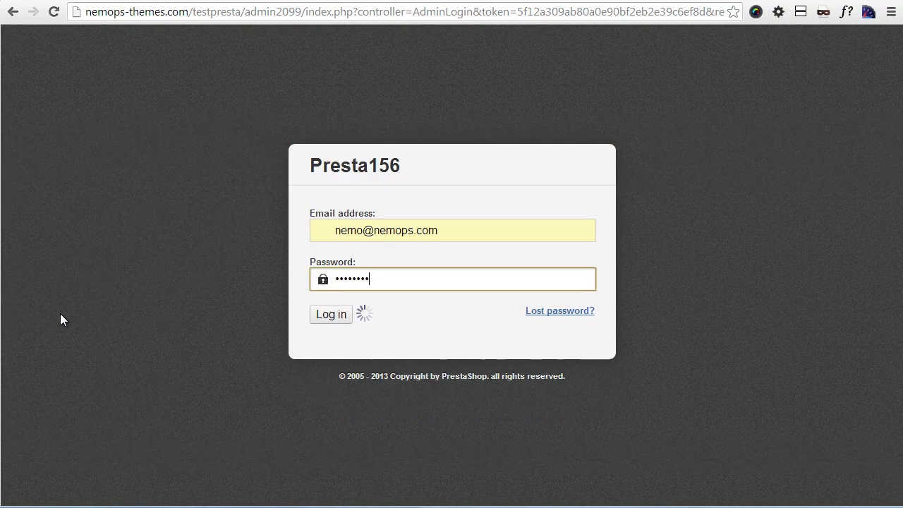
click(330, 314)
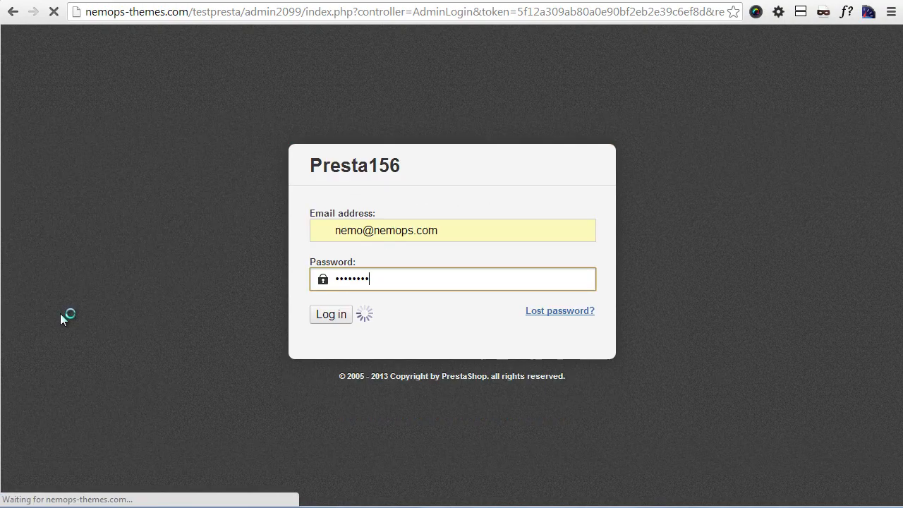
click(330, 314)
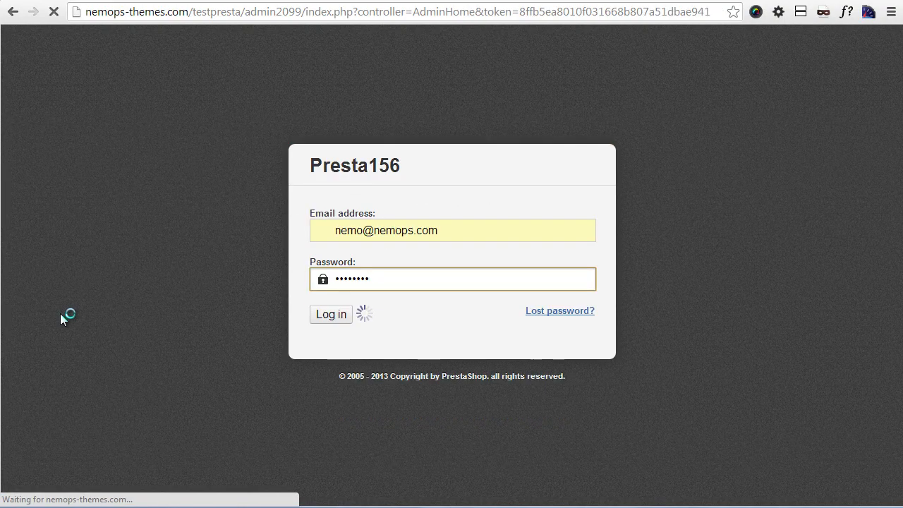
click(330, 313)
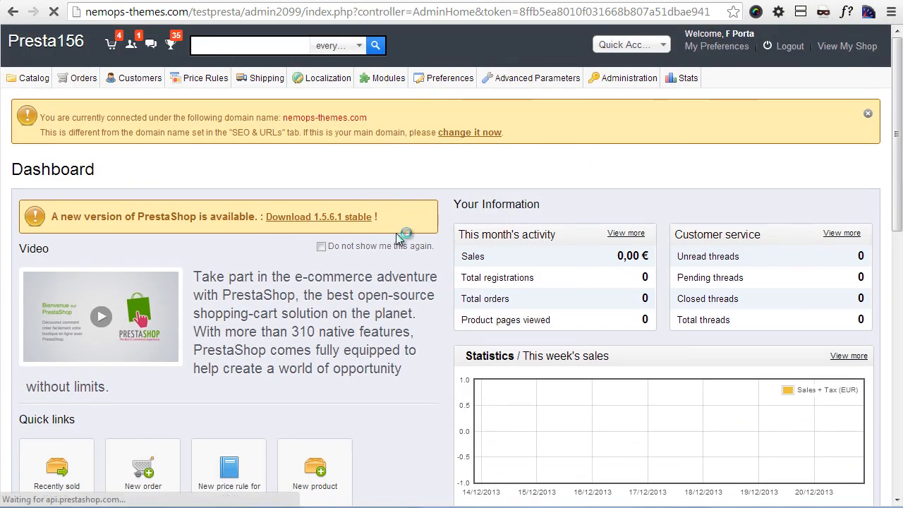
- Go to Preferences > SEO & URLs and scroll to the Set shop URL section
click(387, 78)
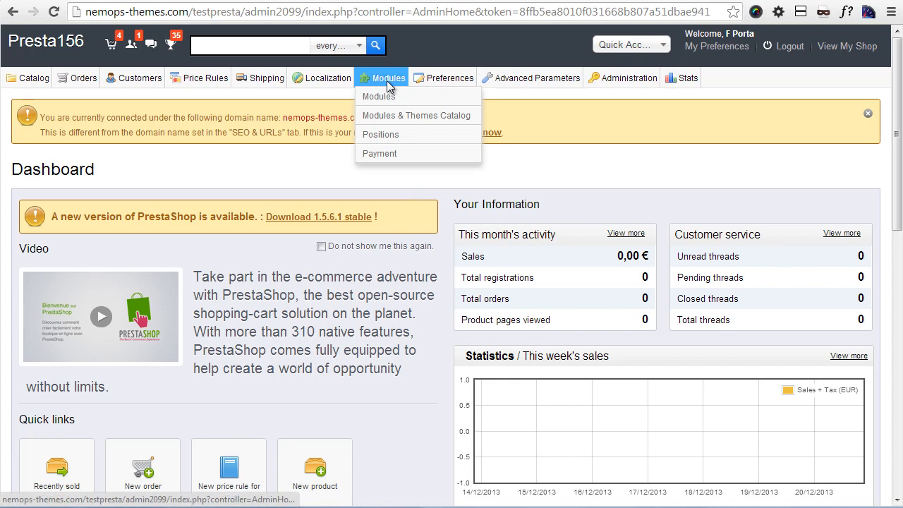
click(449, 78)
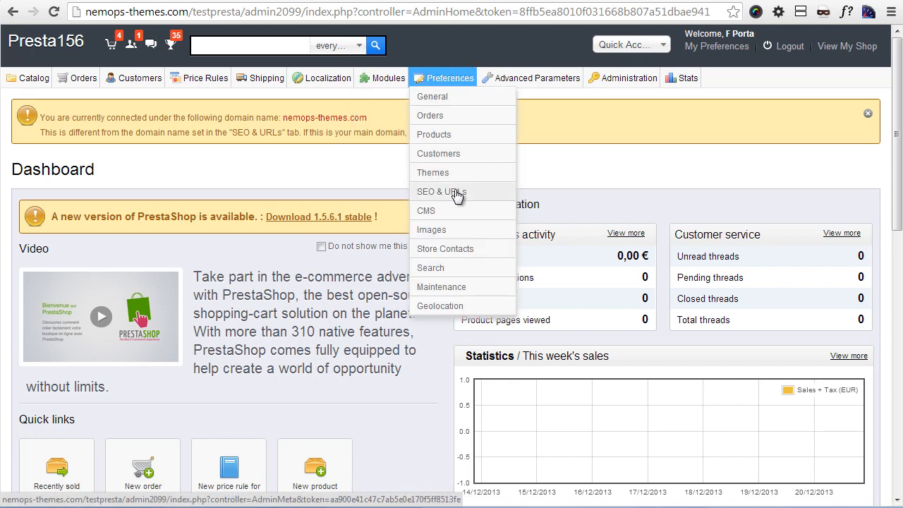
click(441, 192)
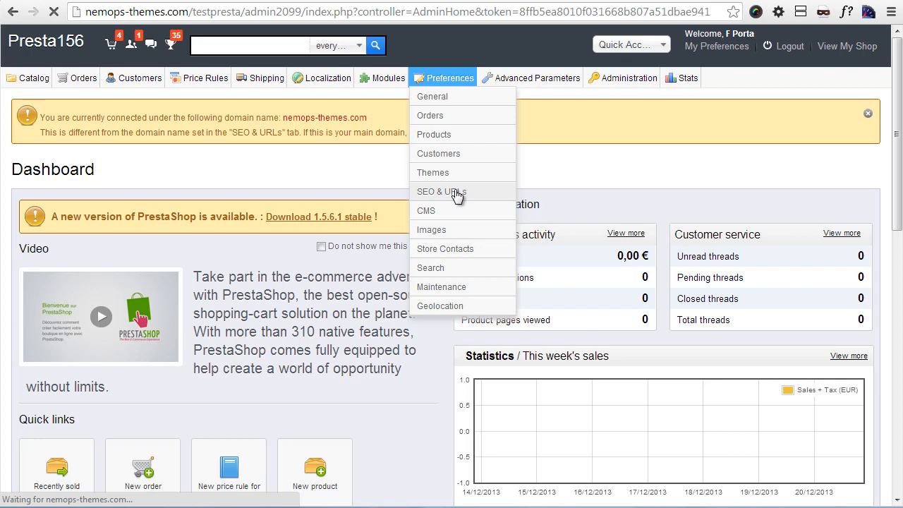
click(440, 192)
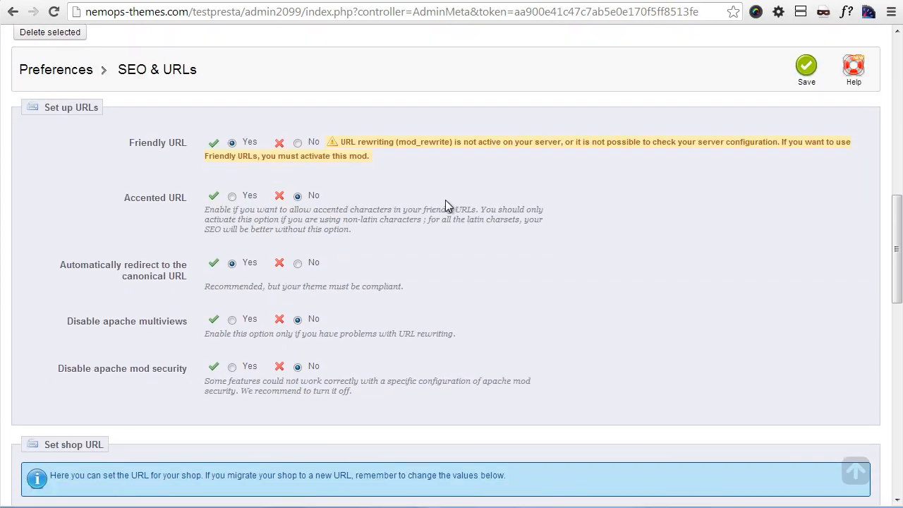
scroll(down, 3)
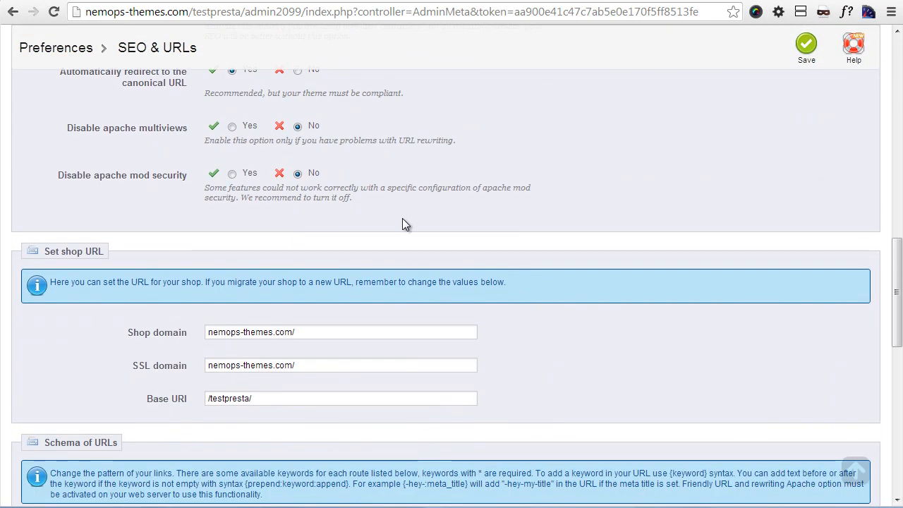
mouse_move(317, 308)
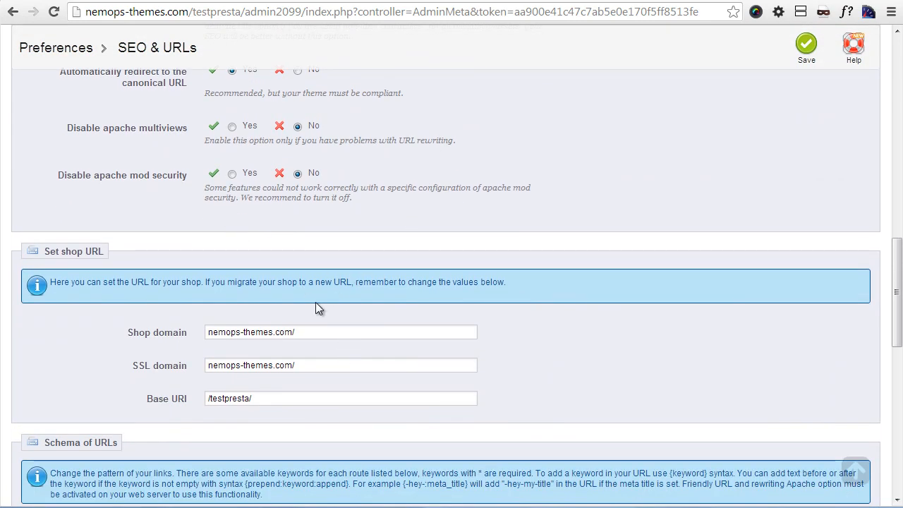
scroll(down, 3)
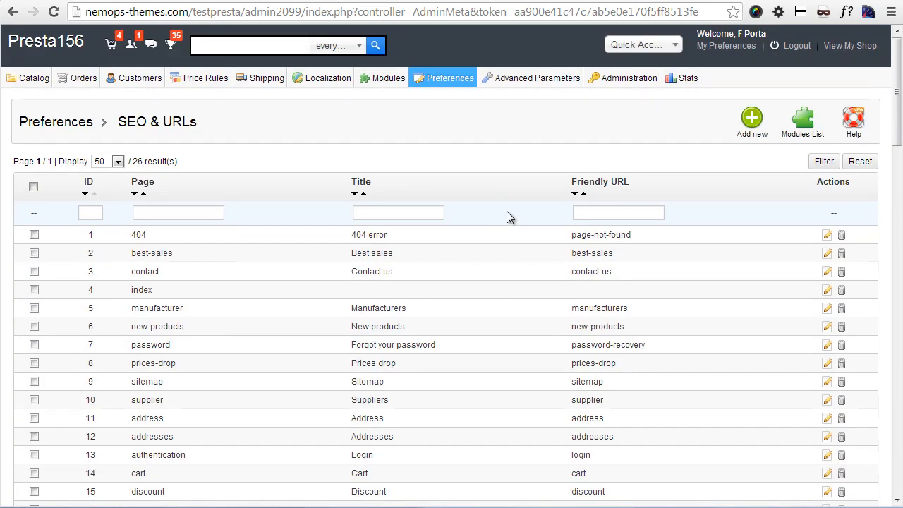
- Save shop and SSL domains as nemops-themes.com without trailing slash, then view the storefront
click(638, 44)
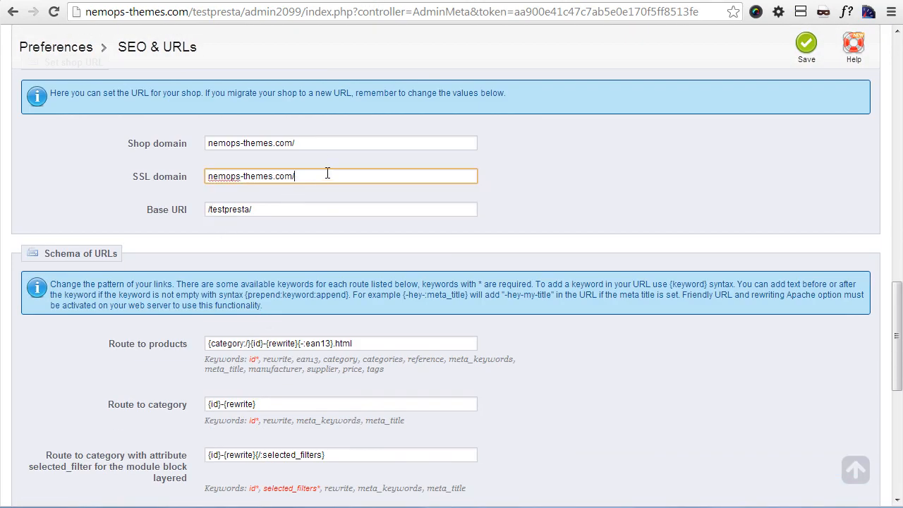
click(806, 43)
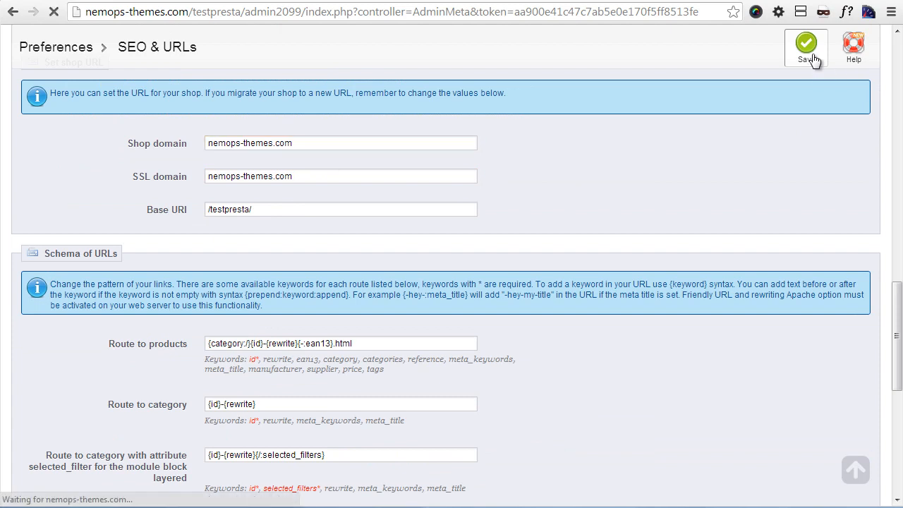
click(806, 44)
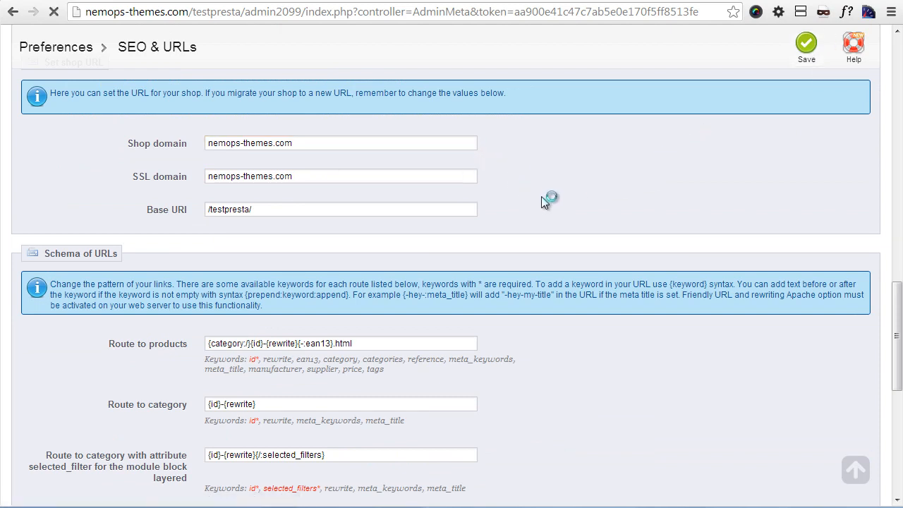
click(806, 43)
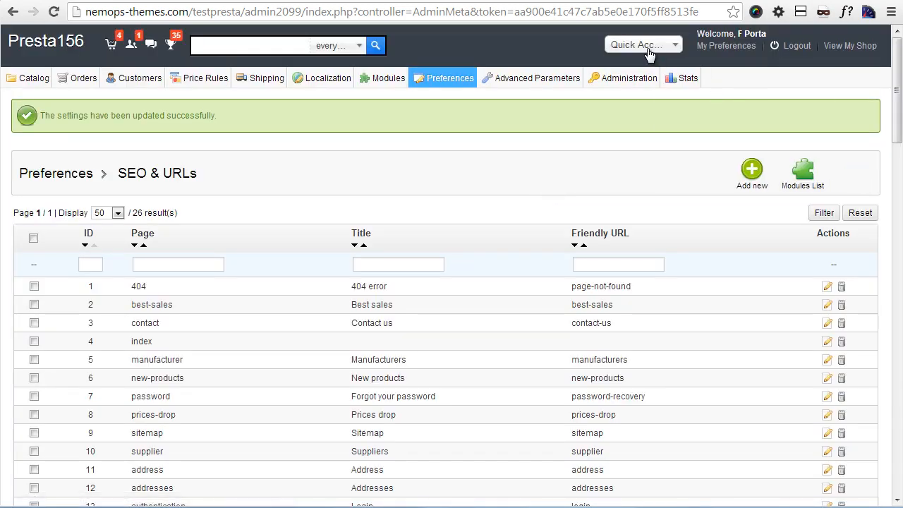
click(849, 45)
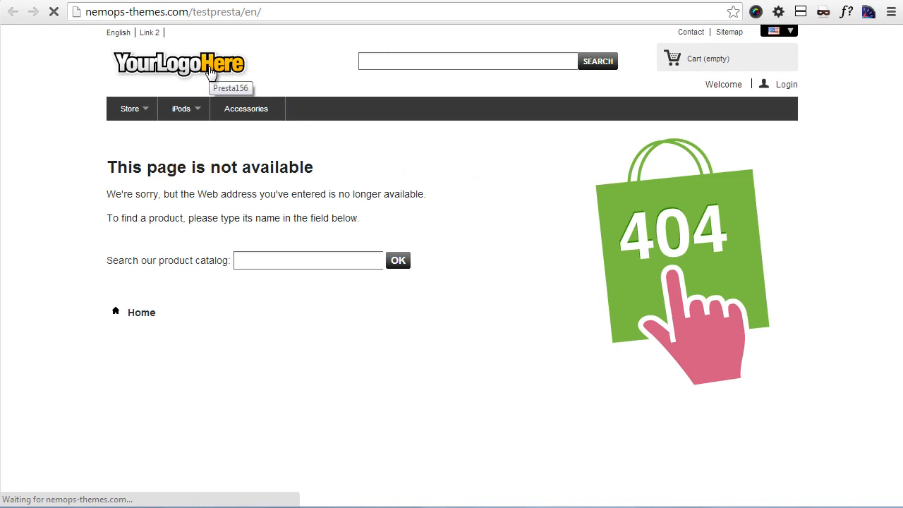
mouse_move(330, 34)
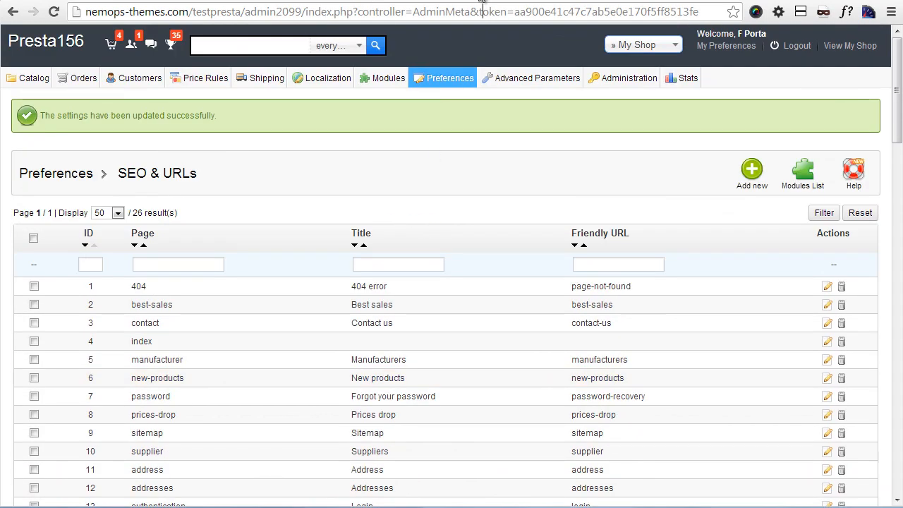
- Set Friendly URL to No under Set up URLs and save
scroll(down, 3)
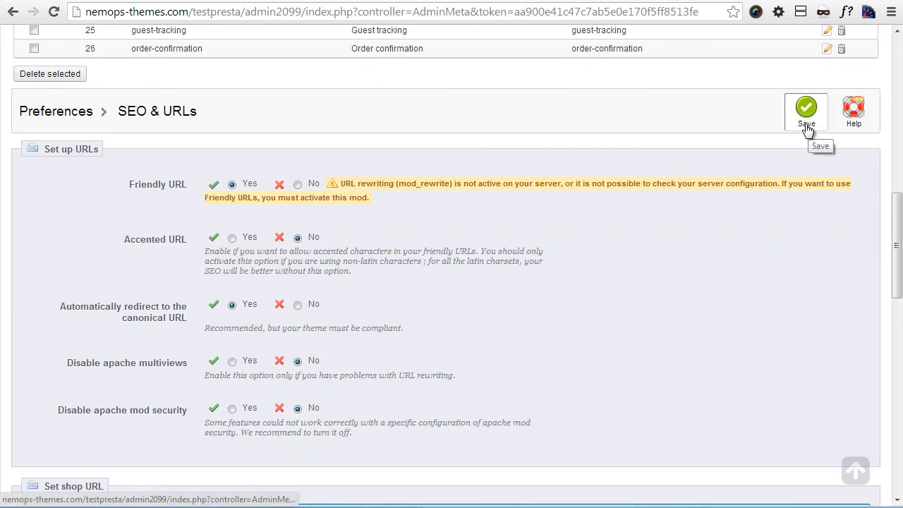
click(806, 110)
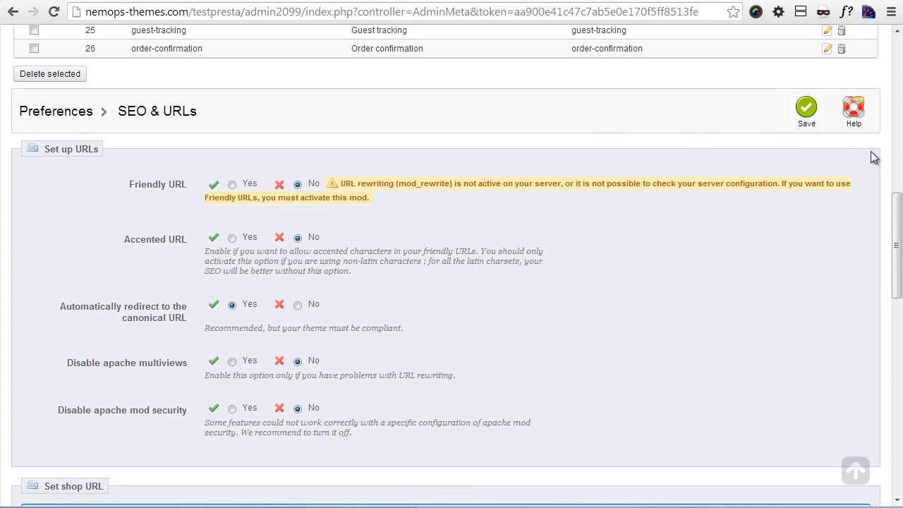
click(807, 105)
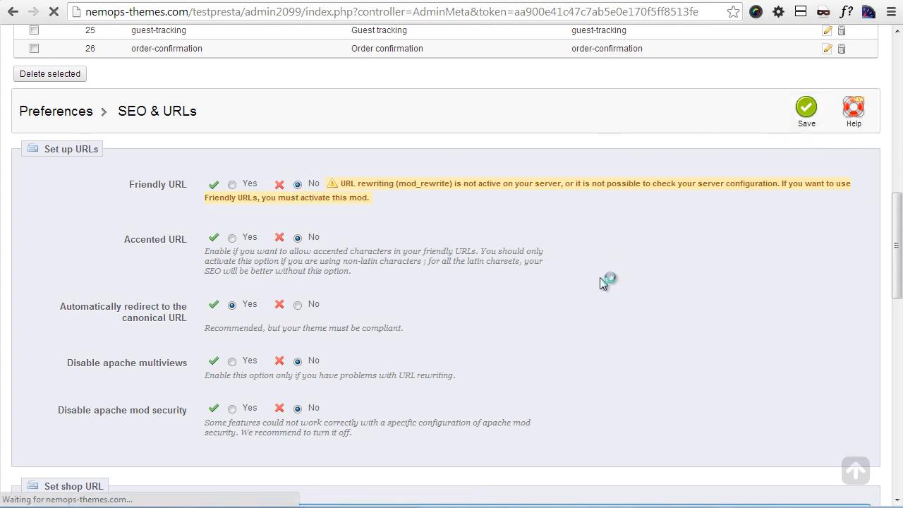
click(806, 107)
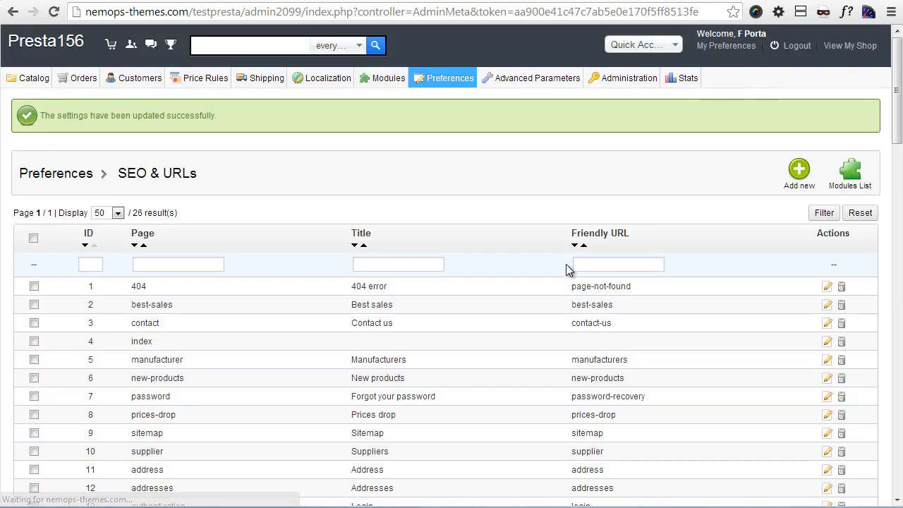
- Load the testpresta shop home page via the logo and scroll through its products and footer
click(850, 46)
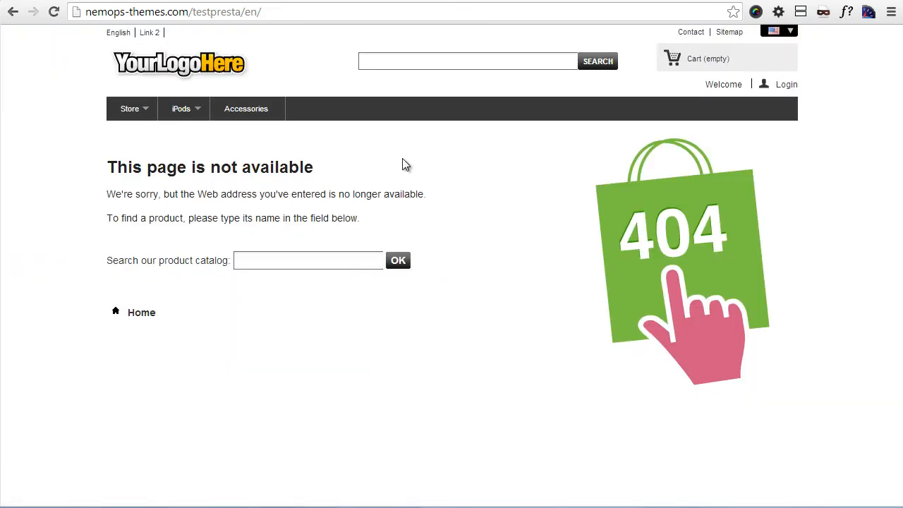
click(180, 63)
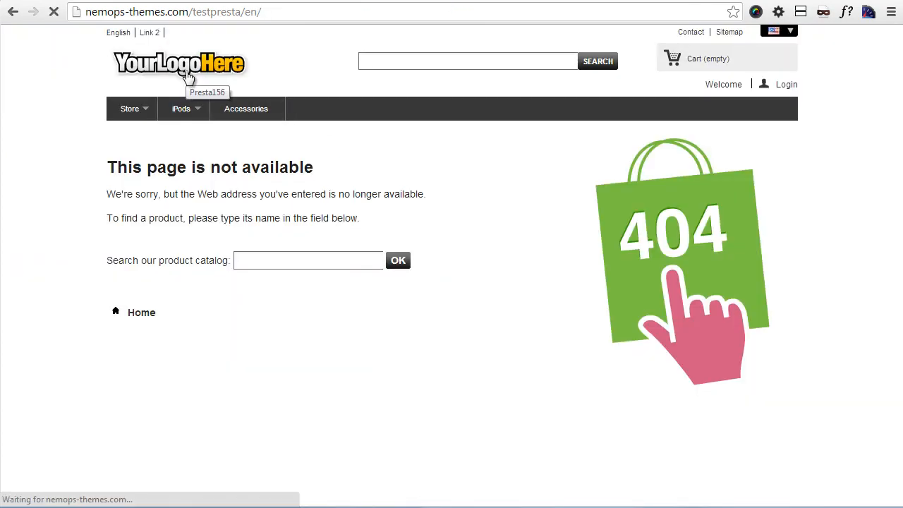
mouse_move(367, 97)
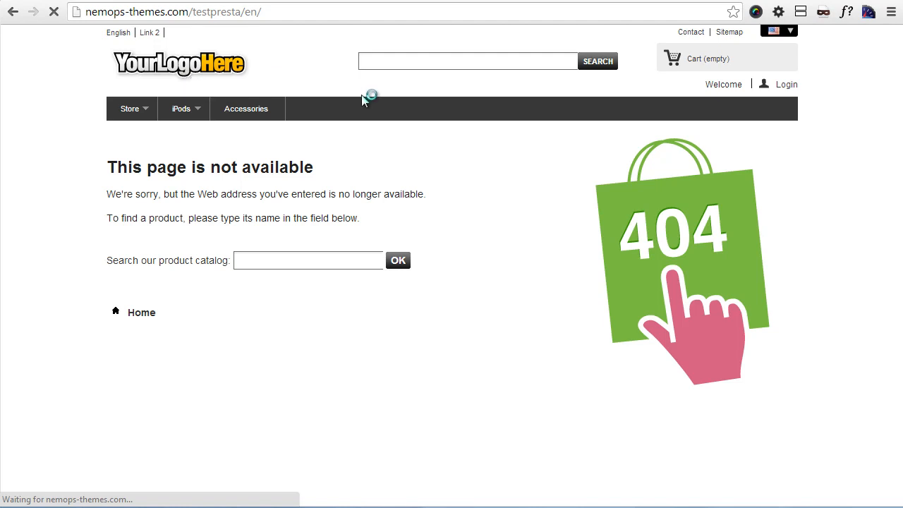
click(141, 312)
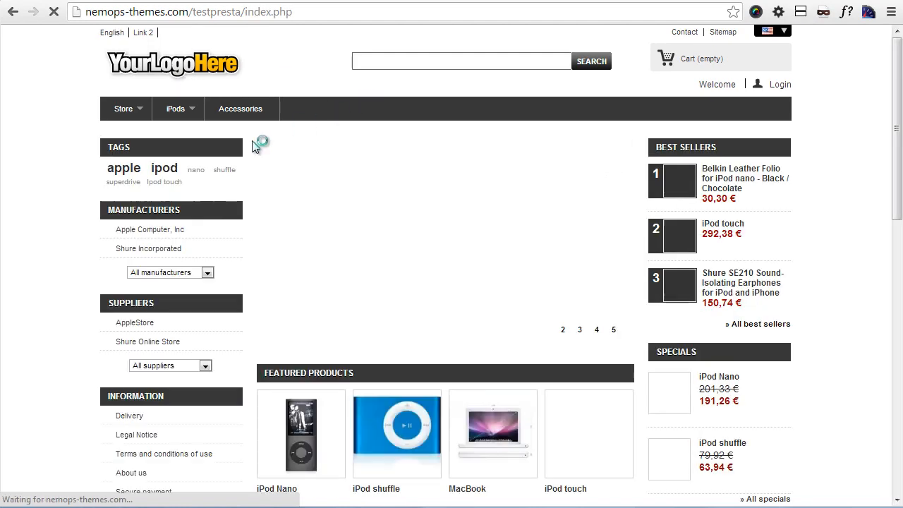
scroll(down, 3)
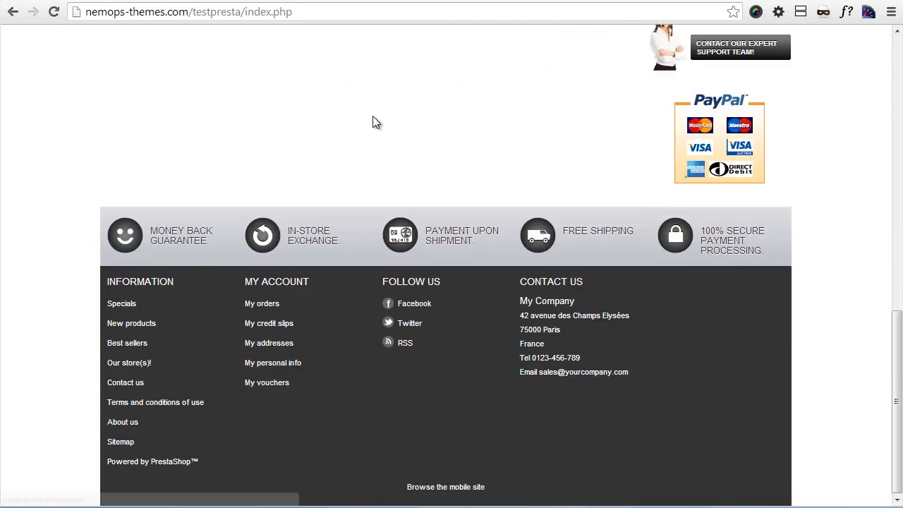
scroll(up, 3)
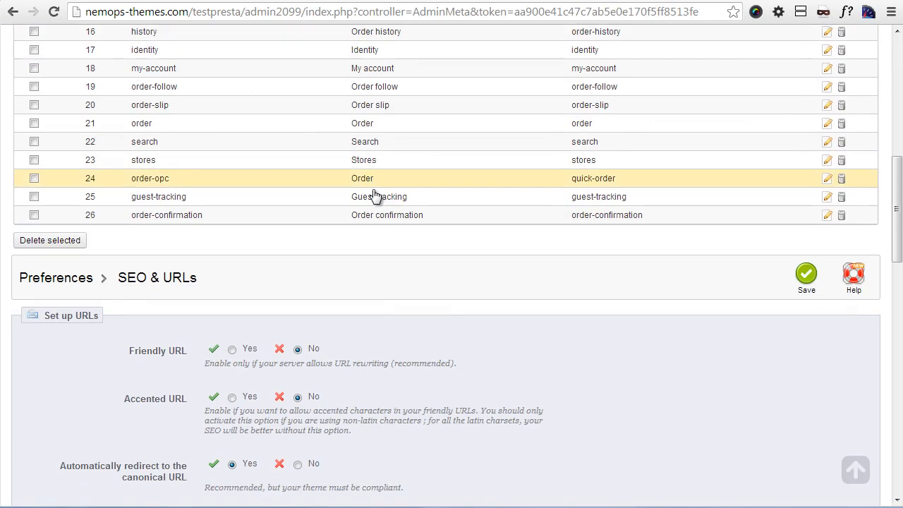
scroll(down, 3)
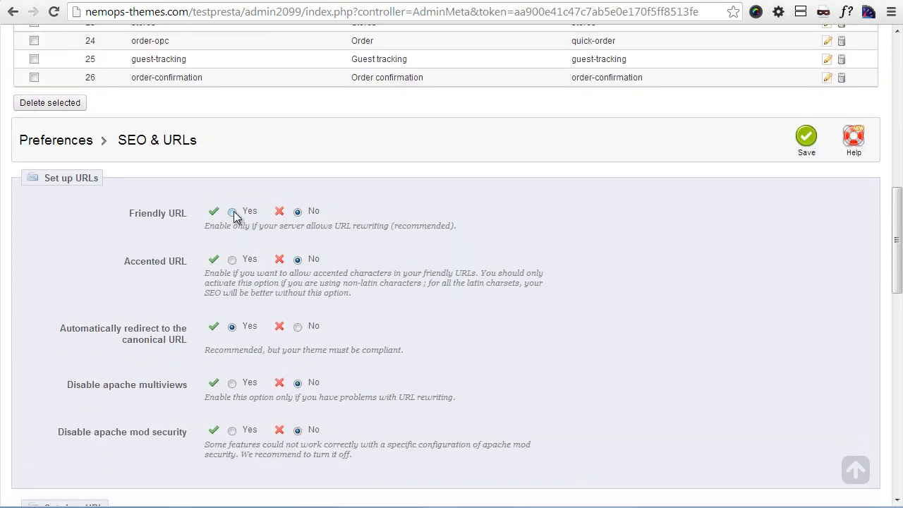
click(232, 212)
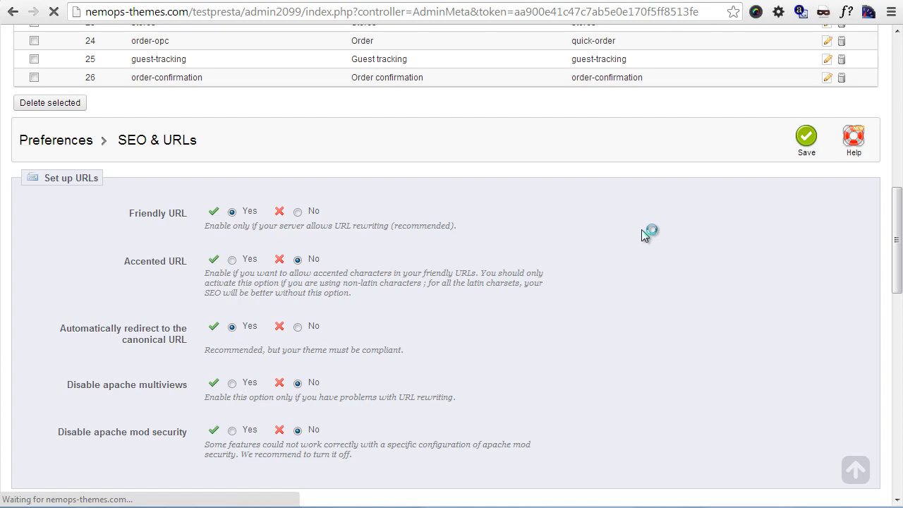
scroll(up, 3)
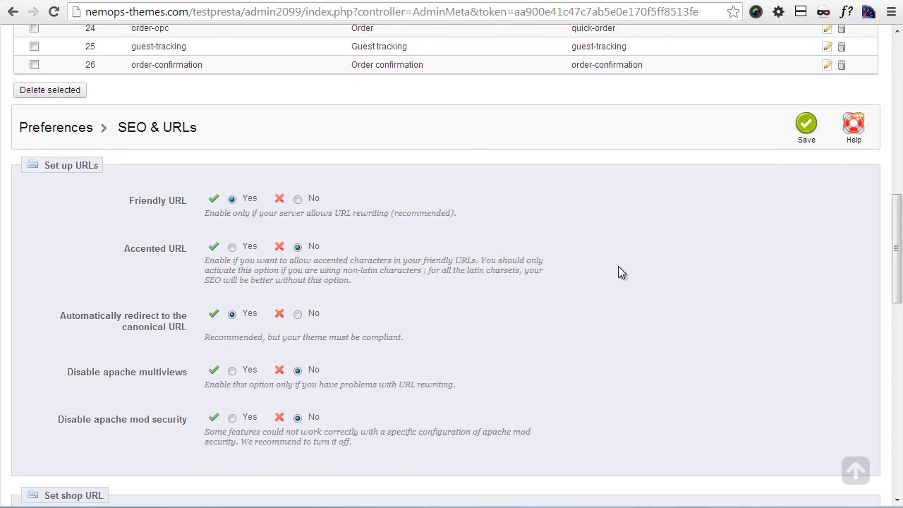
scroll(down, 3)
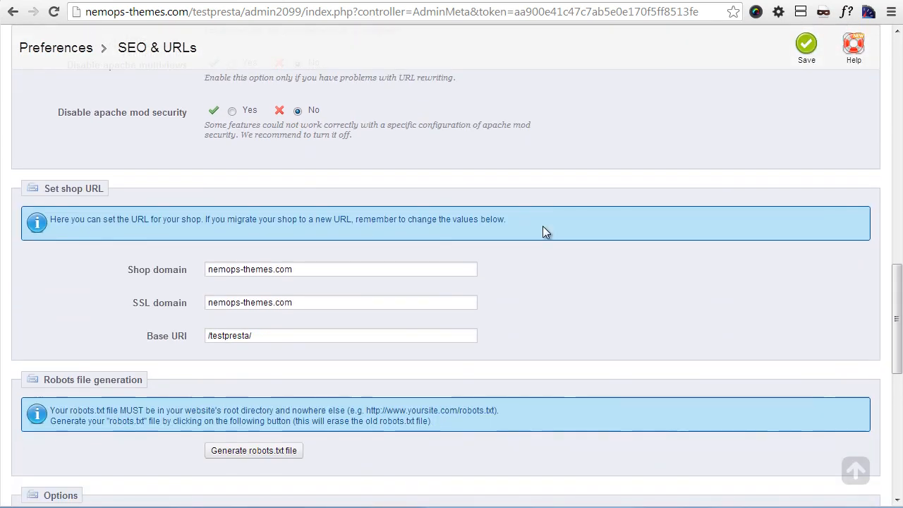
scroll(up, 3)
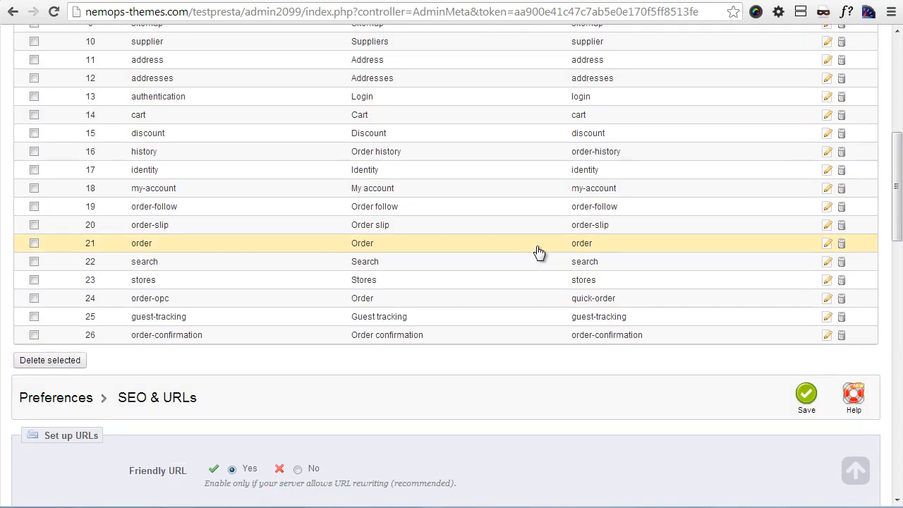
scroll(down, 3)
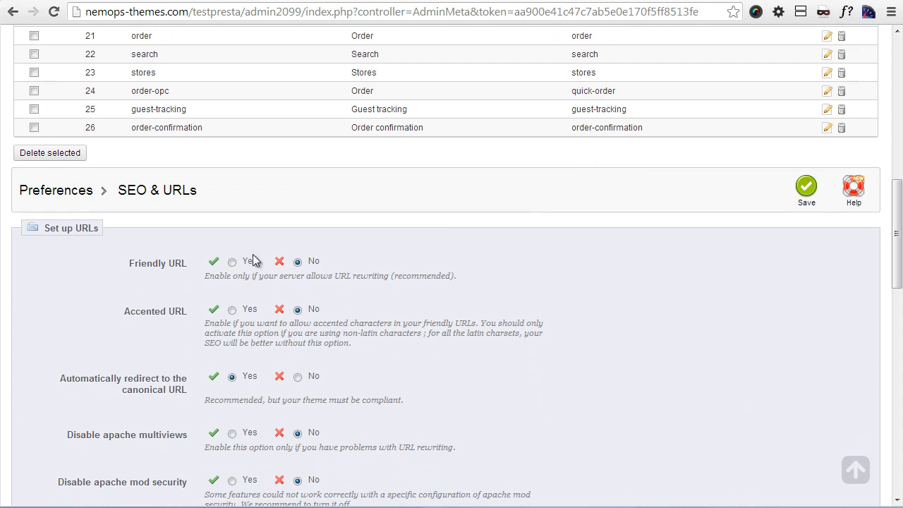
scroll(down, 3)
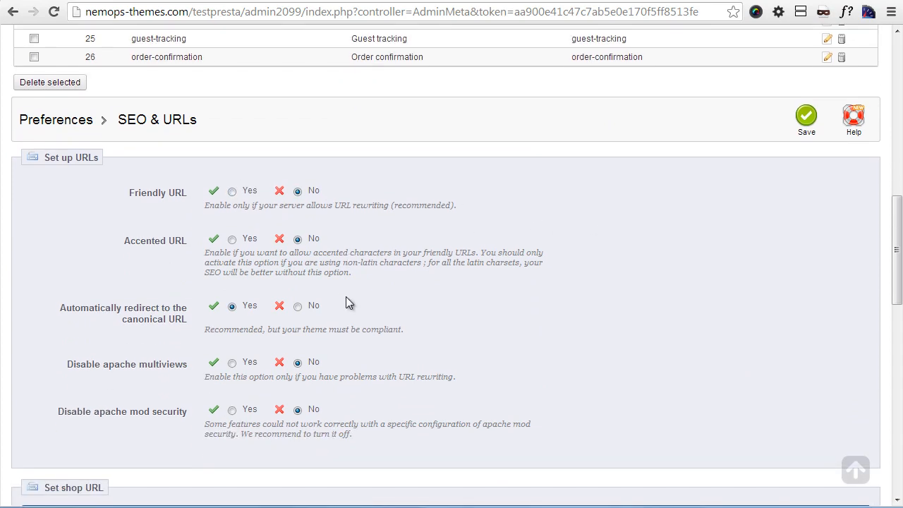
click(806, 116)
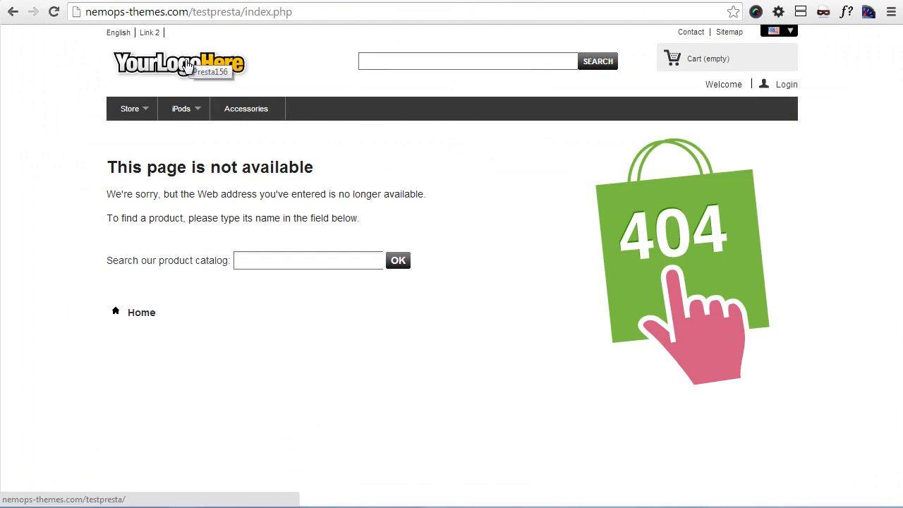
- Reload the storefront home page from the 404 page via the YourLogoHere logo
click(180, 63)
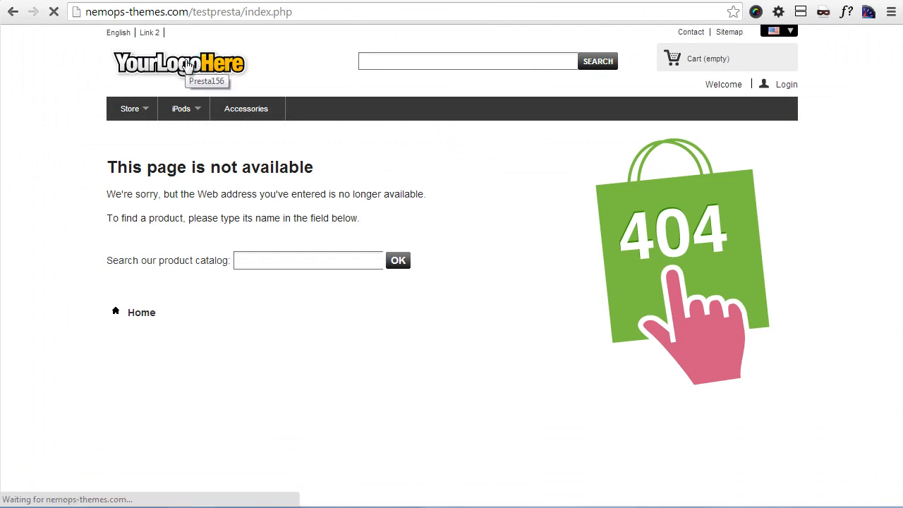